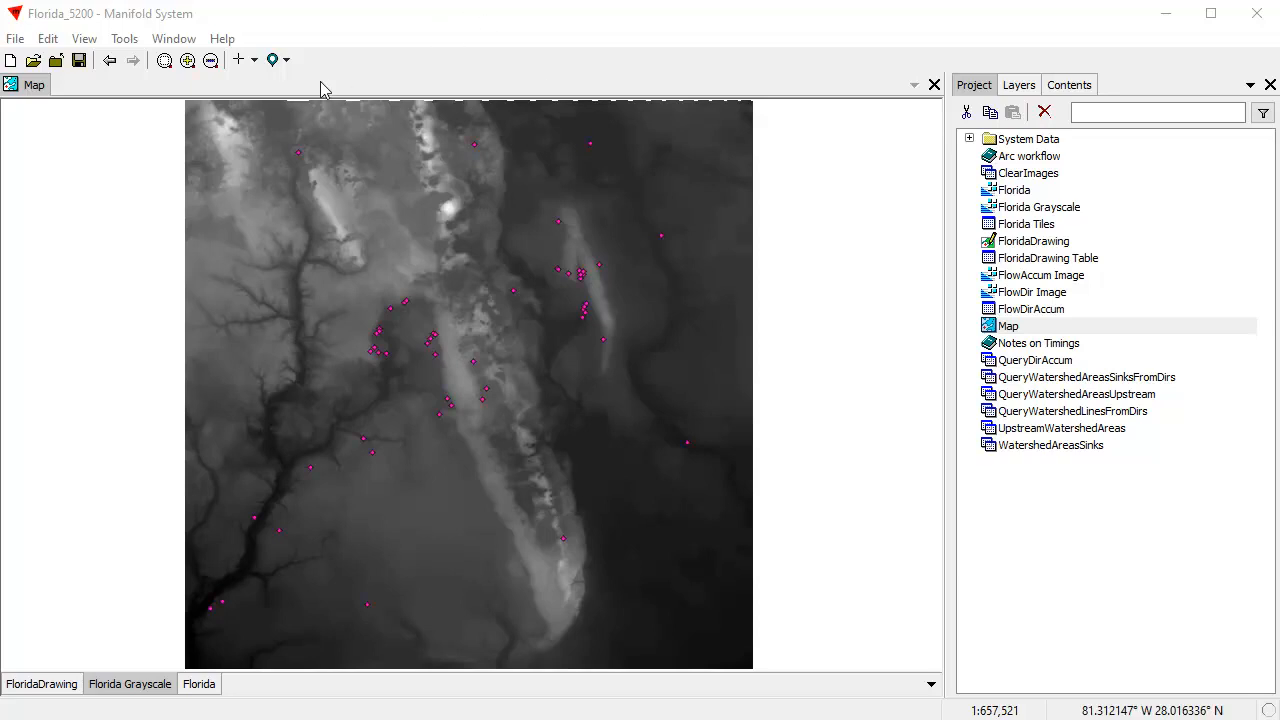
Step: Look through the map editing modes and view the version and system information
click(243, 60)
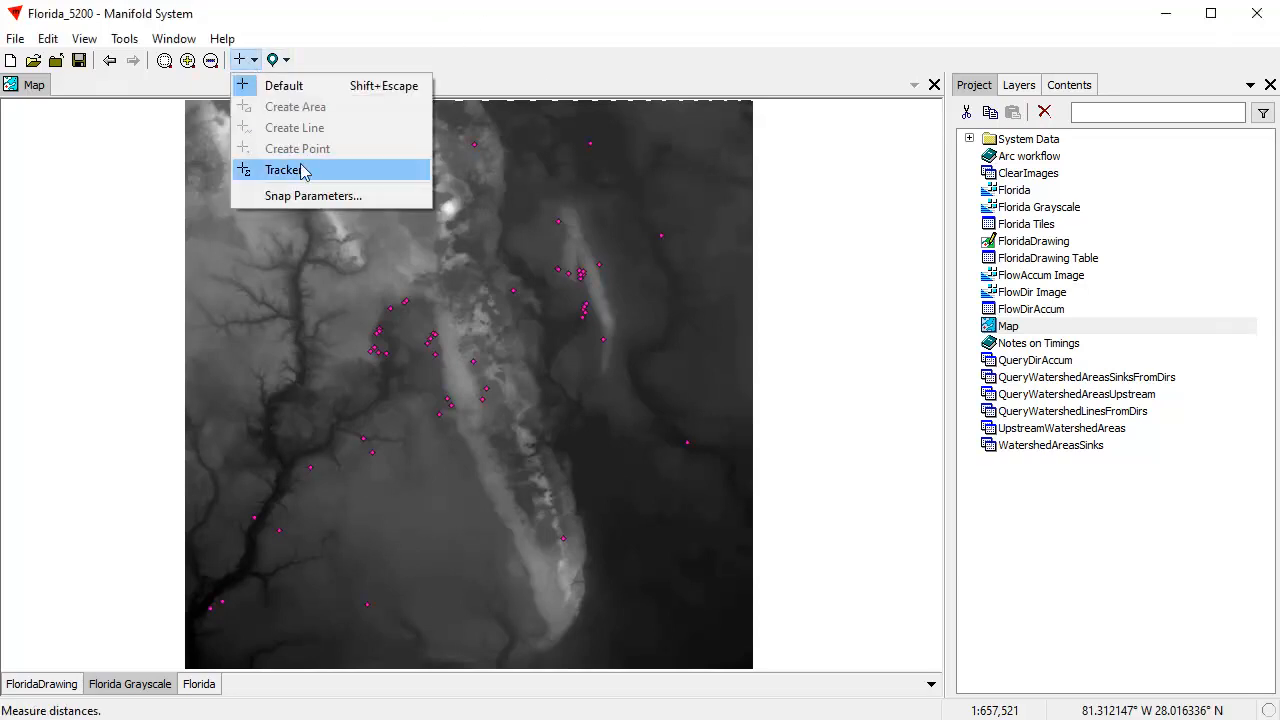
click(222, 38)
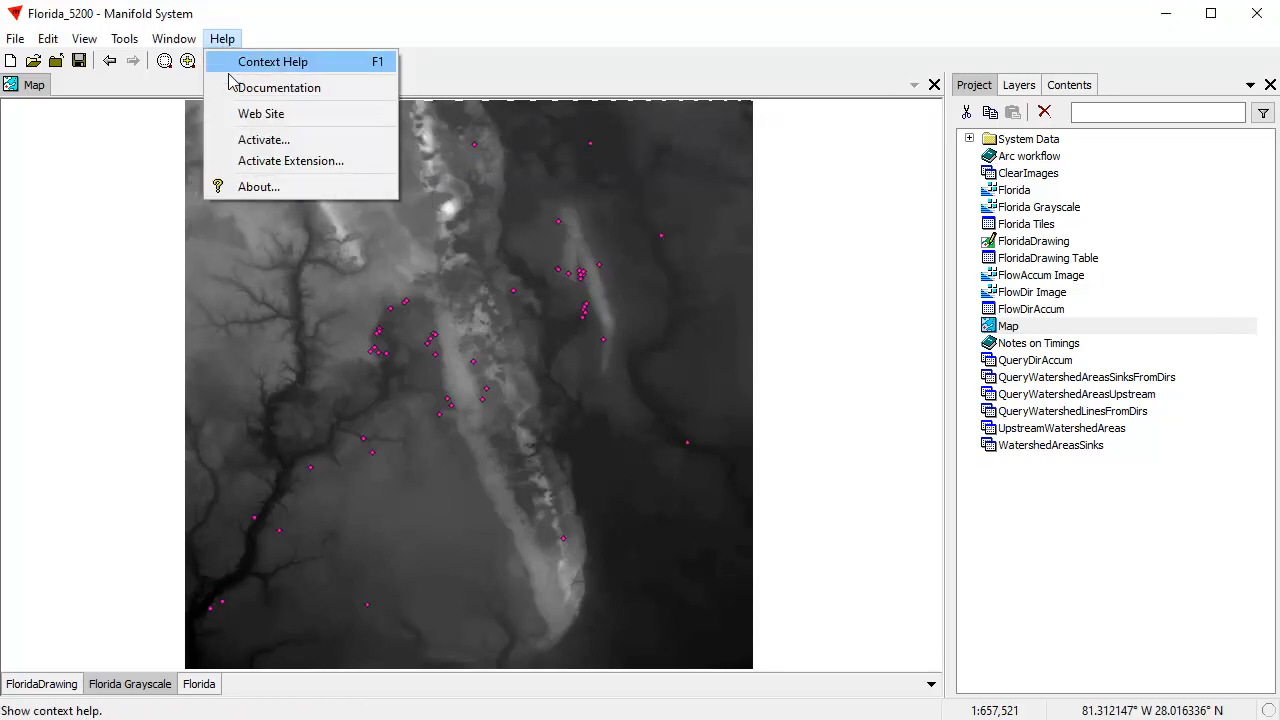
click(258, 186)
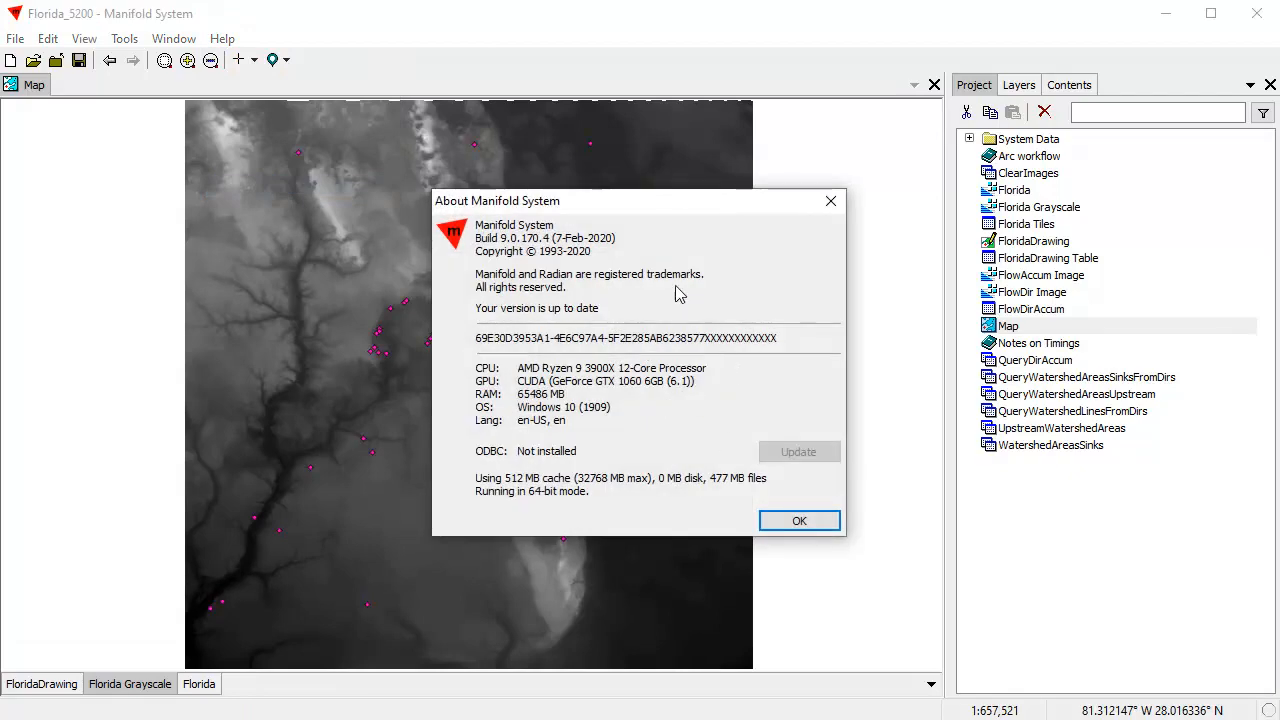
mouse_move(611, 410)
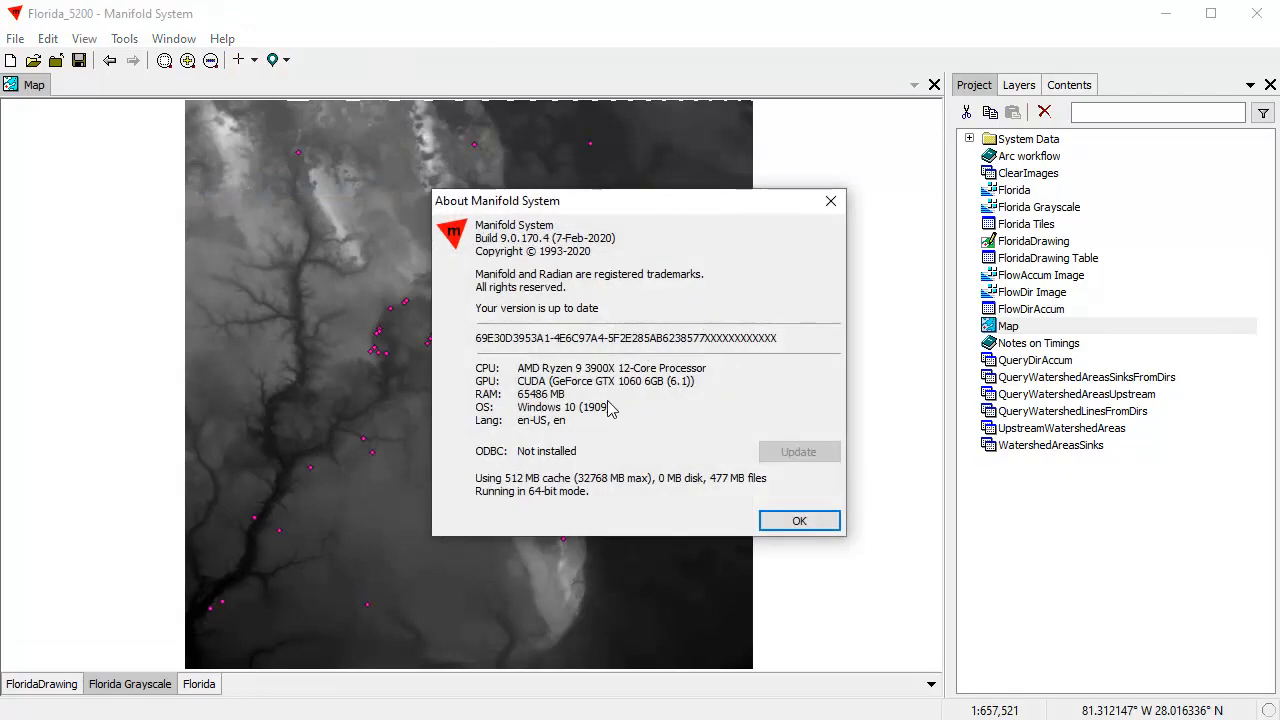
mouse_move(715, 375)
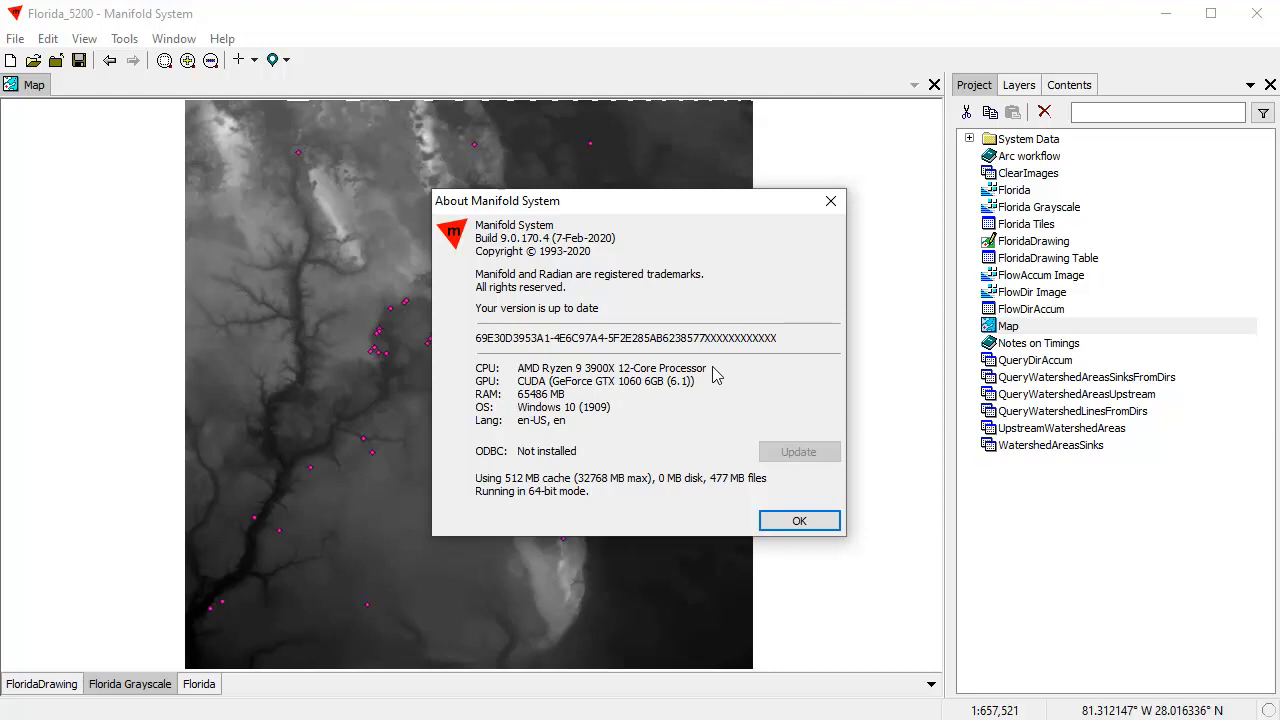
mouse_move(730, 397)
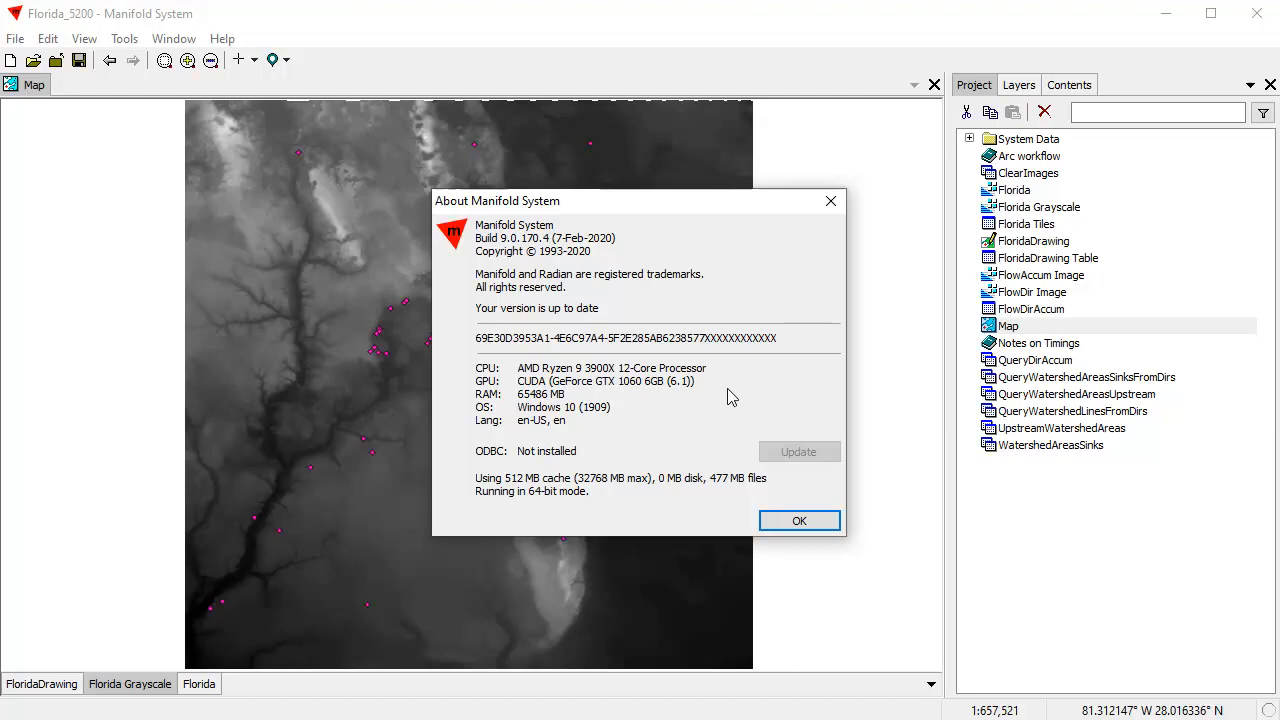
mouse_move(799, 521)
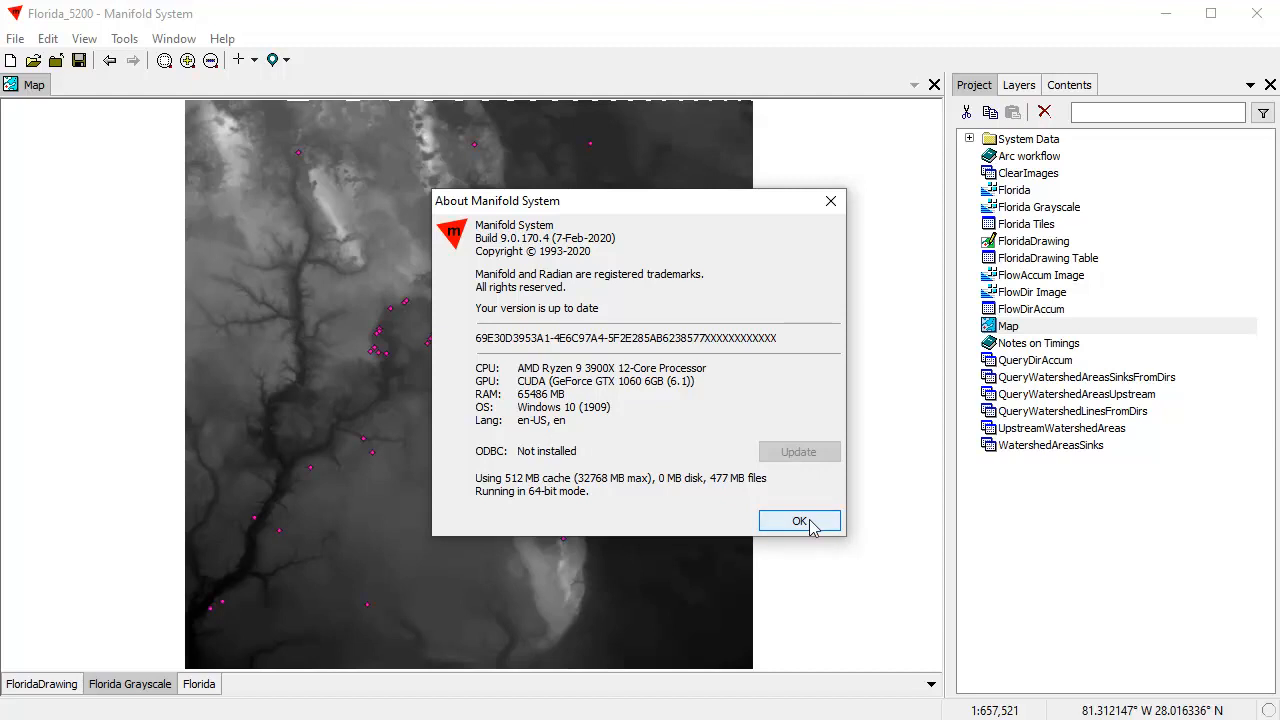
click(799, 521)
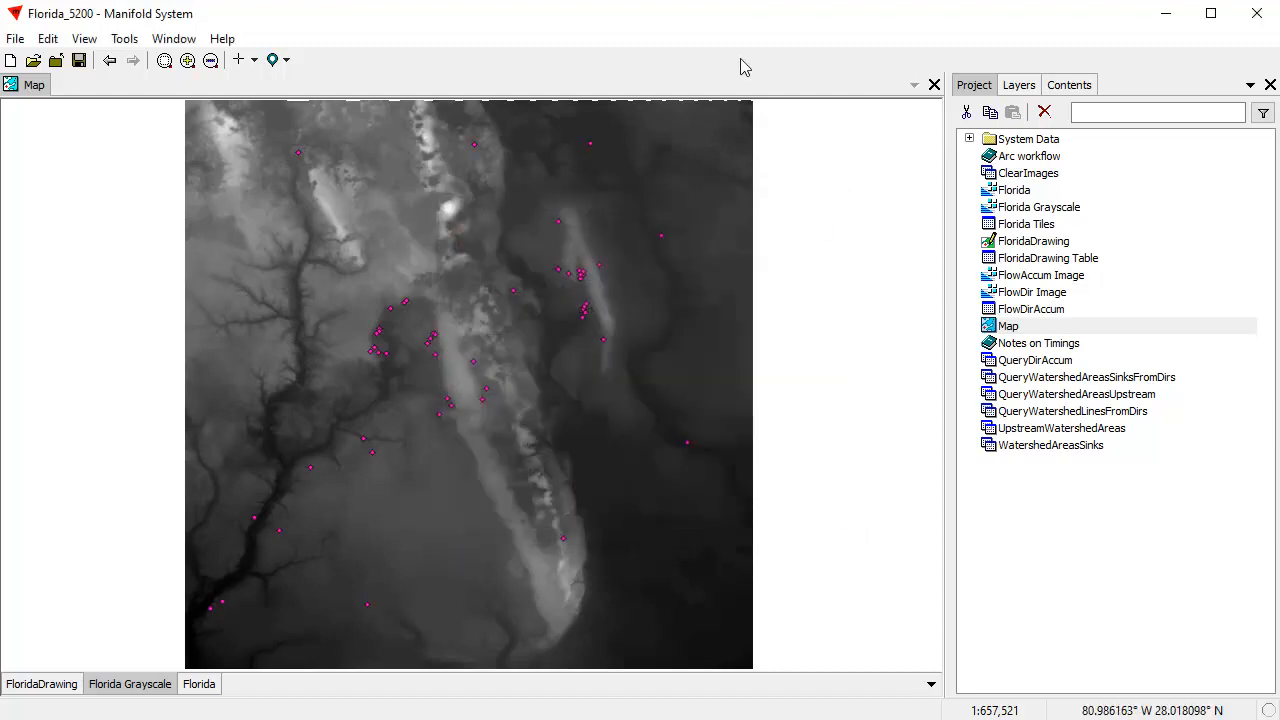
mouse_move(490, 101)
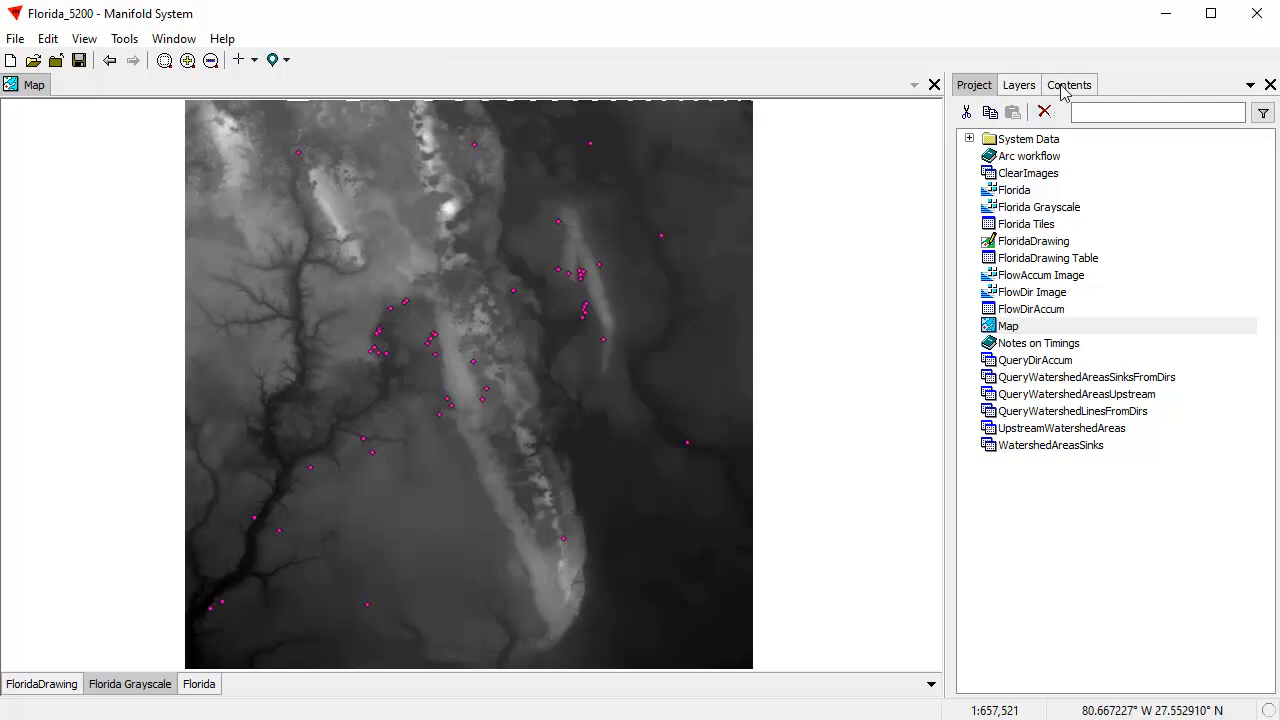
Step: Run Watershed Lines (minimum flow 100) on the Florida Grayscale tiles as a new component
click(1069, 84)
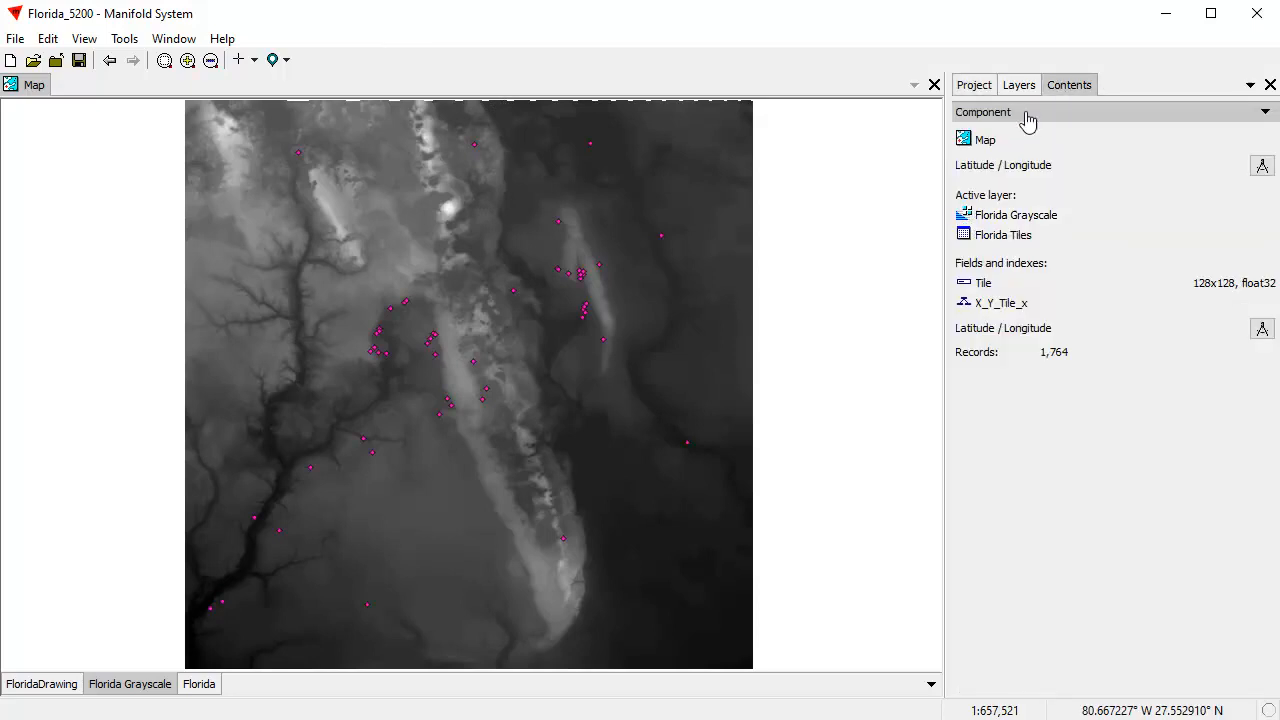
click(1265, 111)
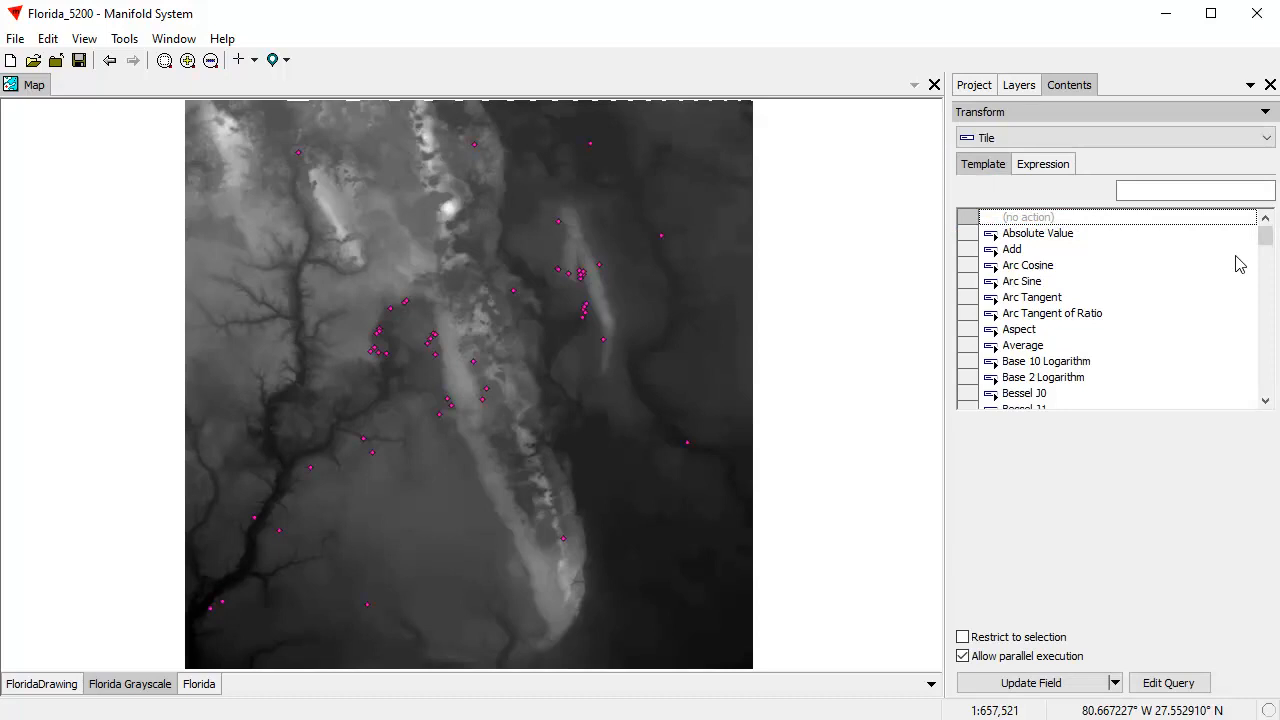
text(w)
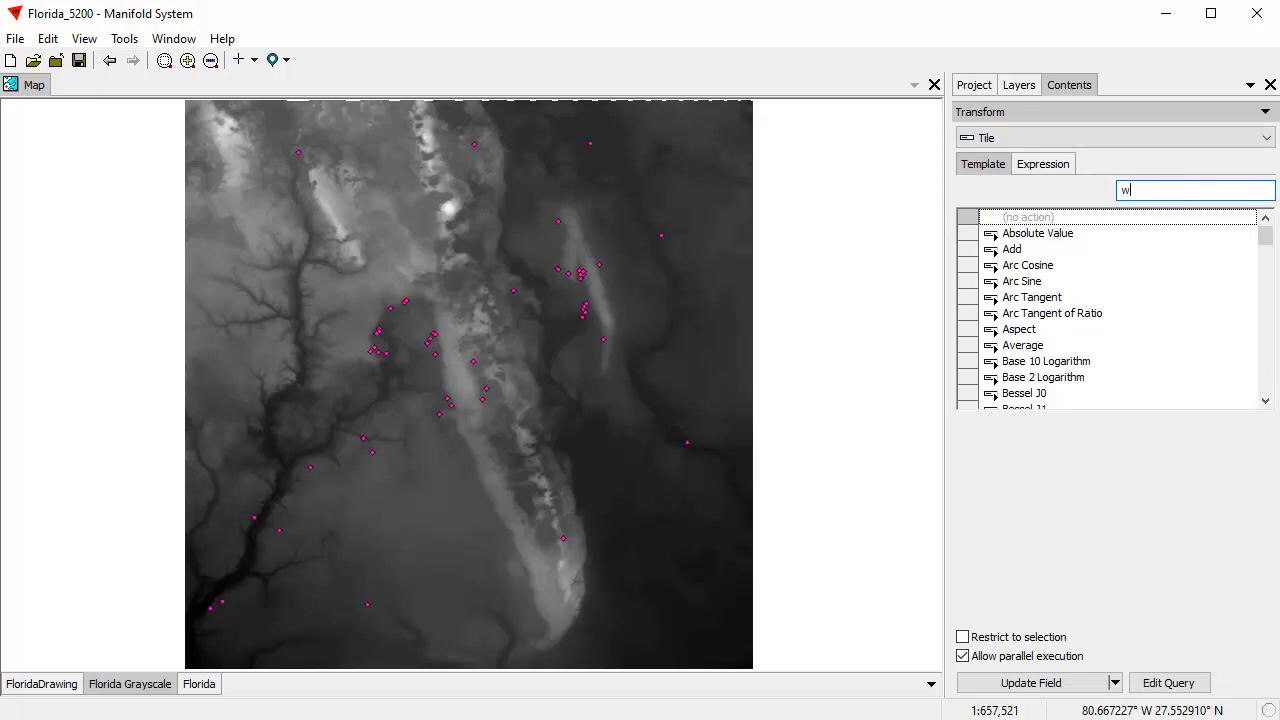
text(a)
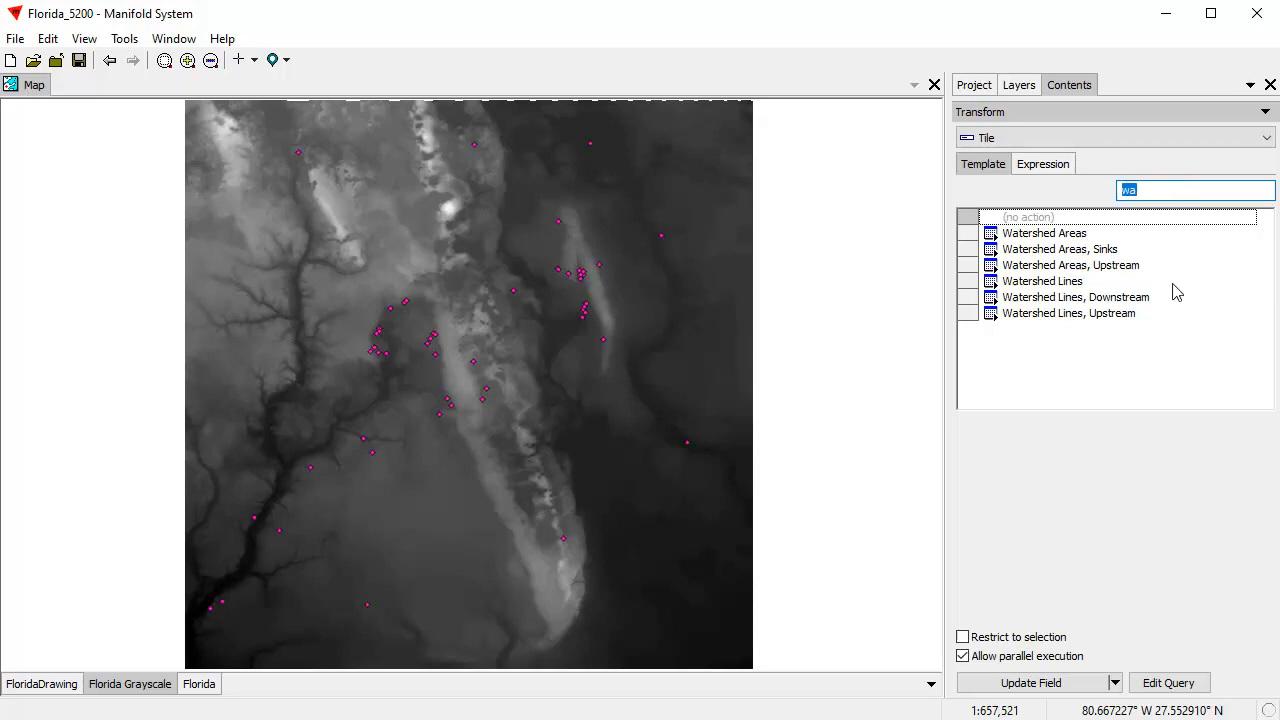
mouse_move(1071, 300)
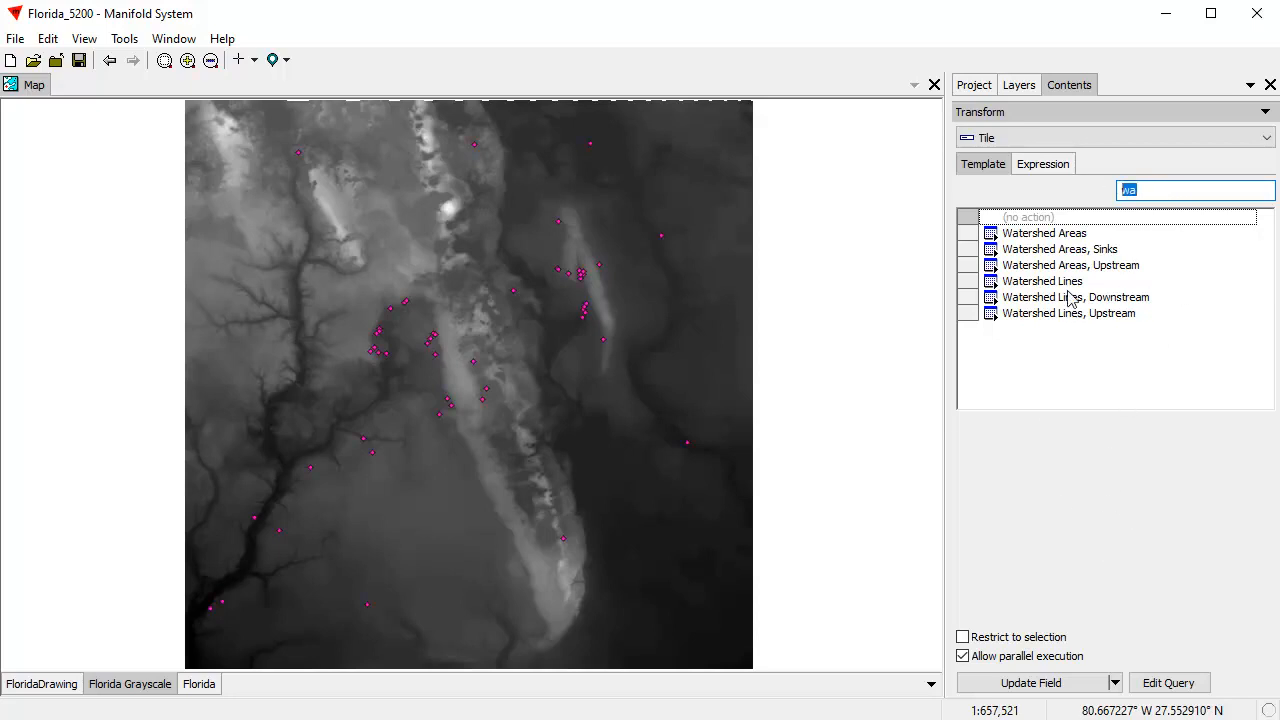
click(1042, 281)
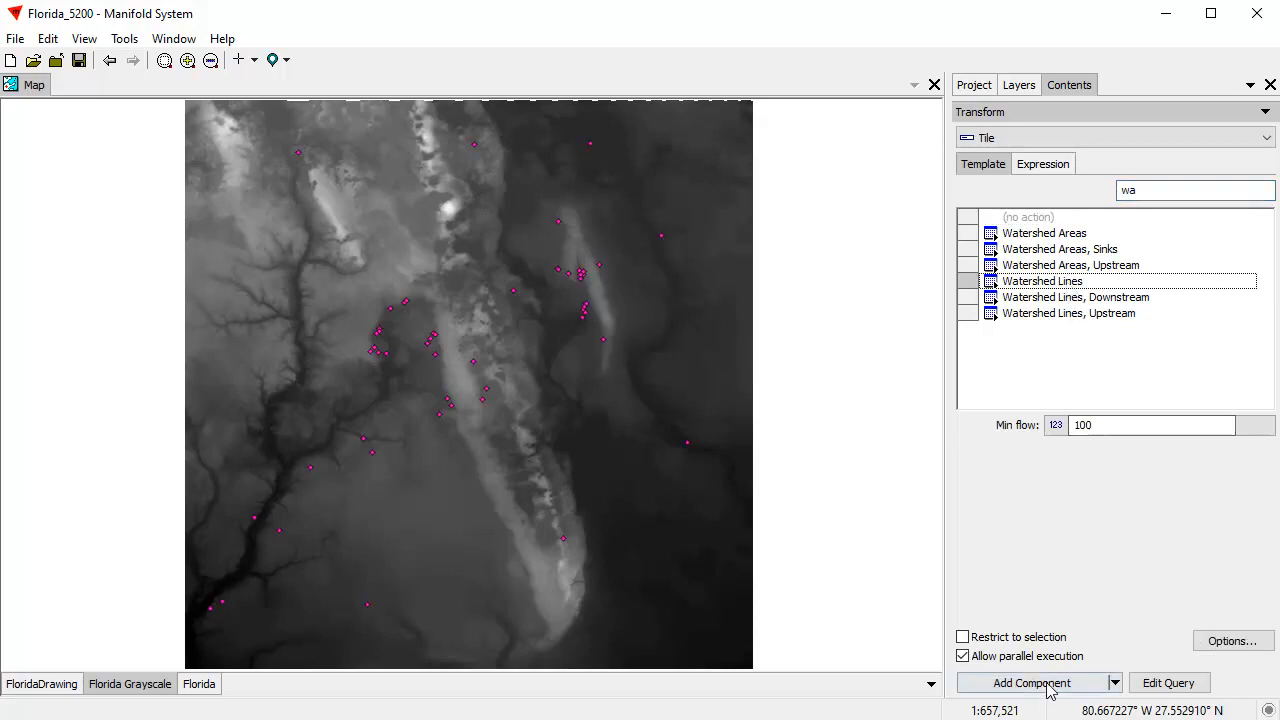
click(1031, 682)
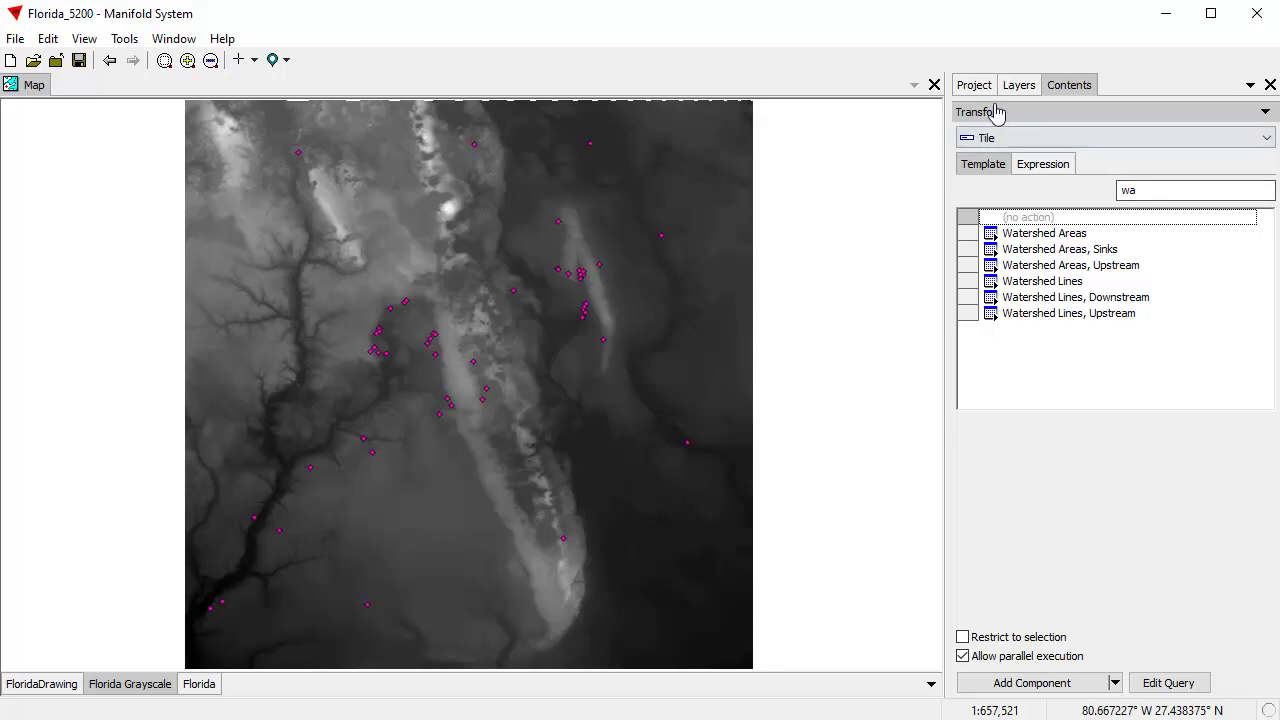
Step: Add Florida Tiles Watershed Lines Drawing to the map, zoom in to inspect, then hide it
click(973, 84)
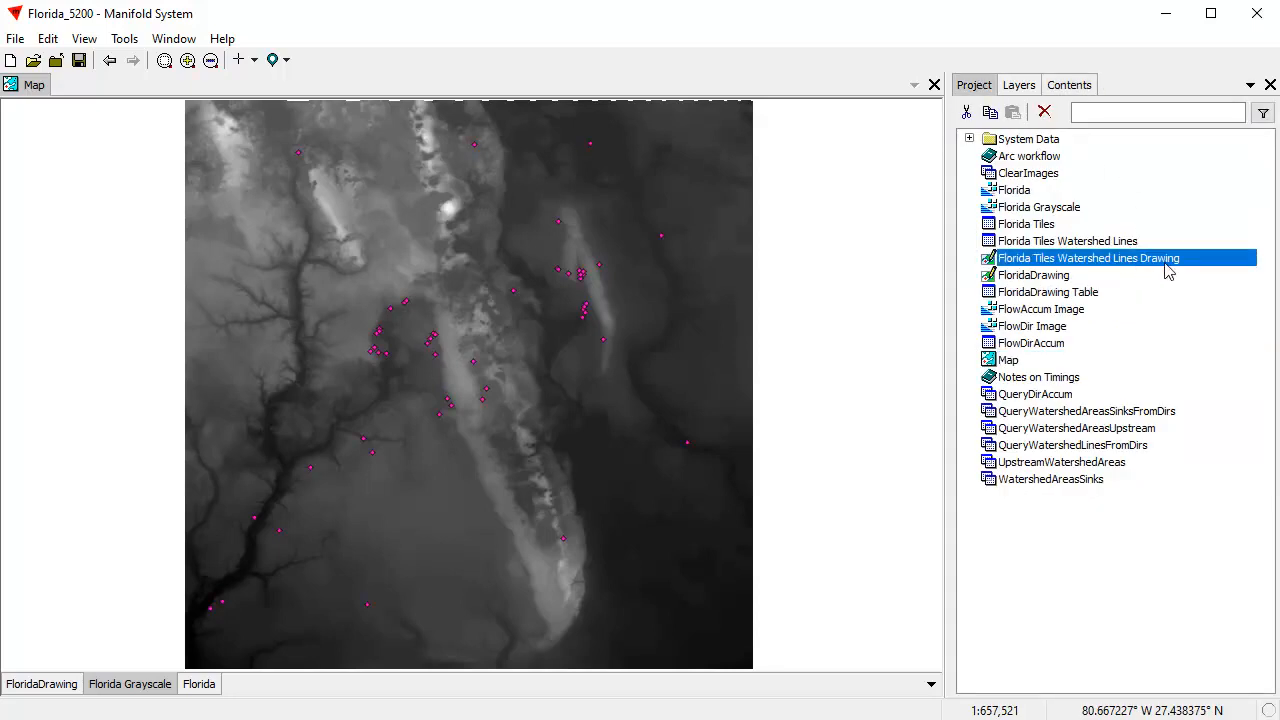
mouse_move(1149, 265)
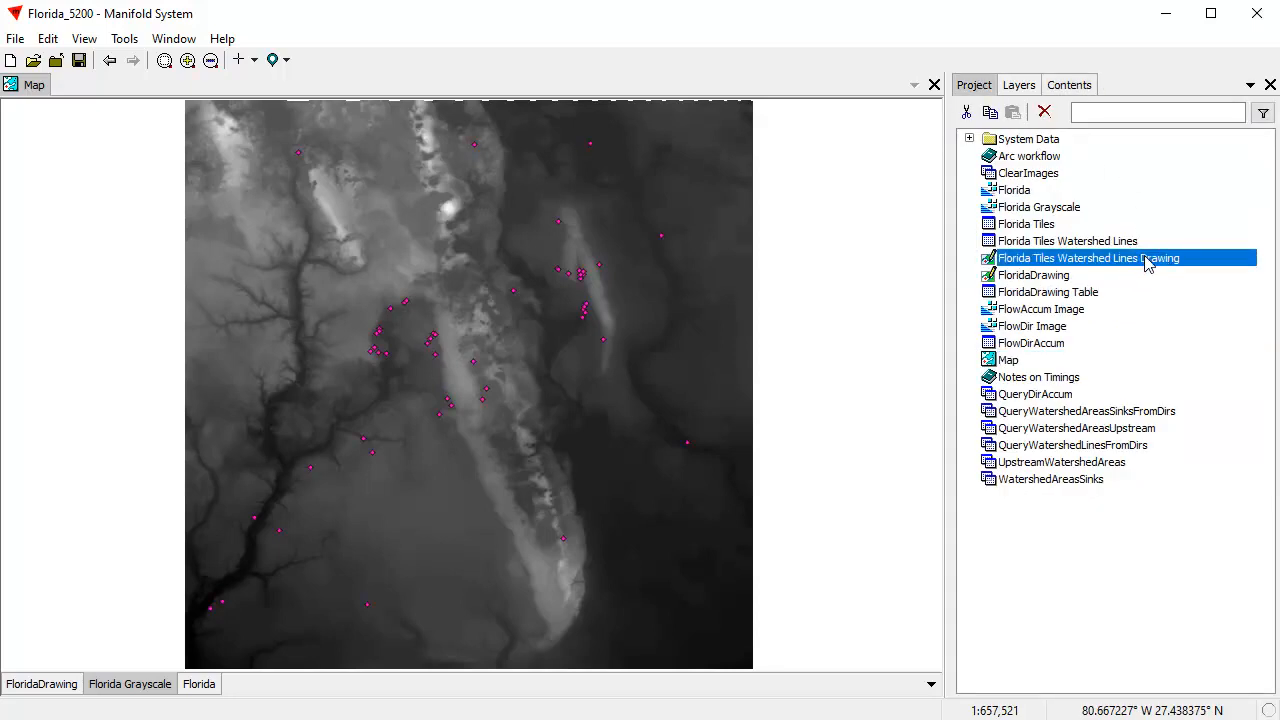
mouse_move(645, 341)
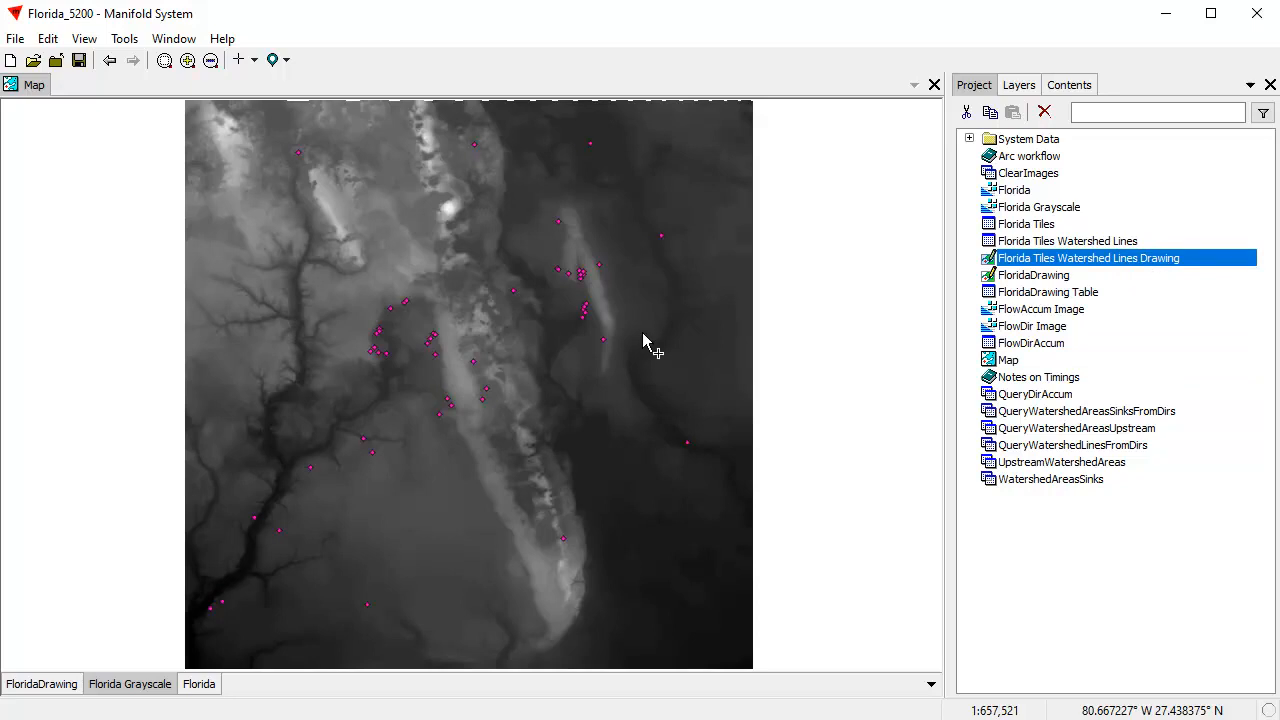
double_click(1088, 258)
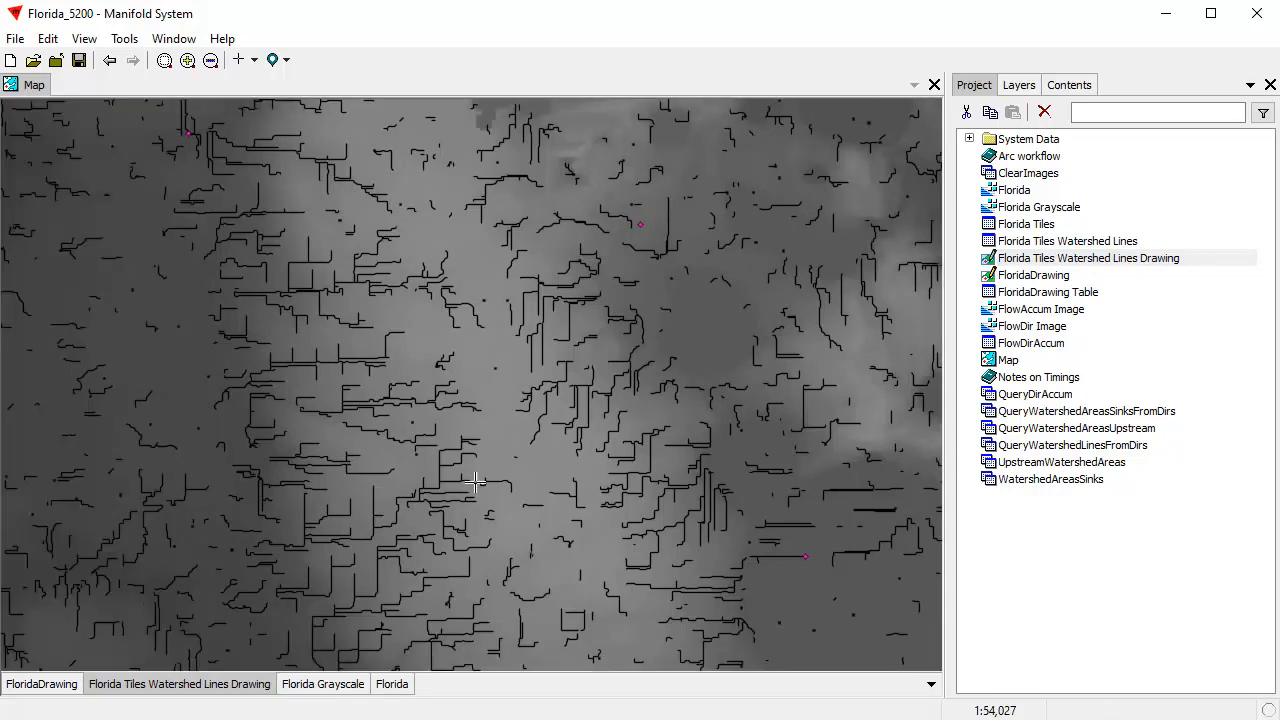
mouse_move(253, 622)
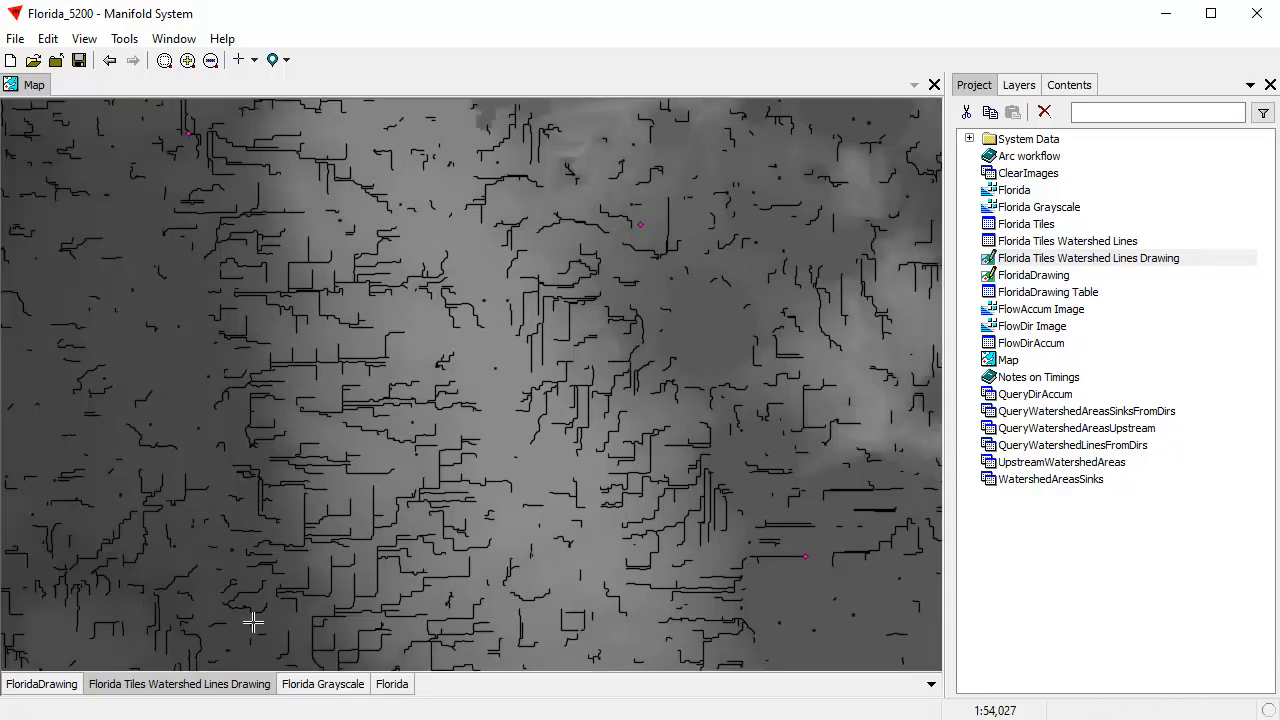
click(179, 683)
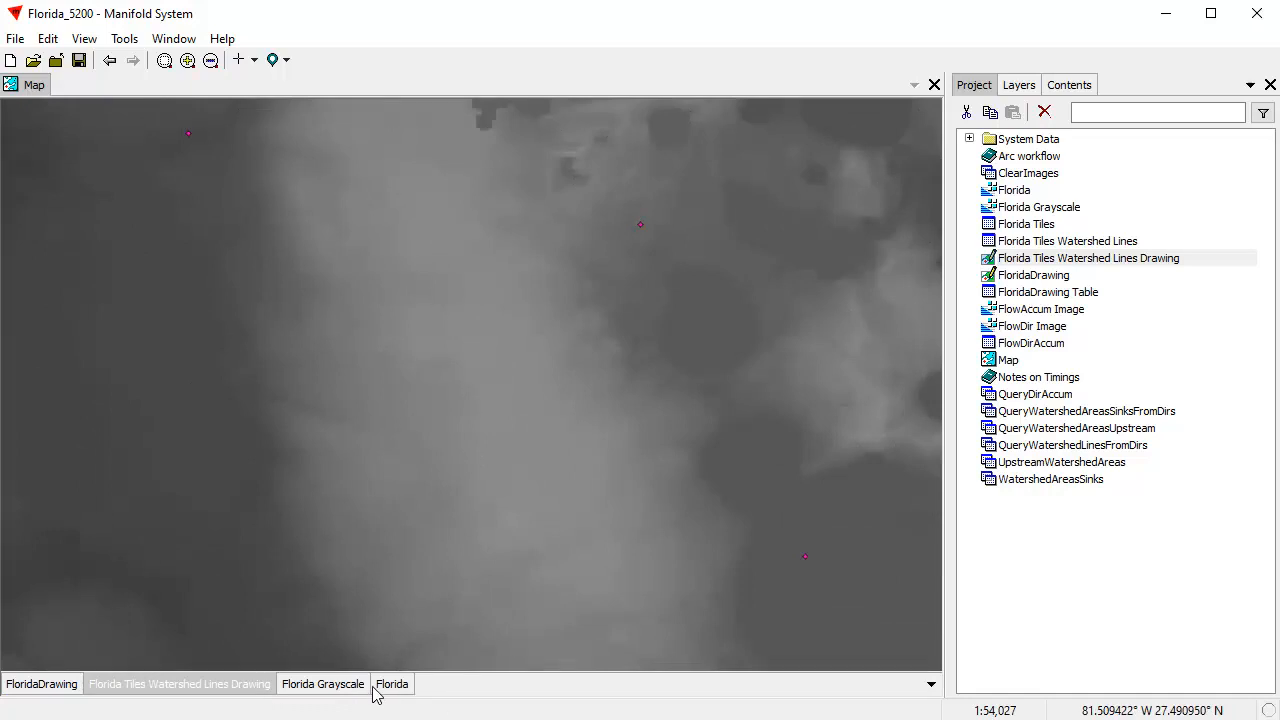
Step: Compute Watershed Areas, Upstream with FloridaDrawing points as ends, previewing before adding the component
click(1068, 84)
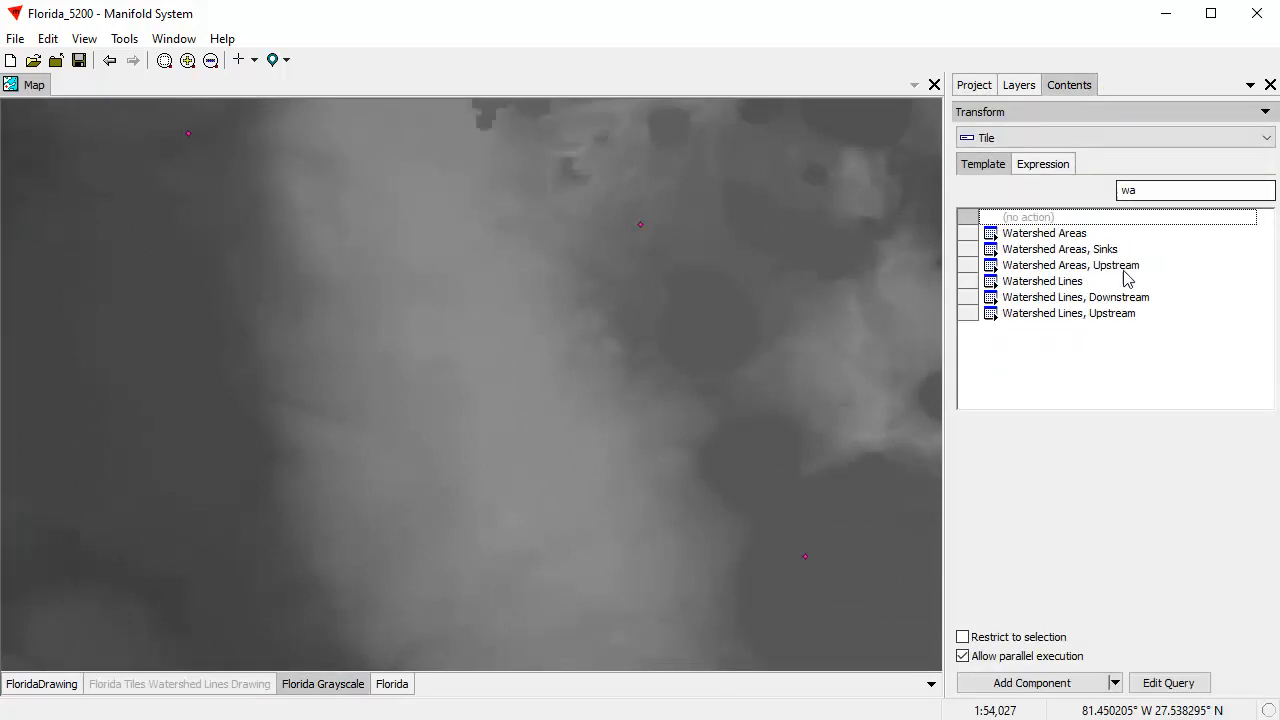
mouse_move(1209, 354)
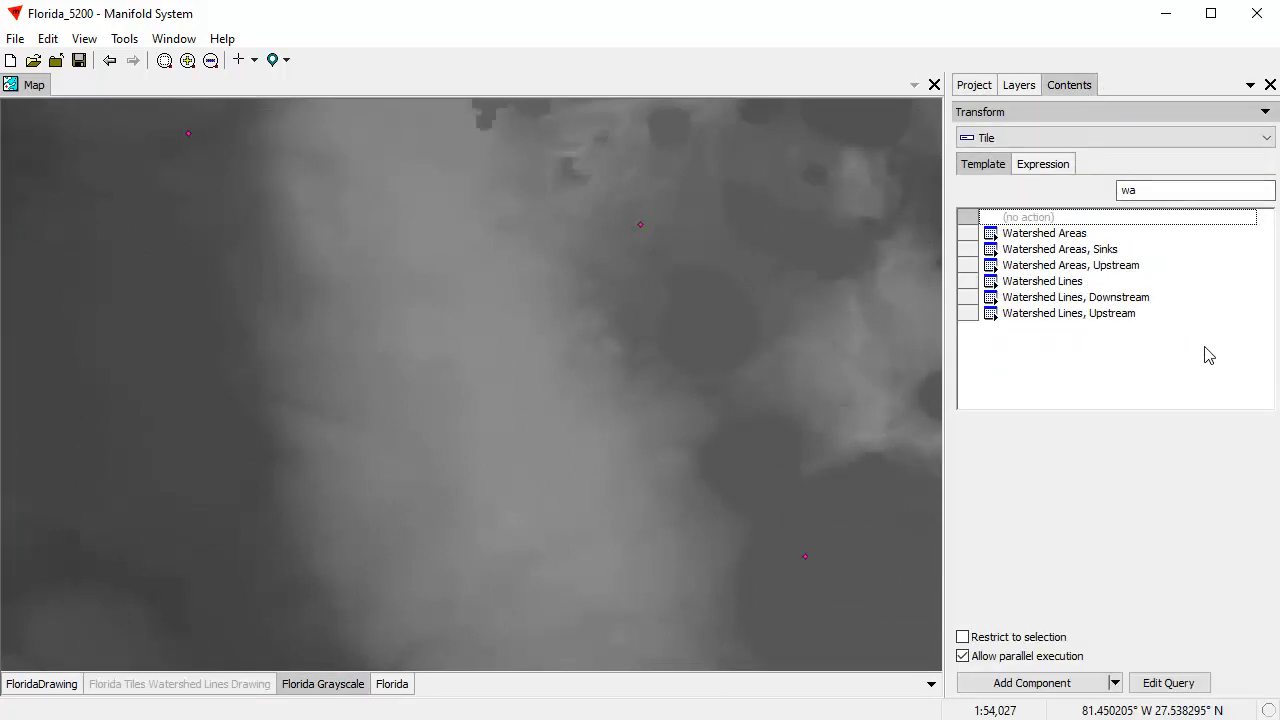
mouse_move(1105, 282)
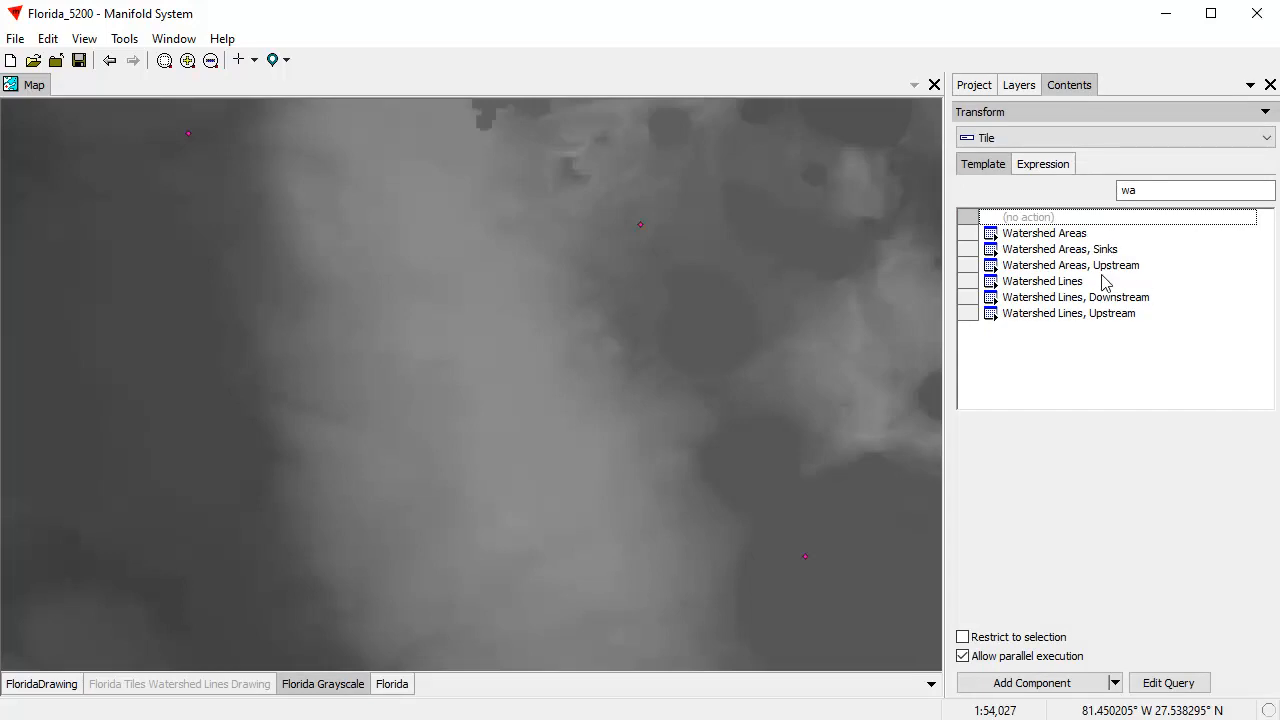
click(1070, 265)
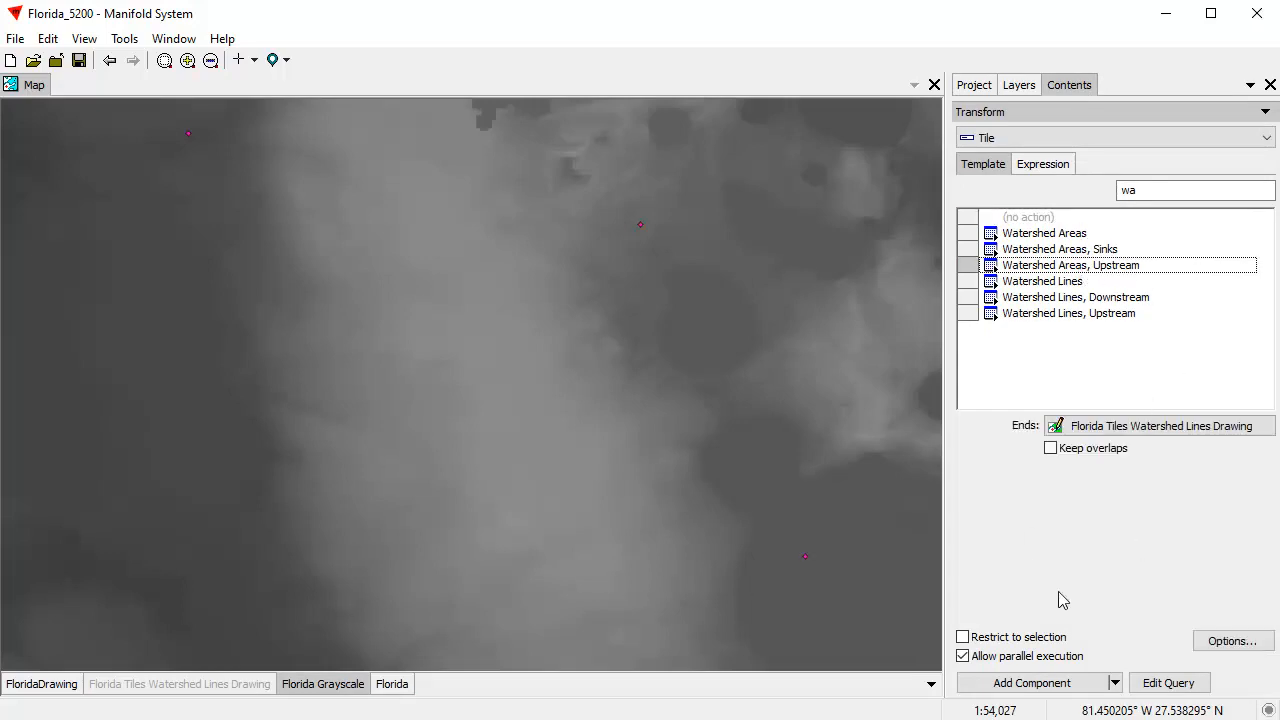
click(1160, 425)
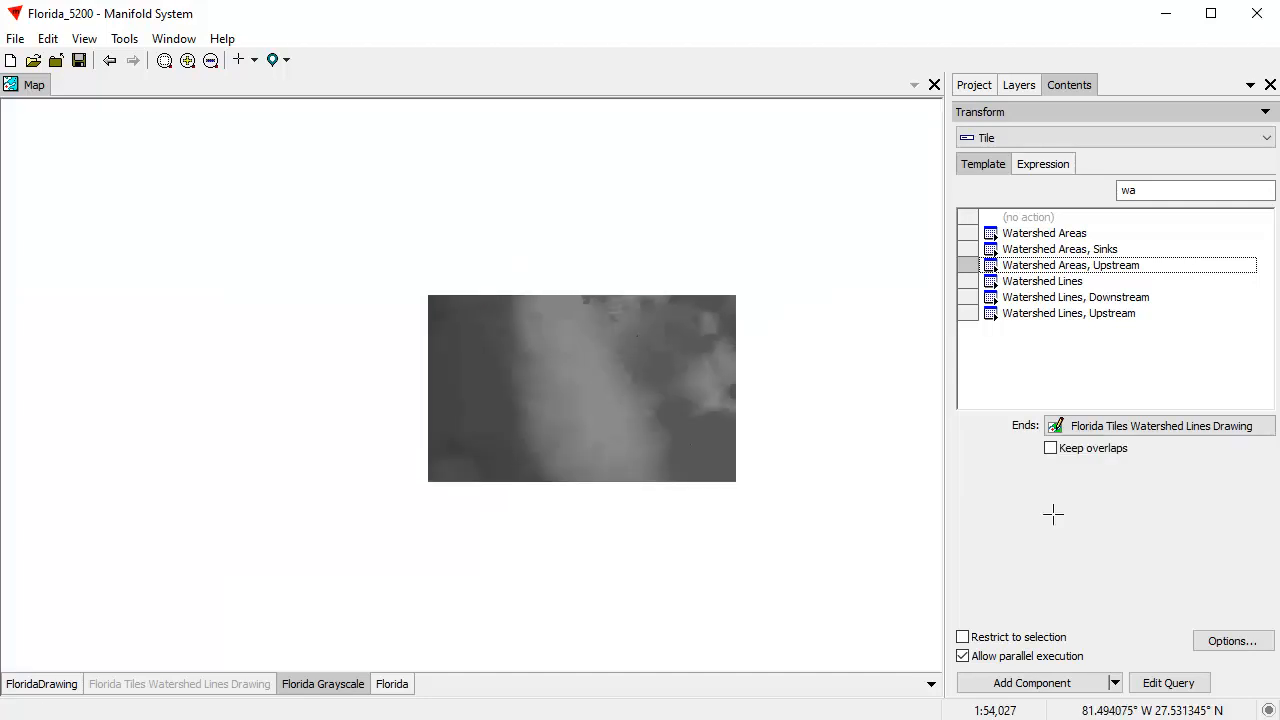
click(1263, 425)
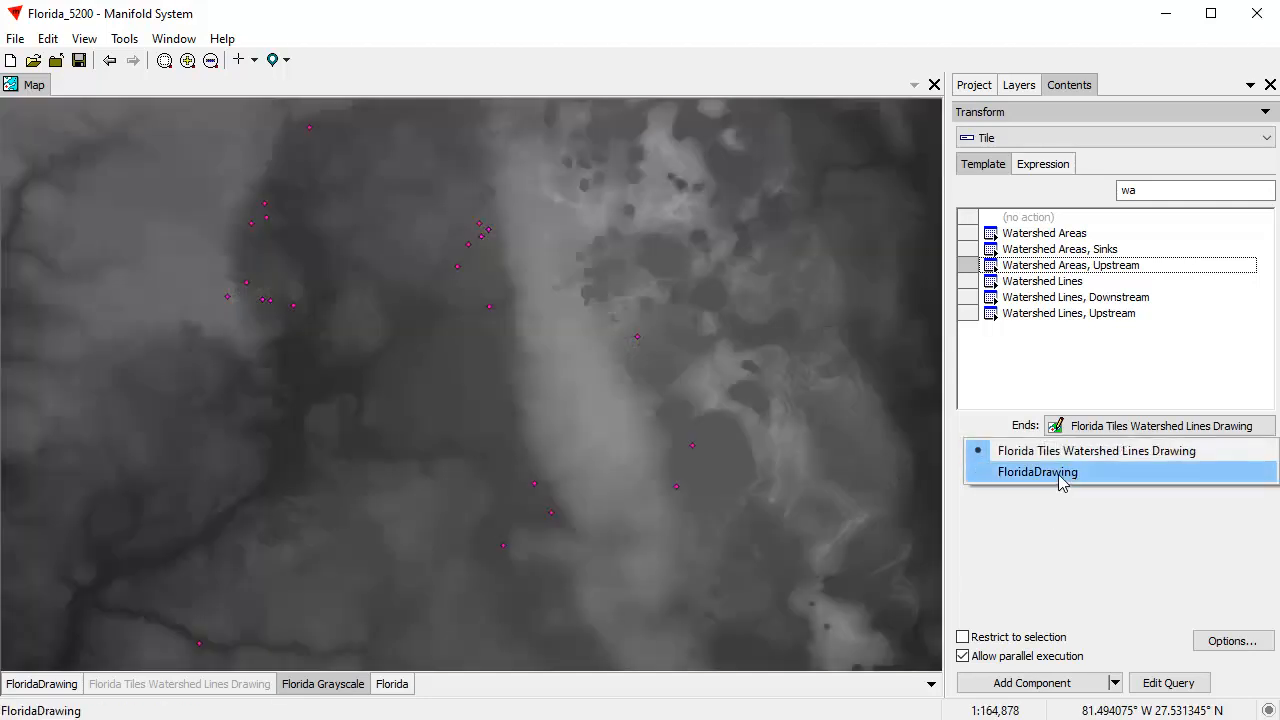
click(1037, 471)
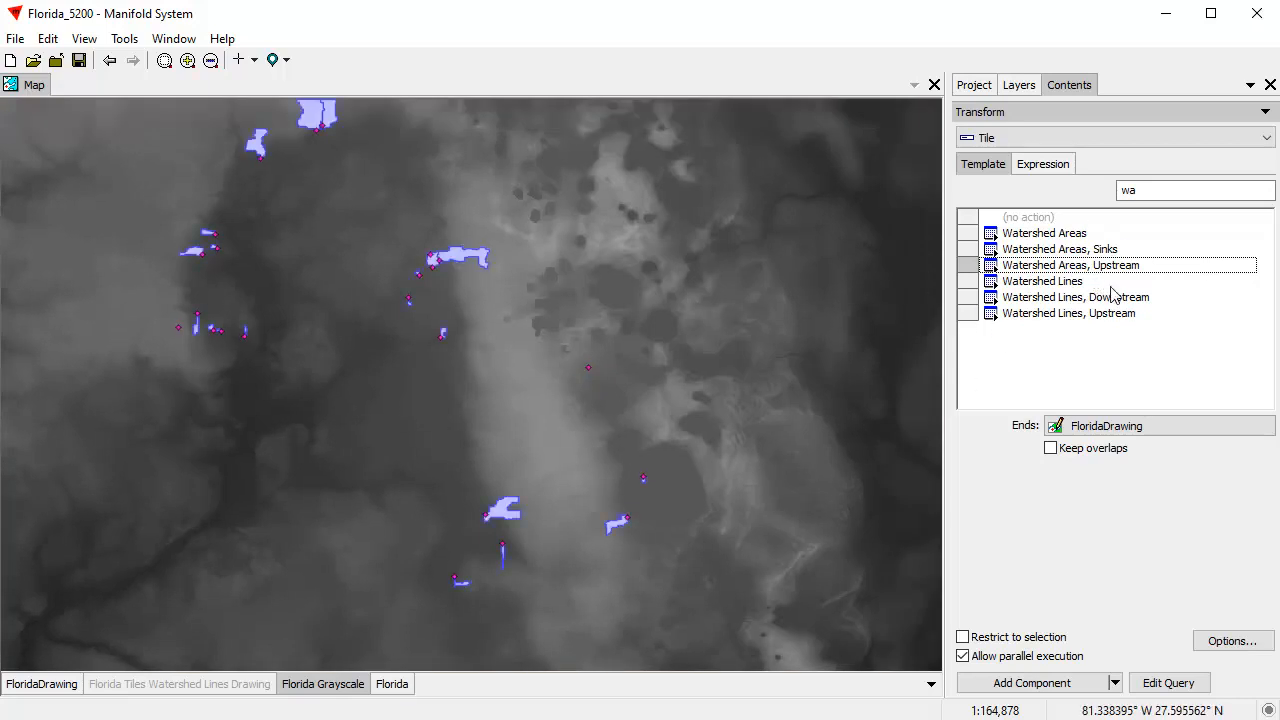
scroll(down, 3)
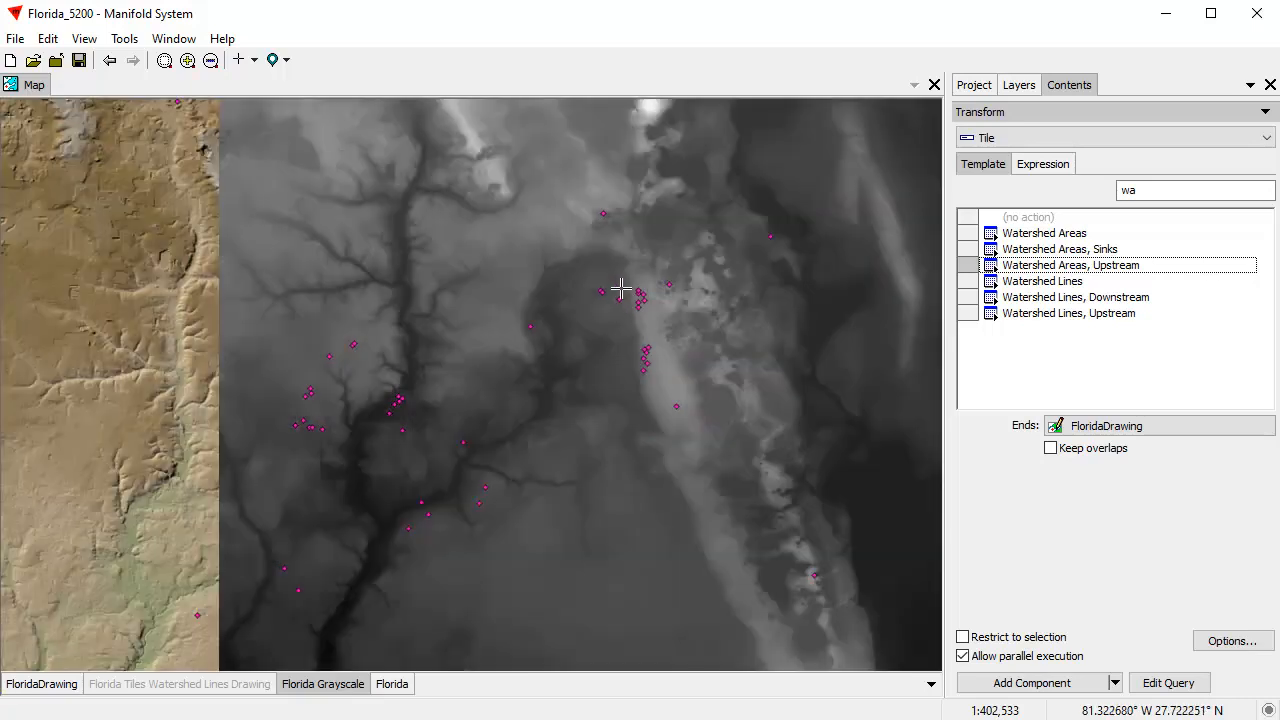
mouse_move(618, 278)
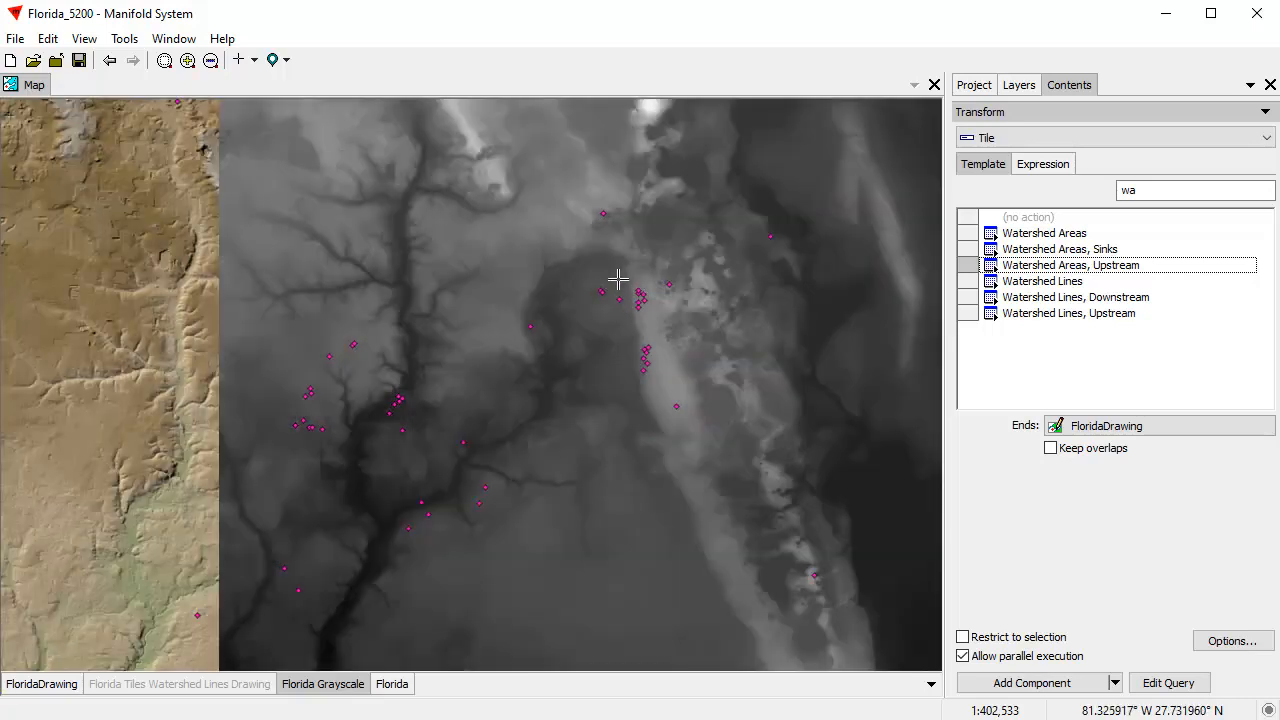
scroll(up, 3)
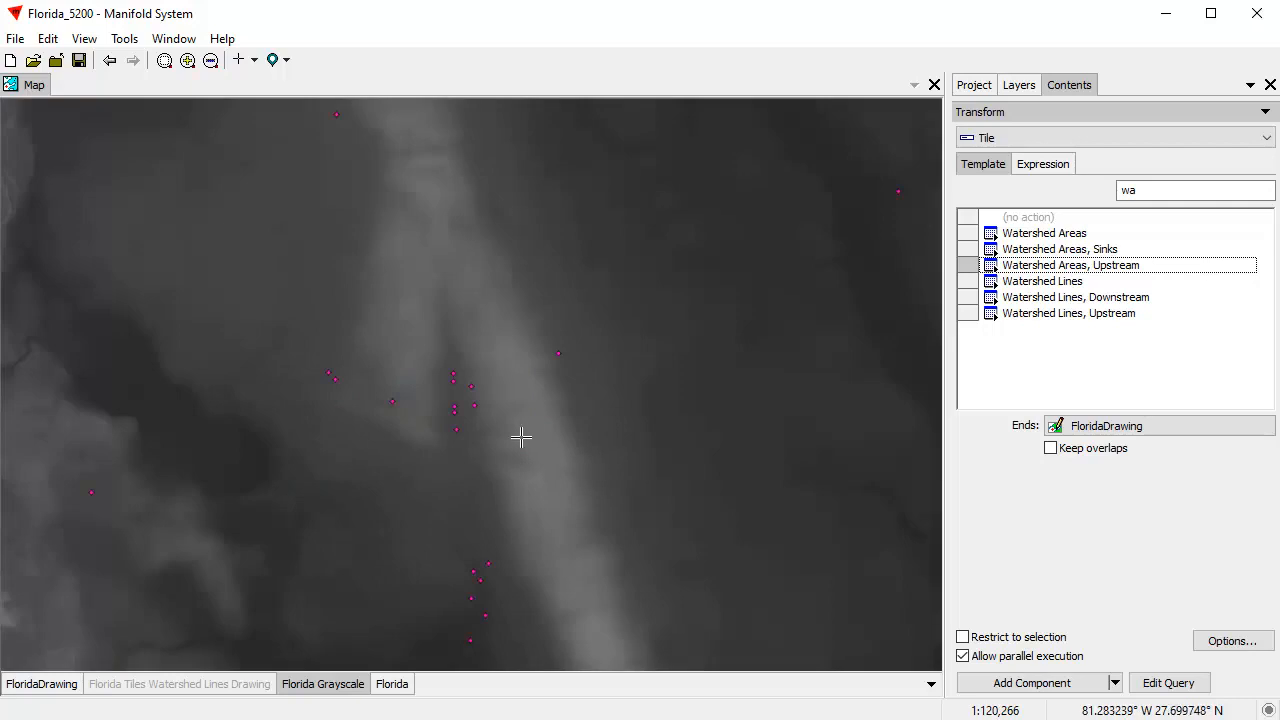
drag(520, 436, 700, 448)
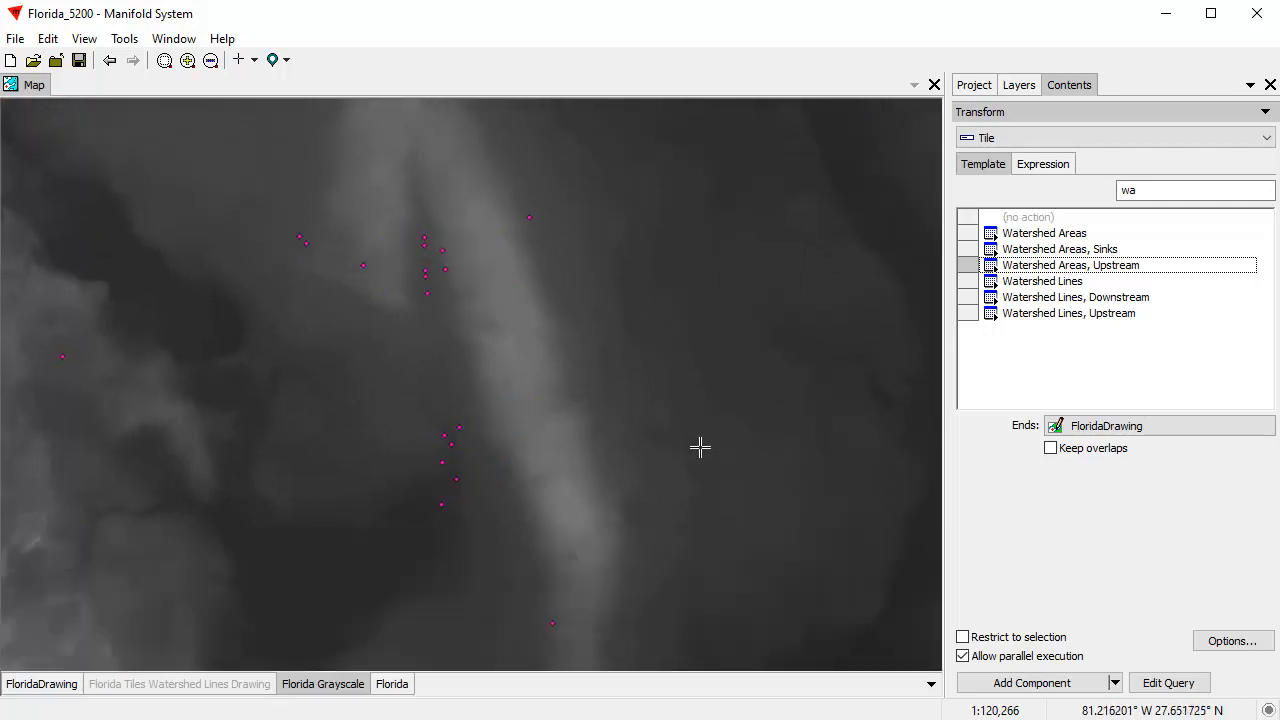
click(1031, 682)
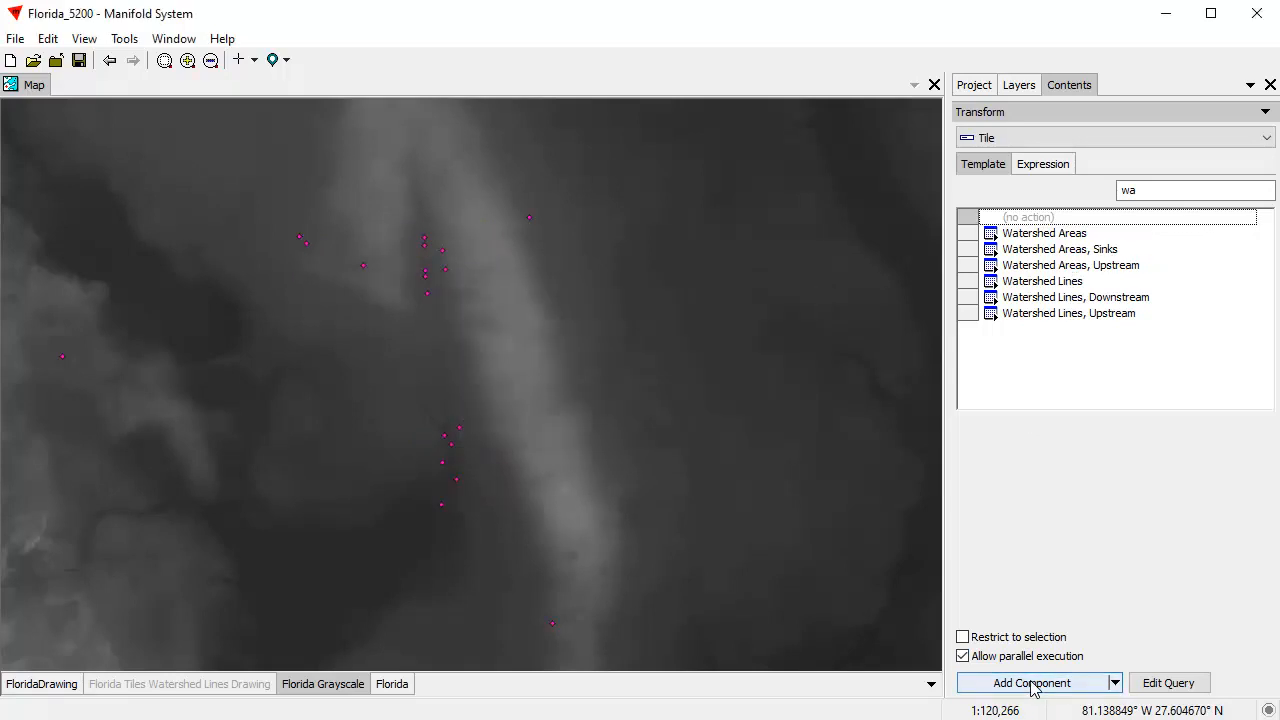
mouse_move(1098, 544)
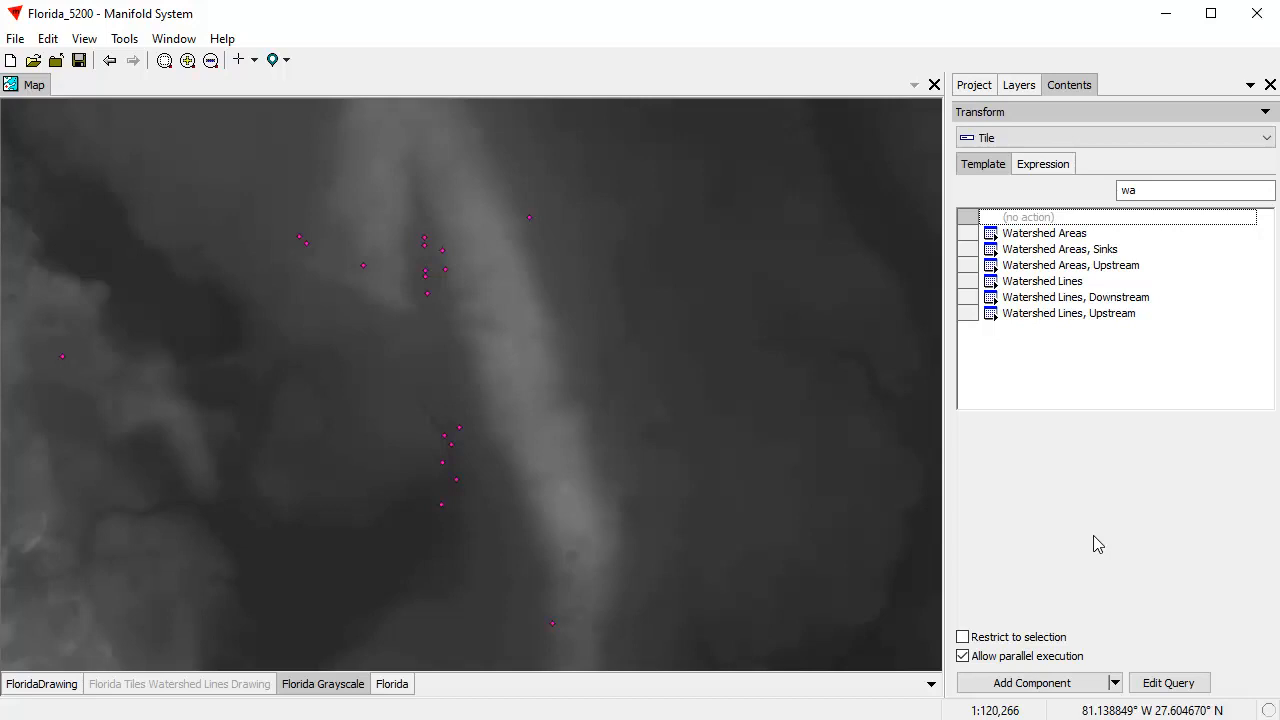
mouse_move(1051, 514)
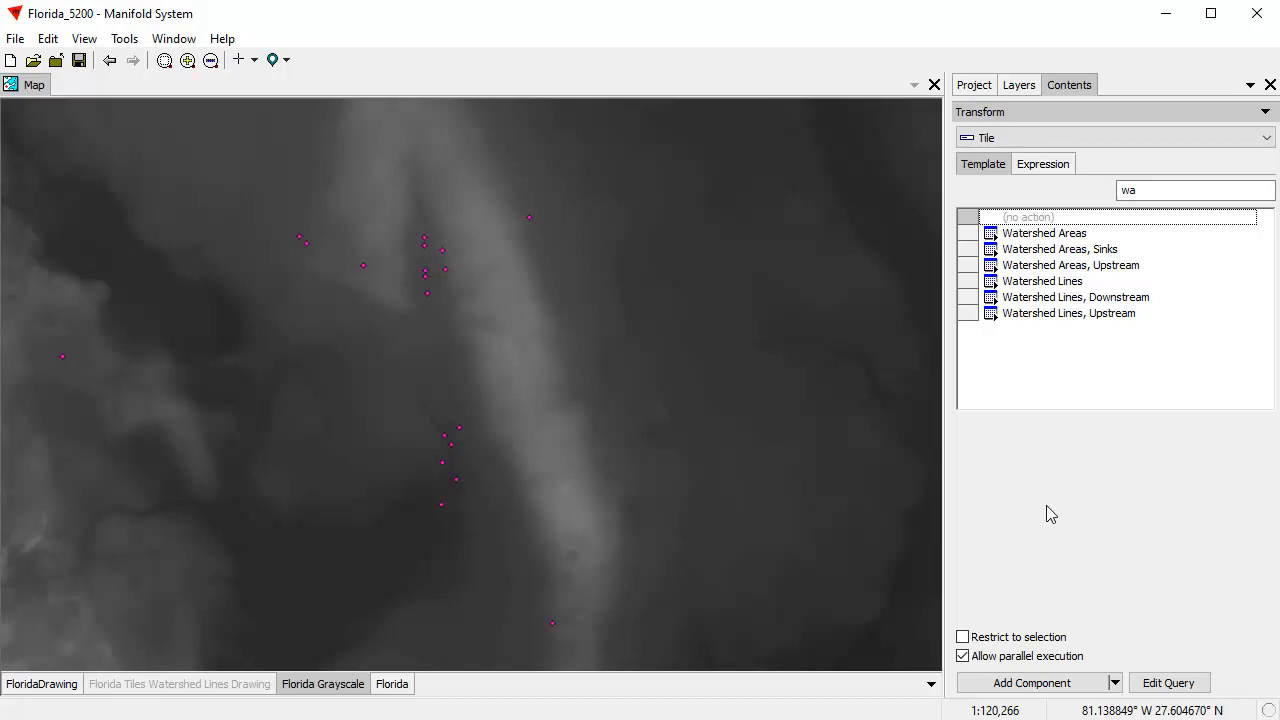
mouse_move(343, 686)
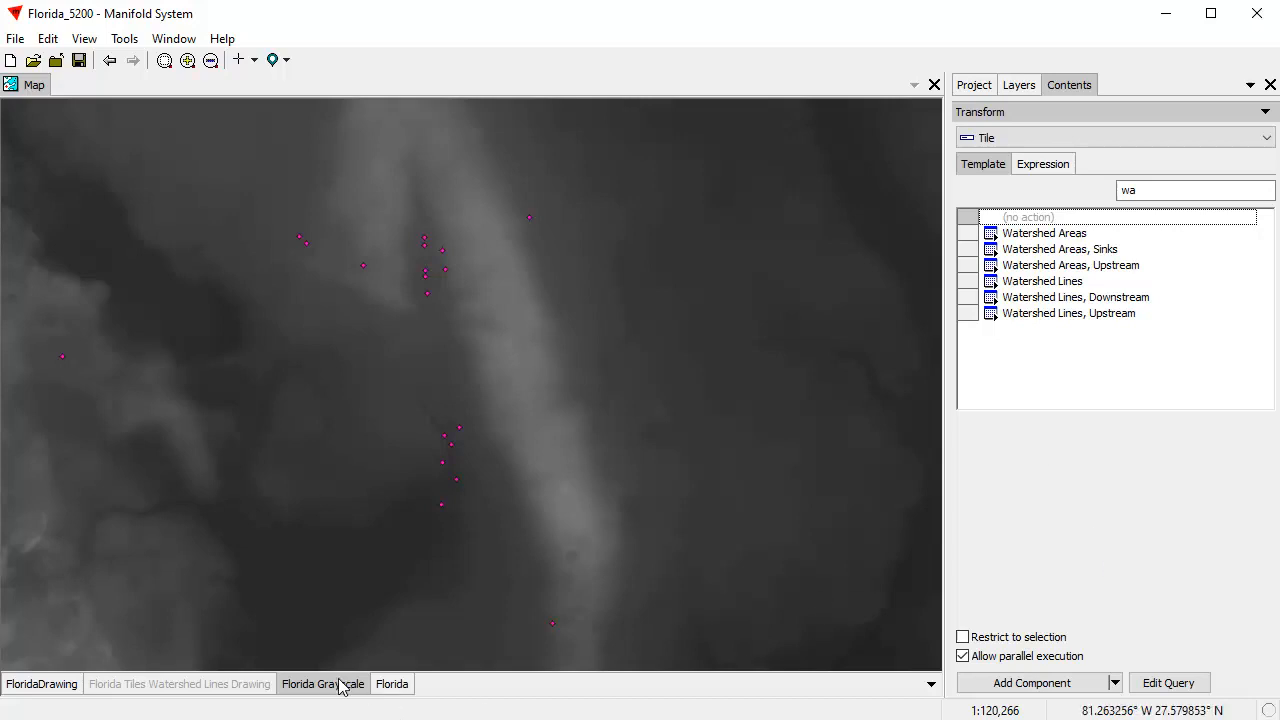
Step: Add Florida Tiles Watershed Areas, Upstream Drawing to the map, view it, then hide it
click(972, 84)
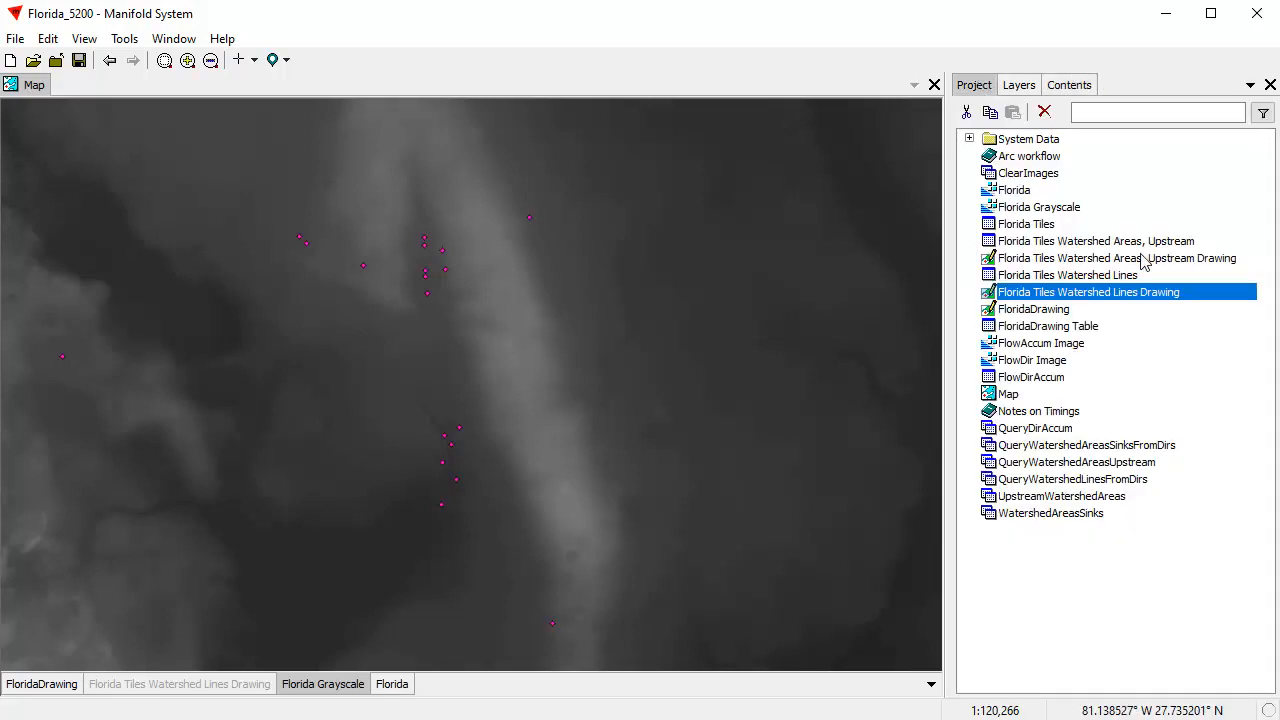
double_click(1116, 258)
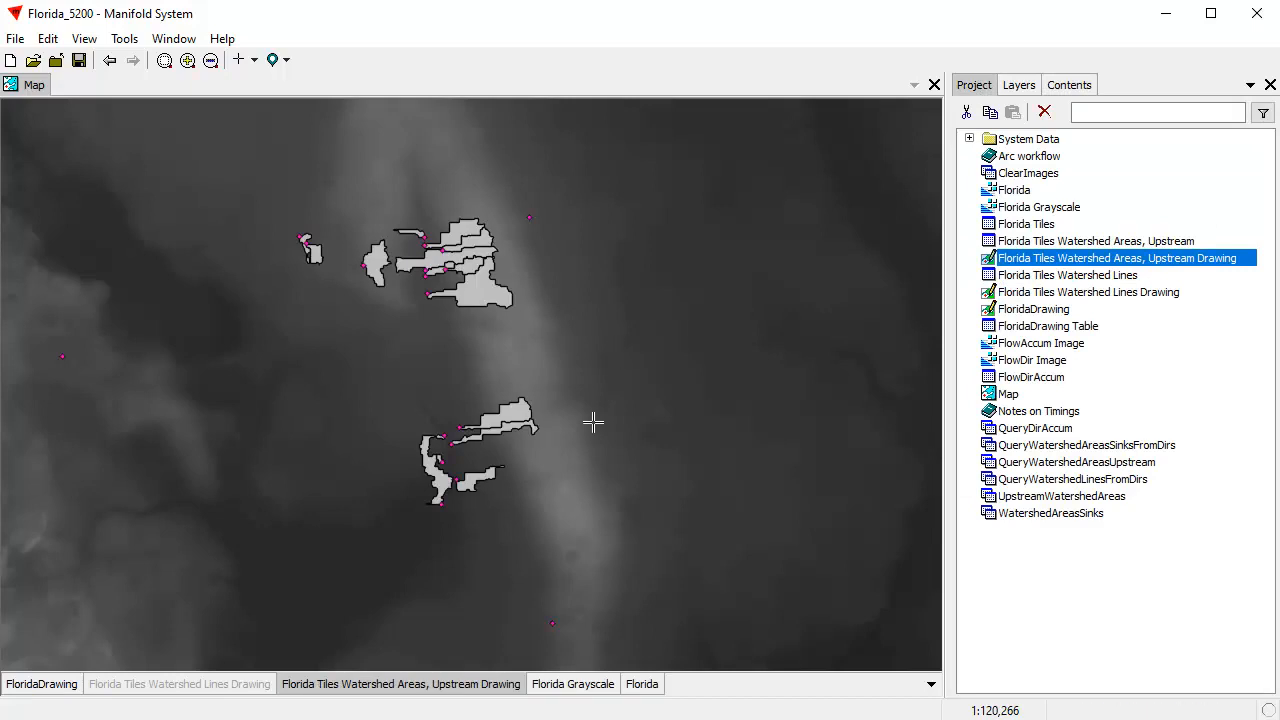
click(401, 684)
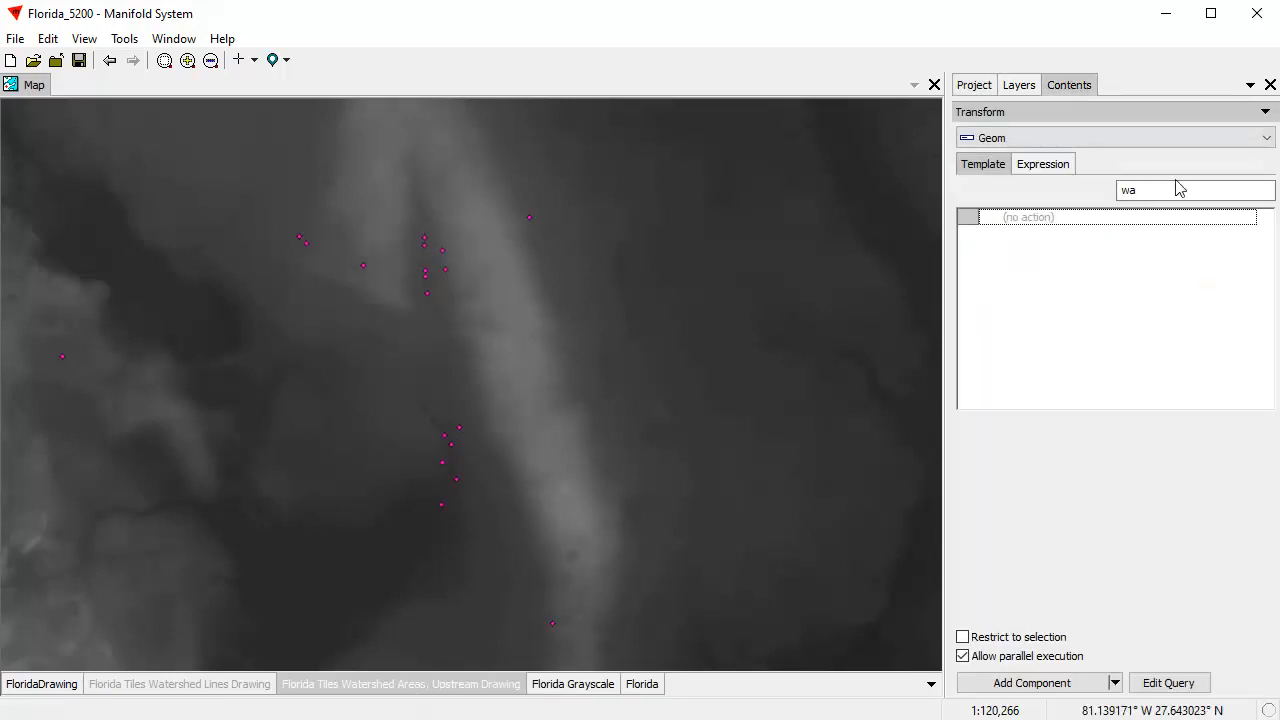
mouse_move(538, 578)
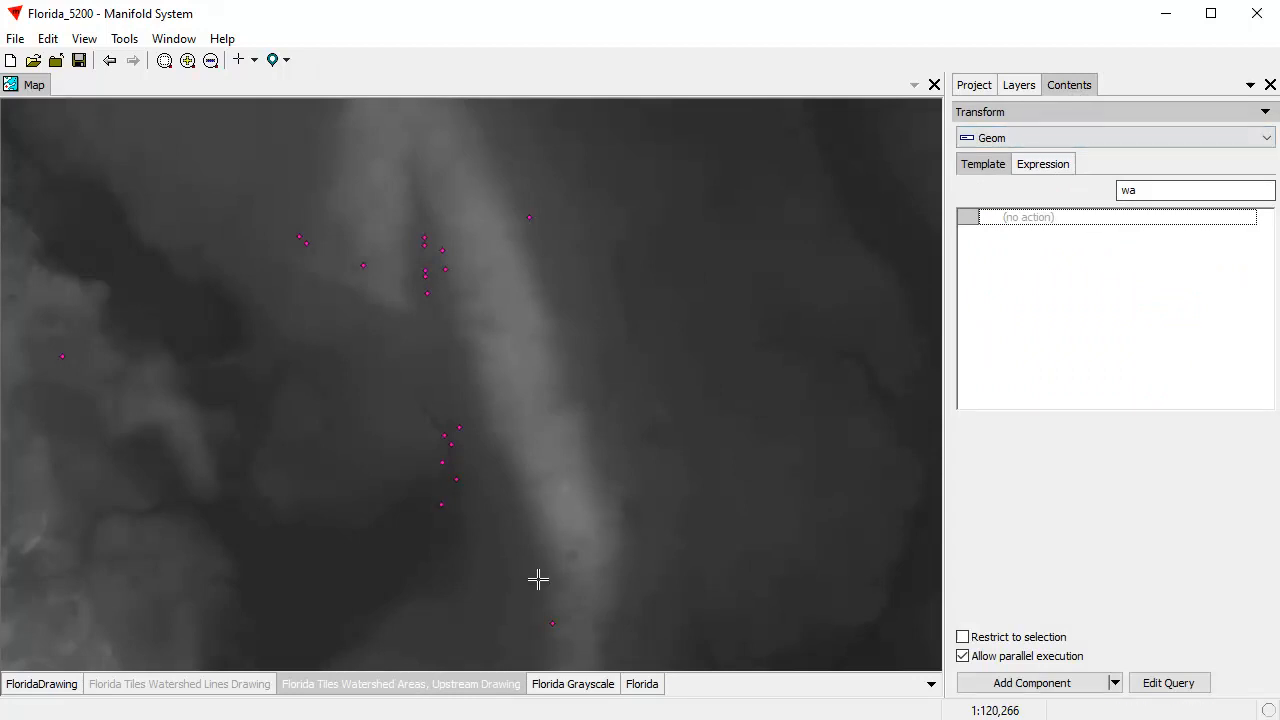
Step: Run Watershed Areas, Sinks on Florida Grayscale, keeping areas flowing outside, as a new component
click(1113, 137)
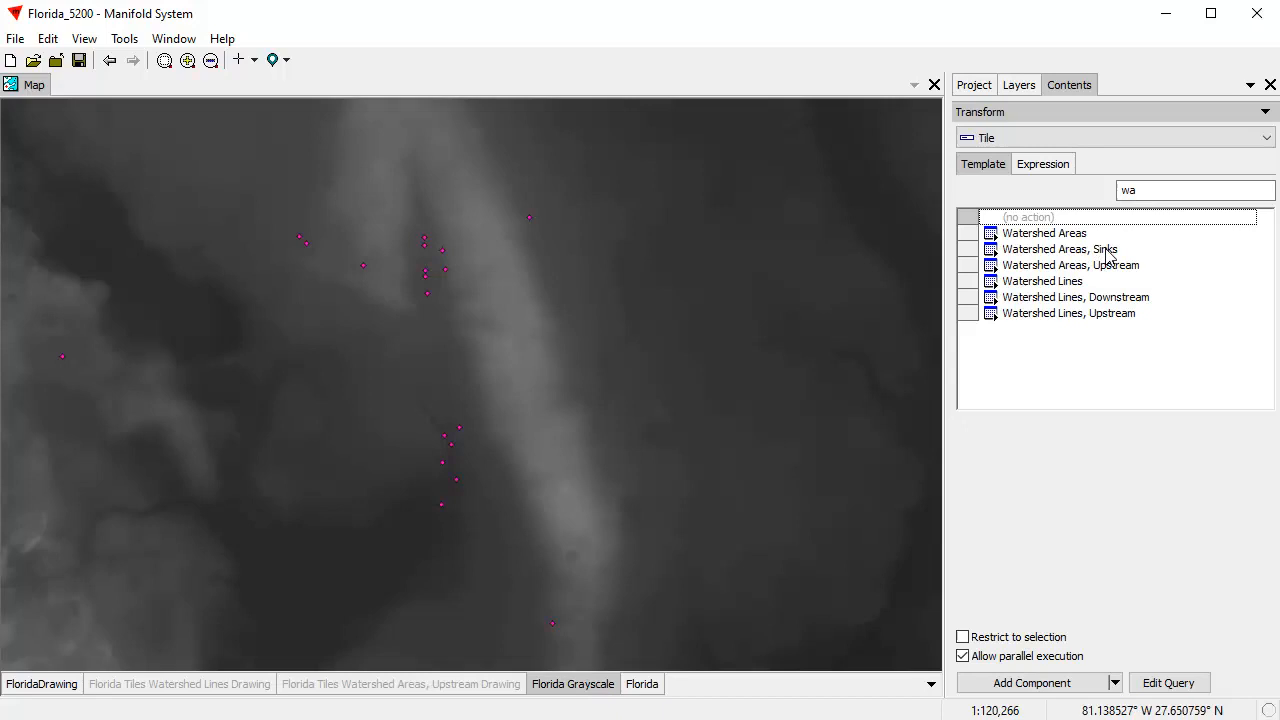
click(1059, 248)
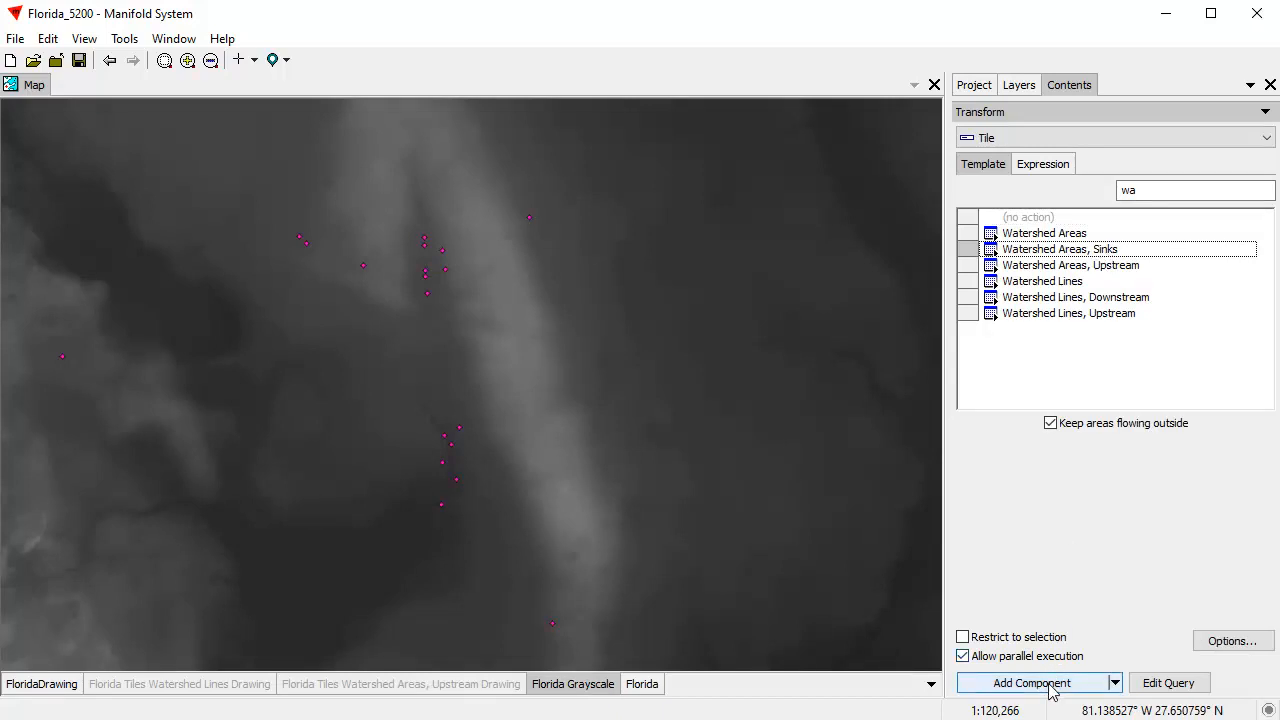
click(1031, 682)
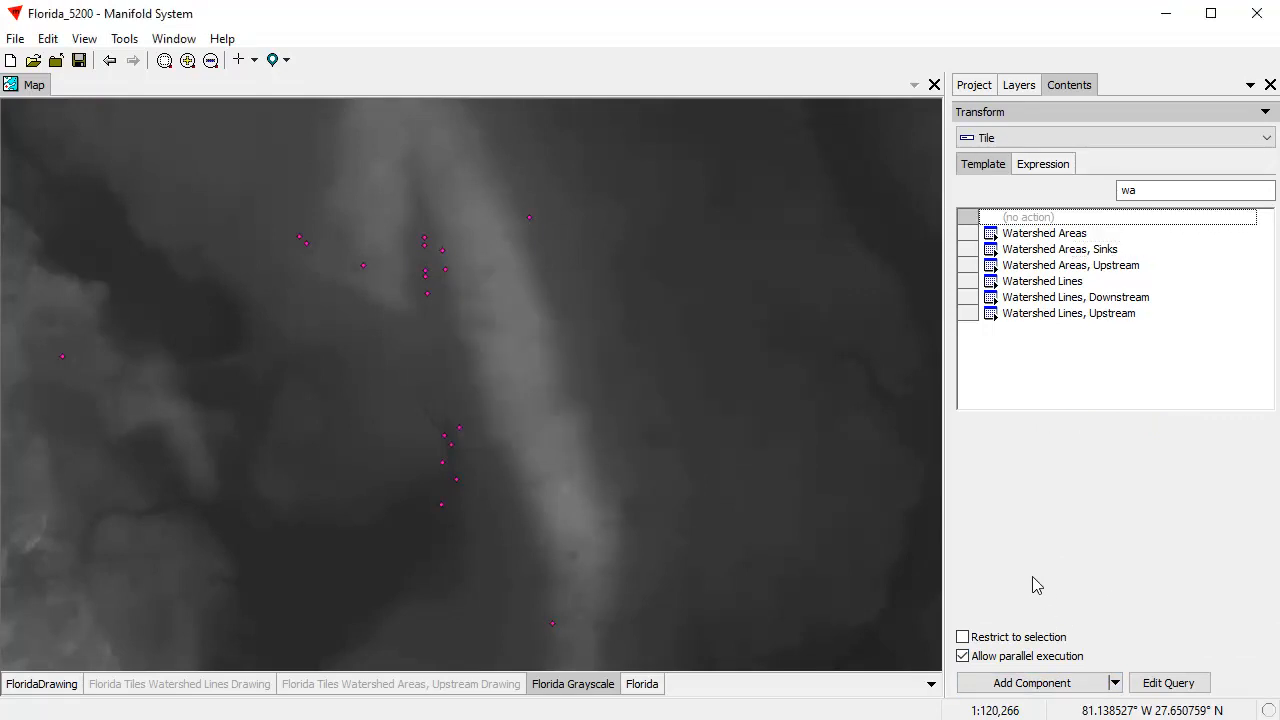
mouse_move(1071, 393)
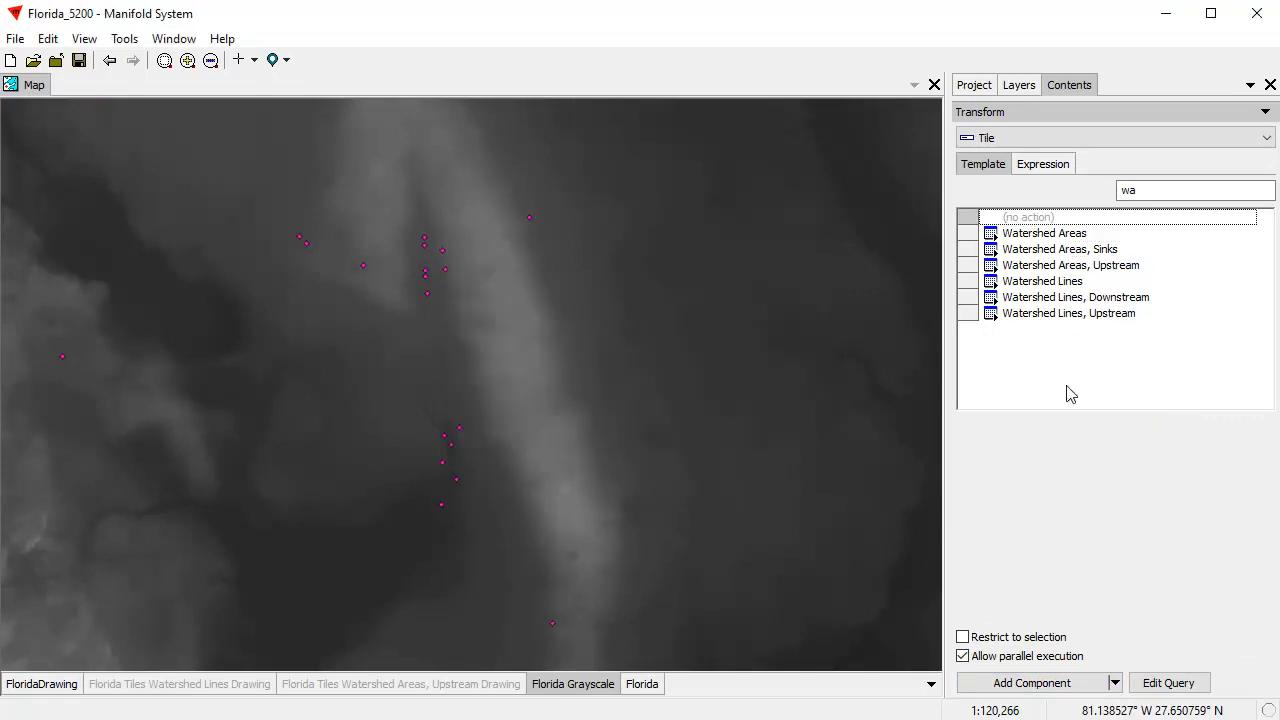
click(974, 84)
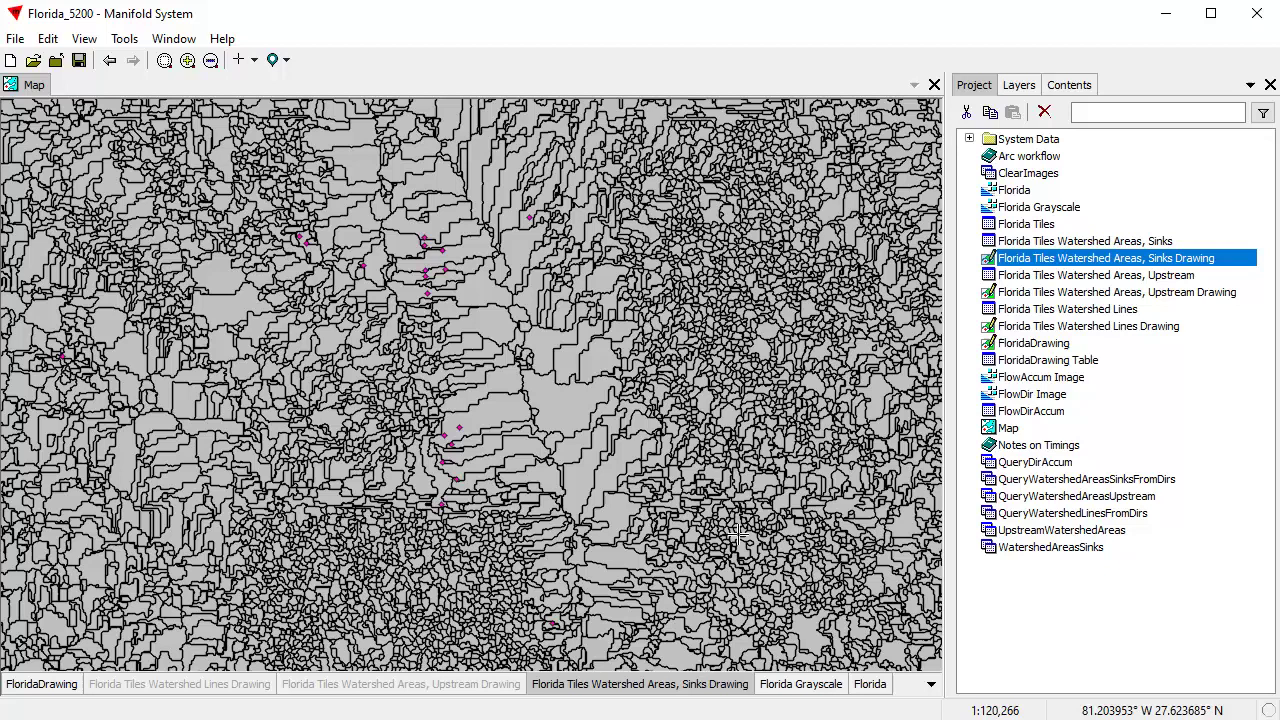
mouse_move(648, 432)
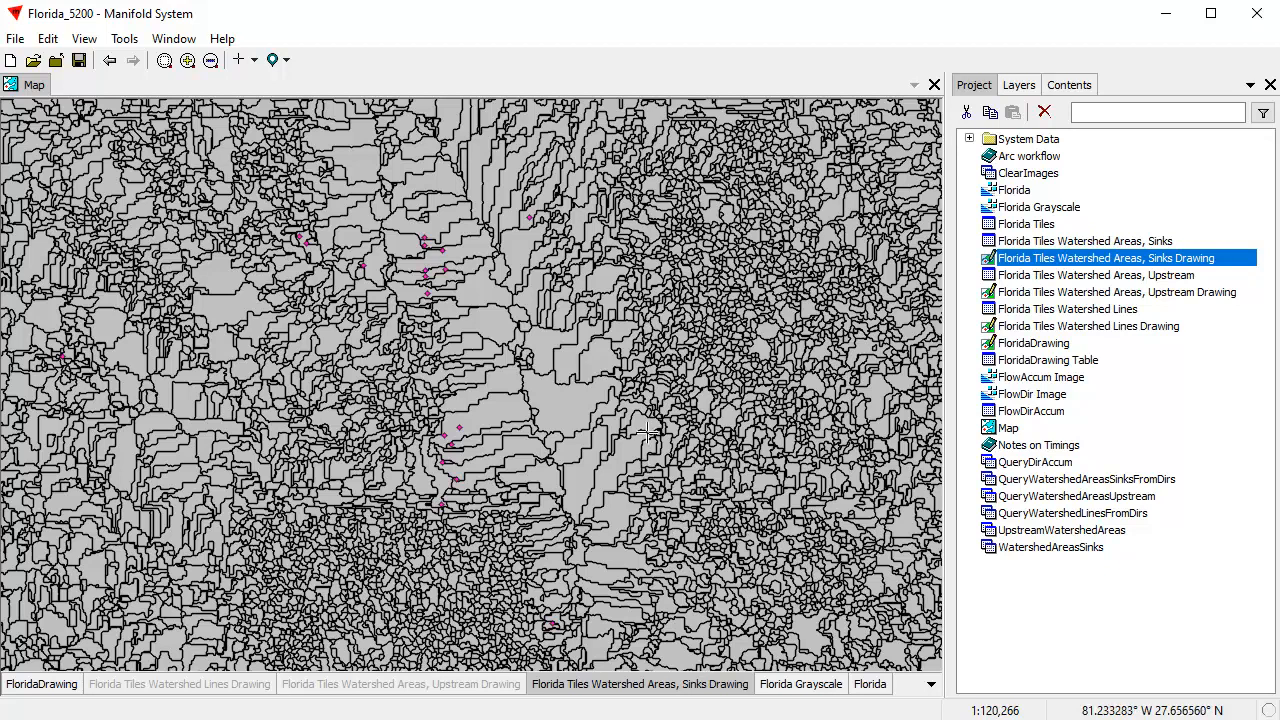
mouse_move(630, 478)
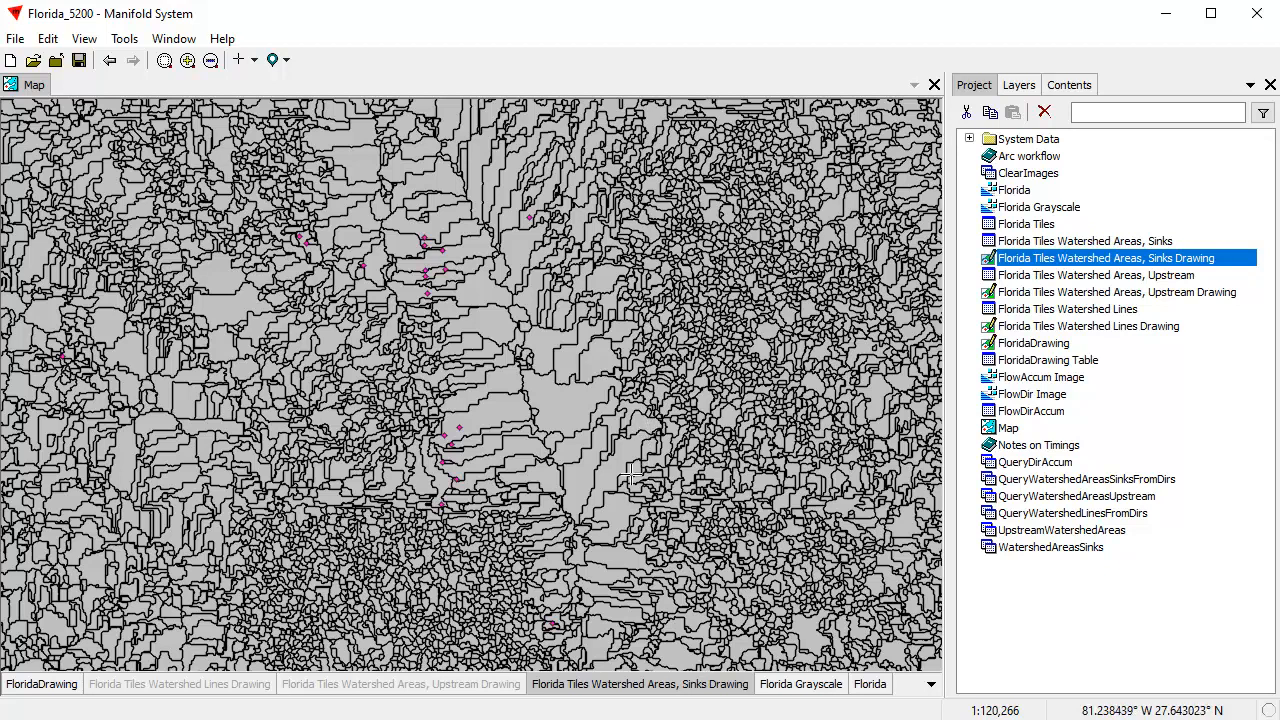
mouse_move(730, 355)
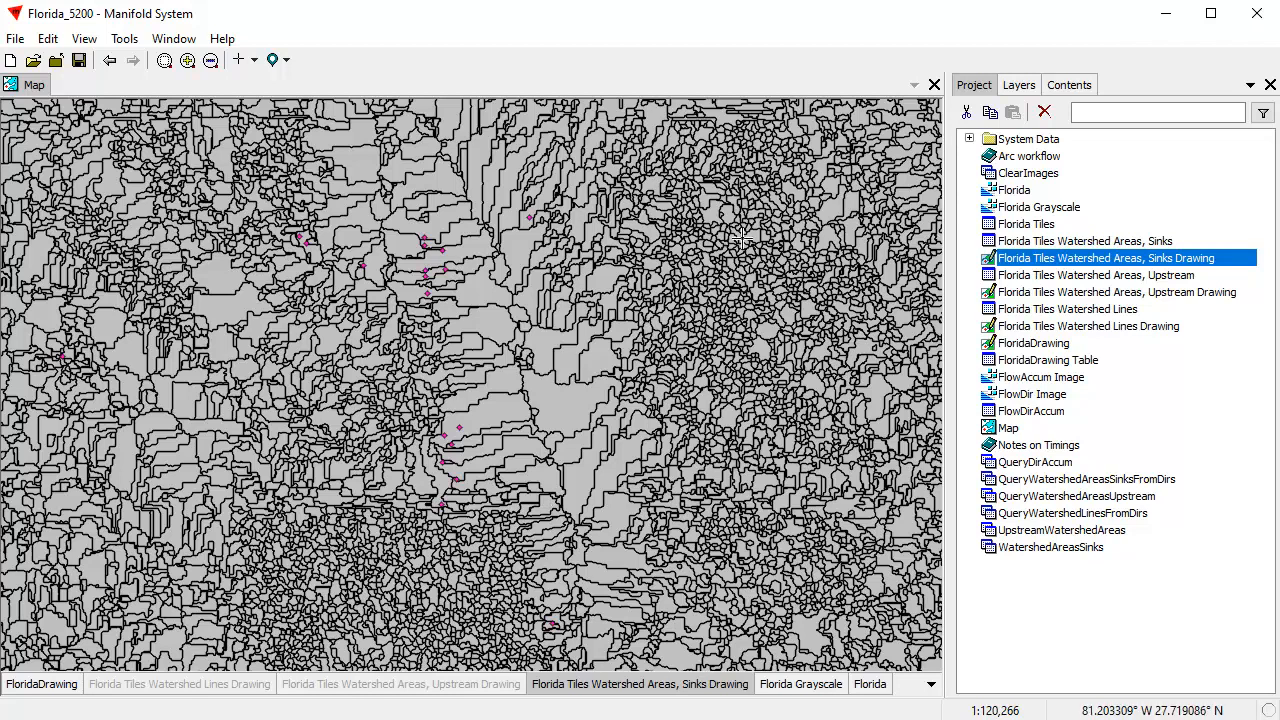
mouse_move(640, 436)
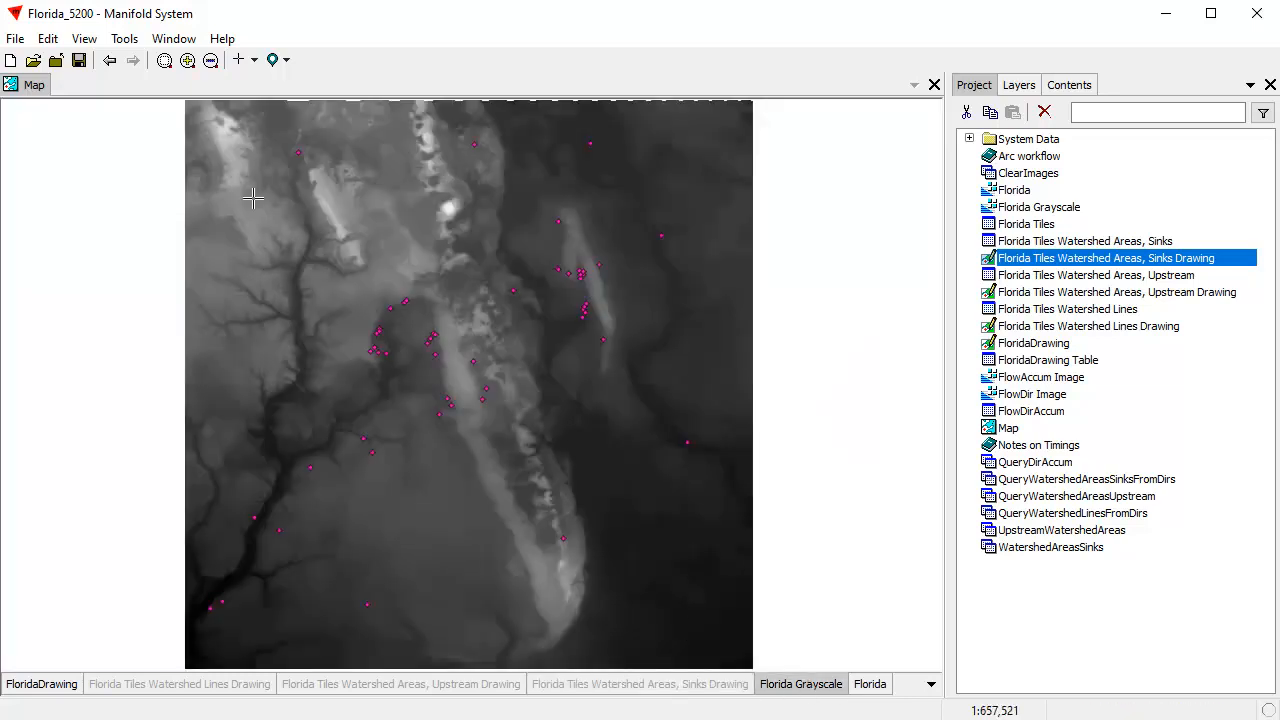
Step: Check the watershed transform timings in the Log window, then return to the Florida map
click(84, 38)
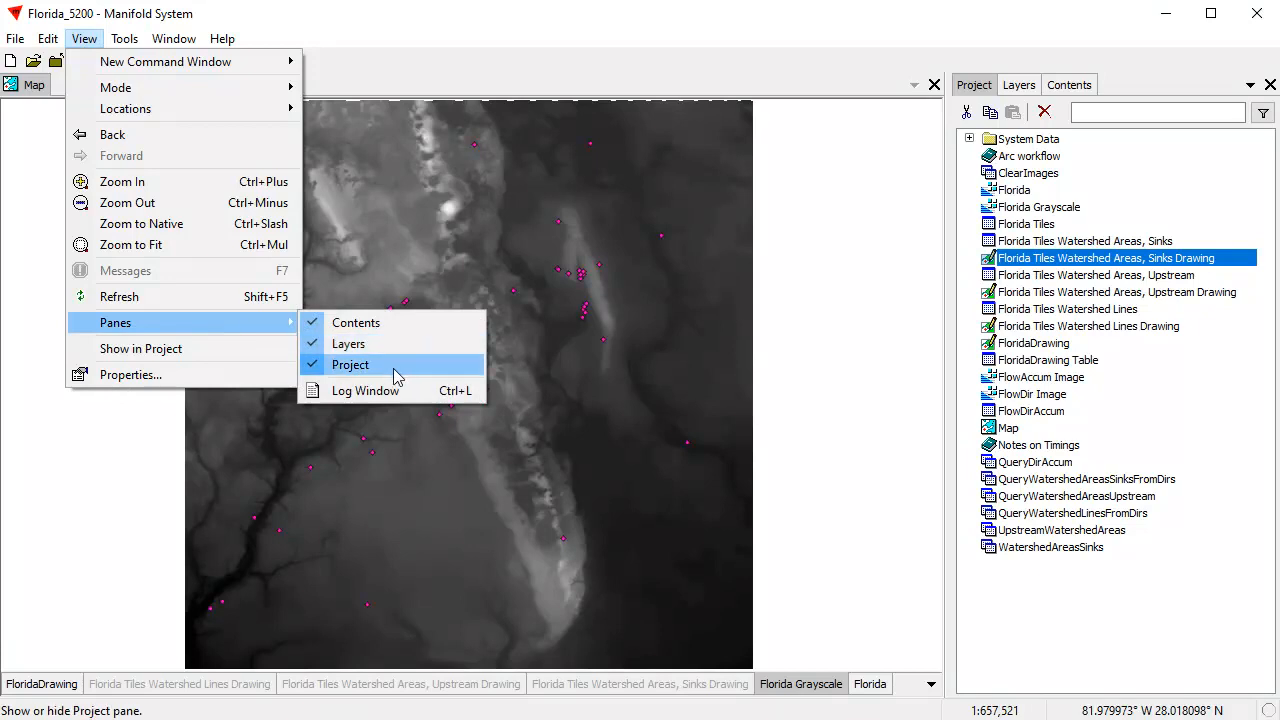
click(365, 390)
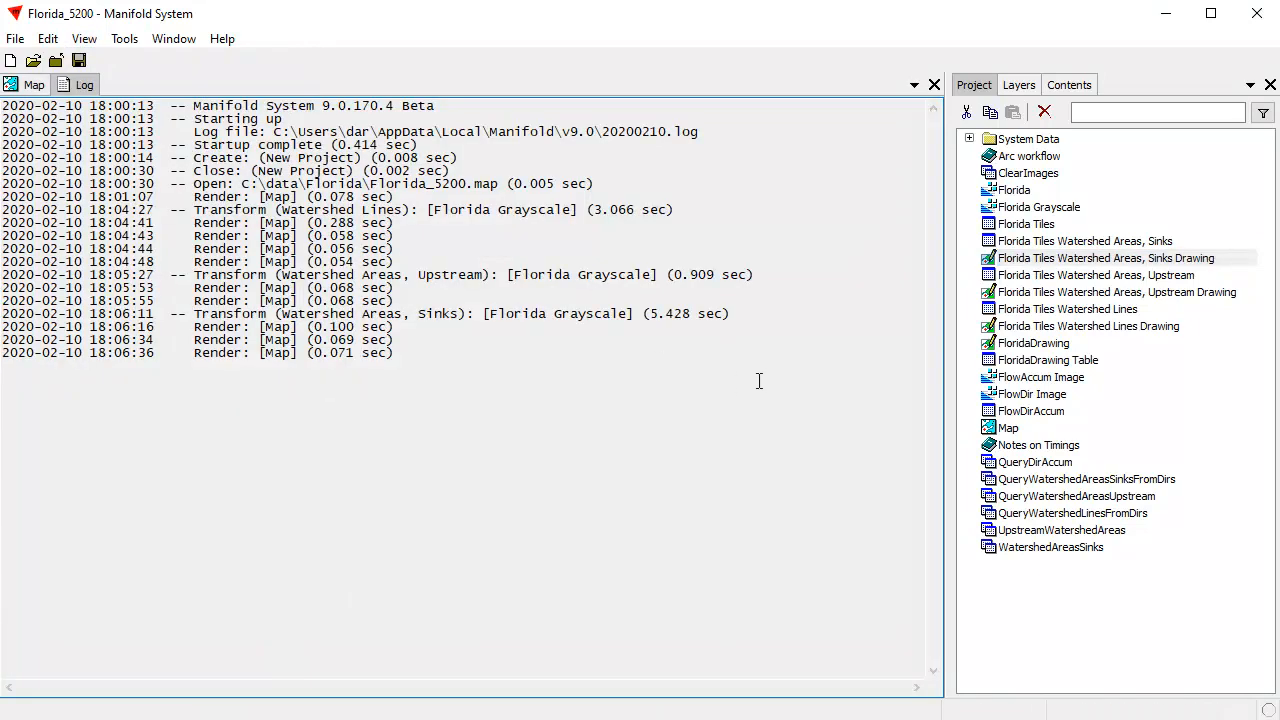
mouse_move(504, 345)
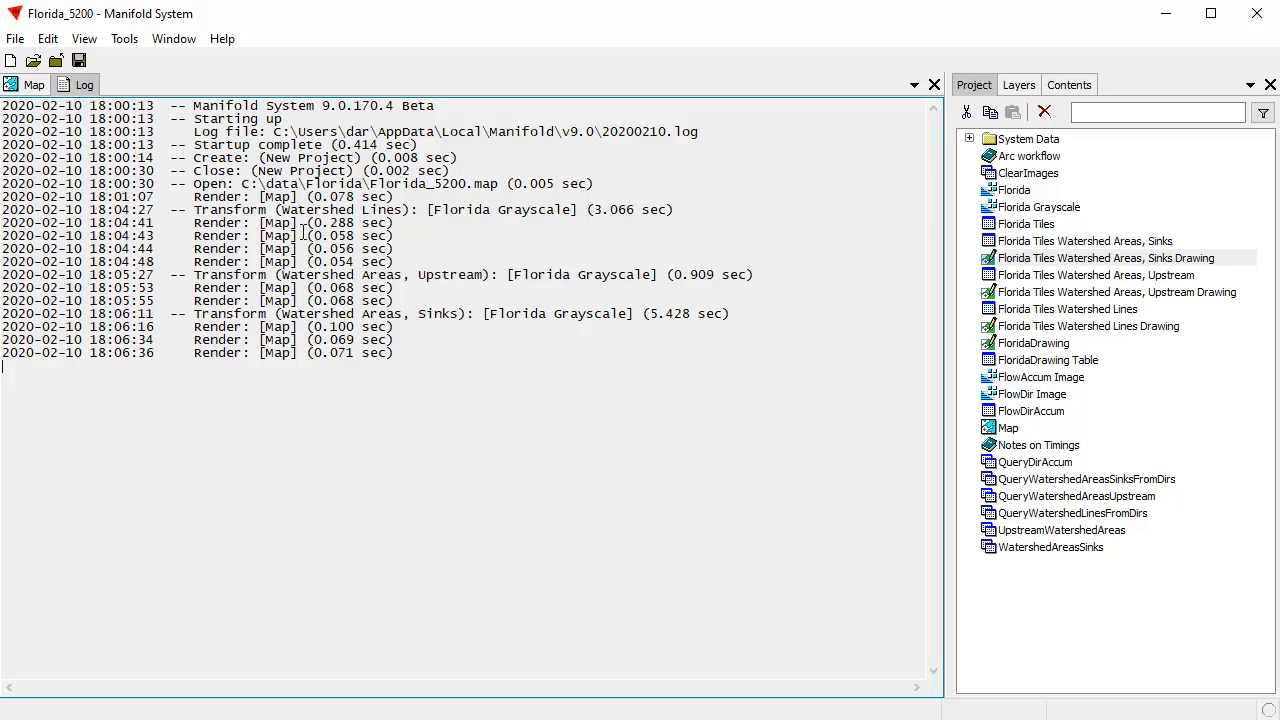
mouse_move(637, 217)
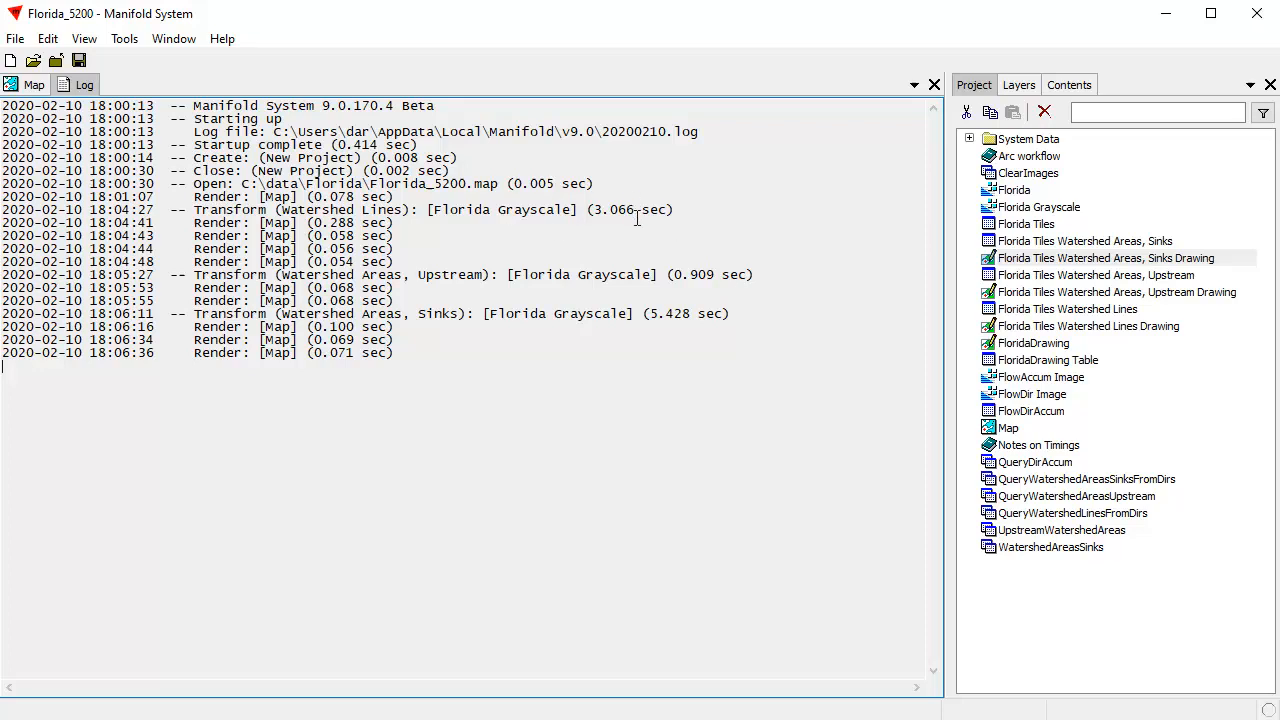
mouse_move(713, 206)
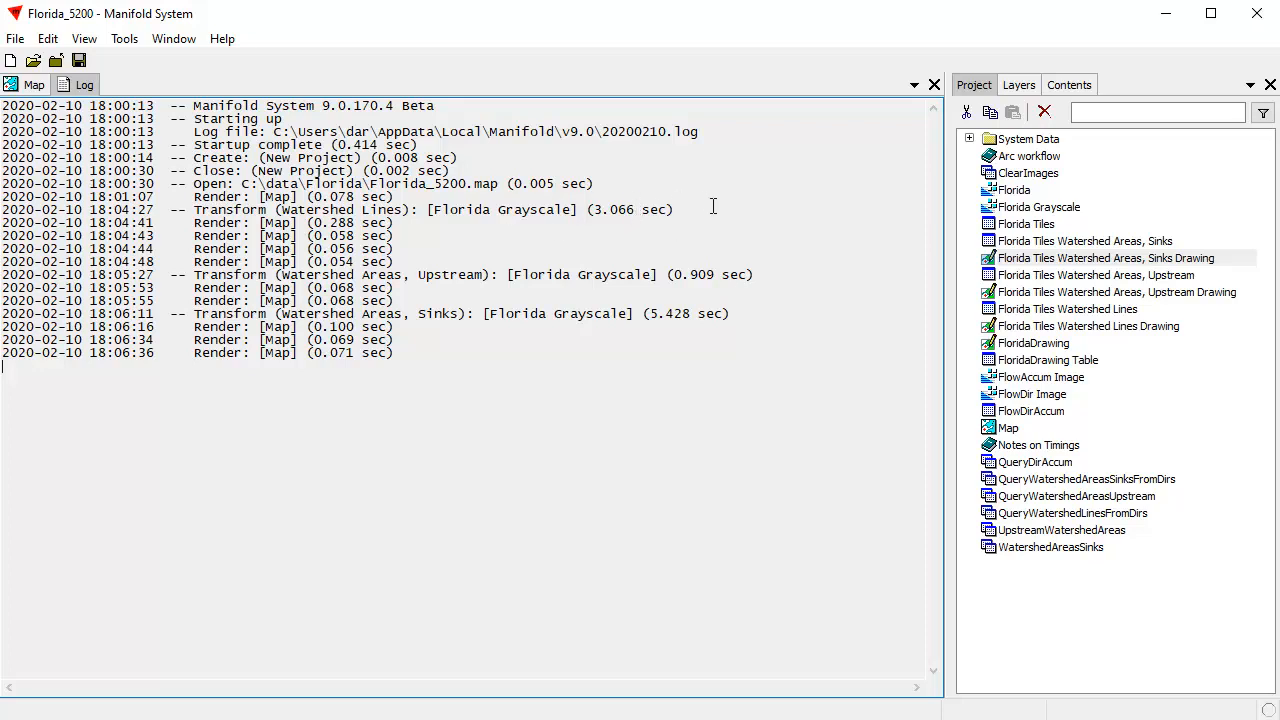
mouse_move(627, 183)
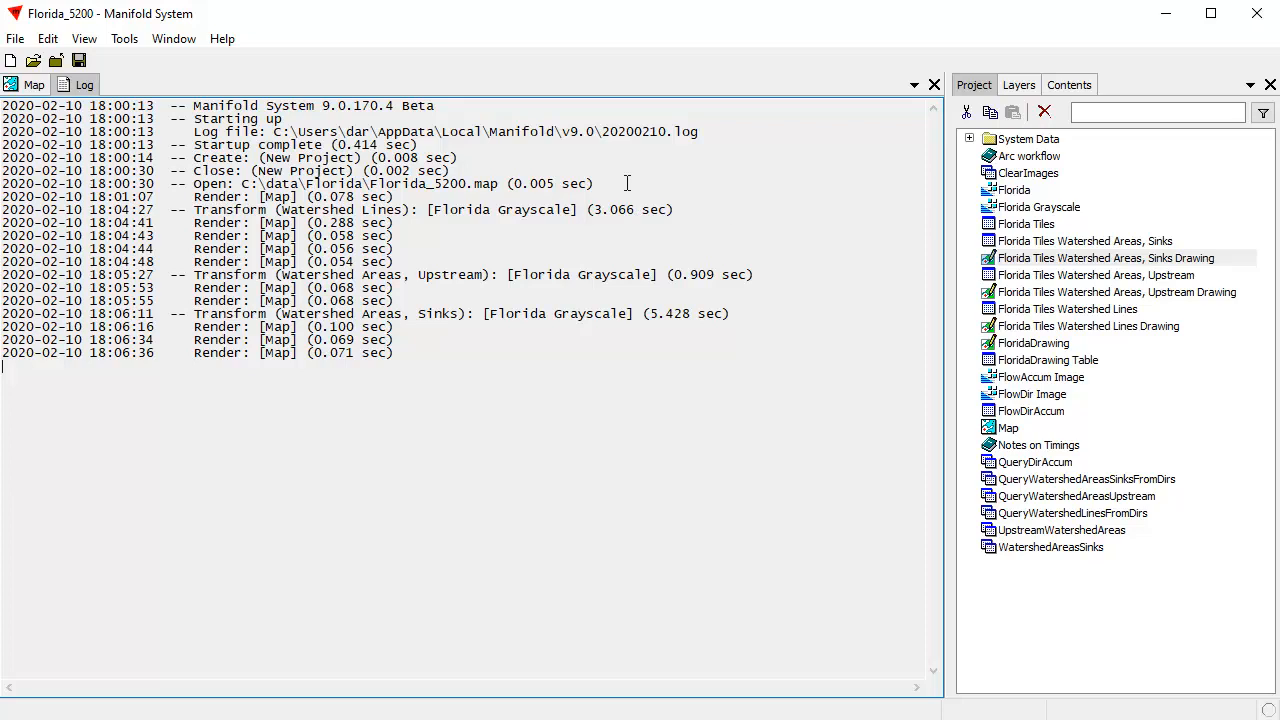
mouse_move(656, 337)
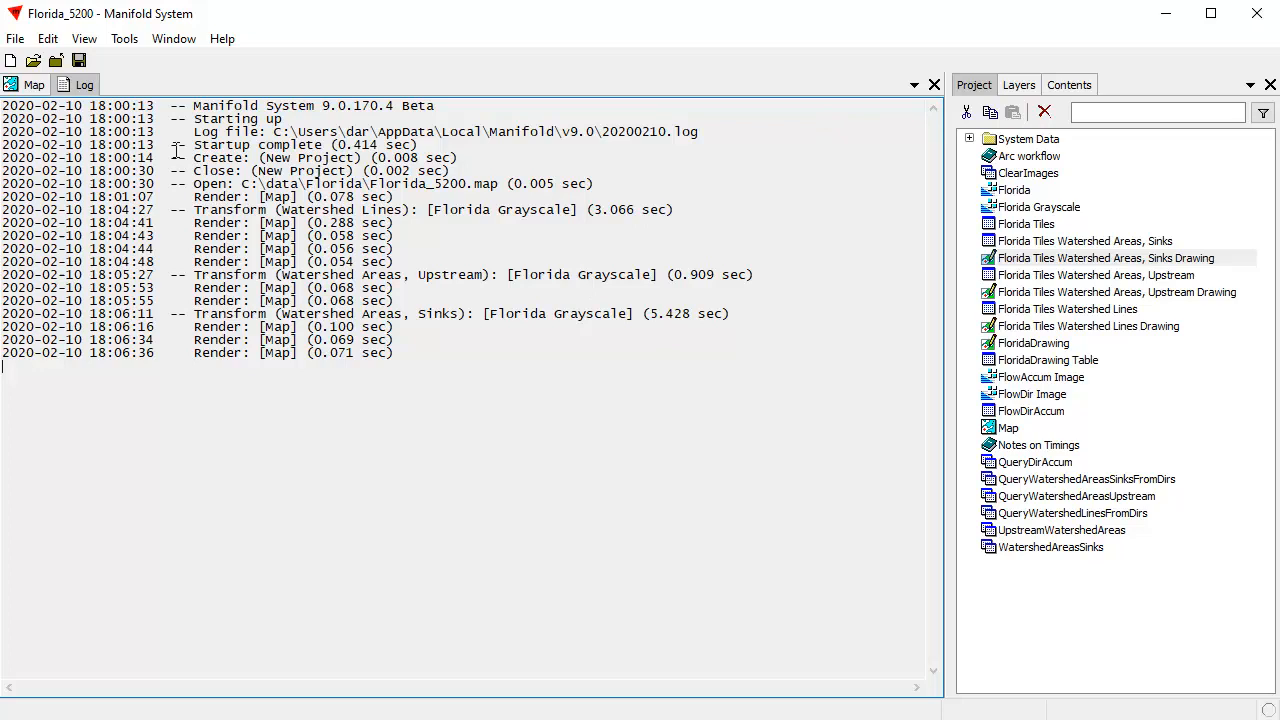
click(33, 84)
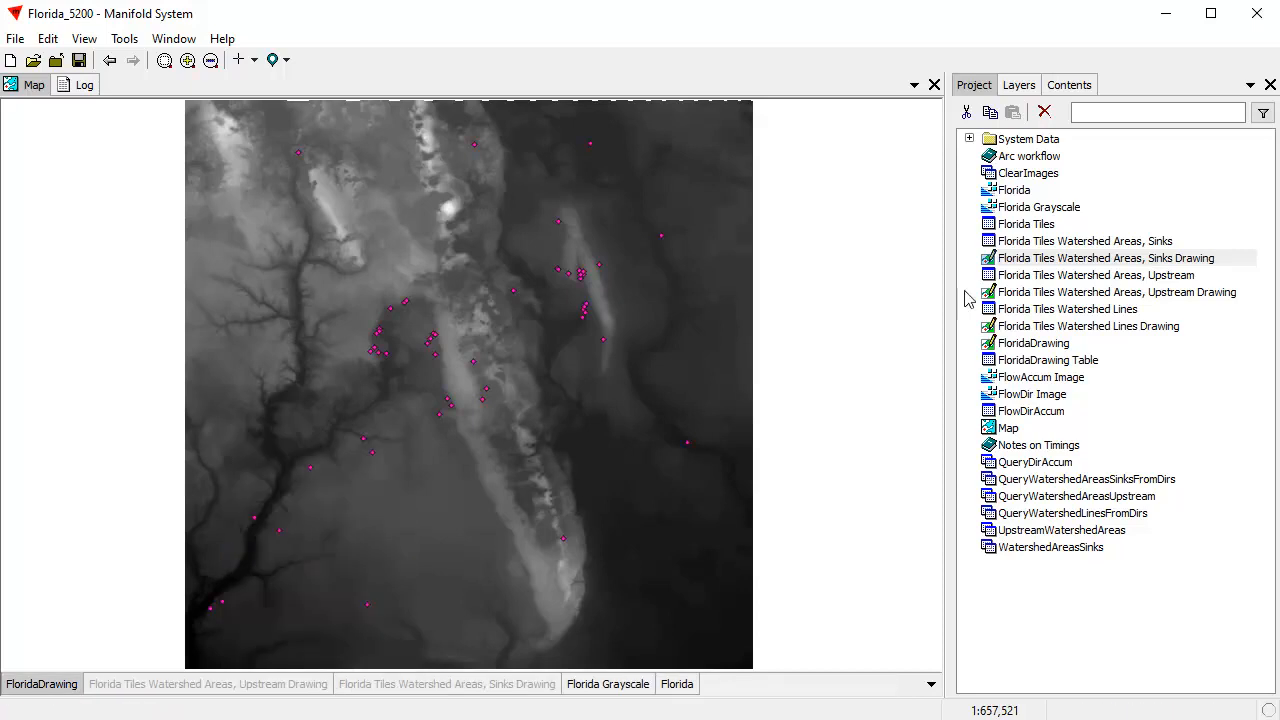
Step: Delete the Florida Tiles Watershed Lines table and drawing, then bring back the image's transform options
click(1067, 309)
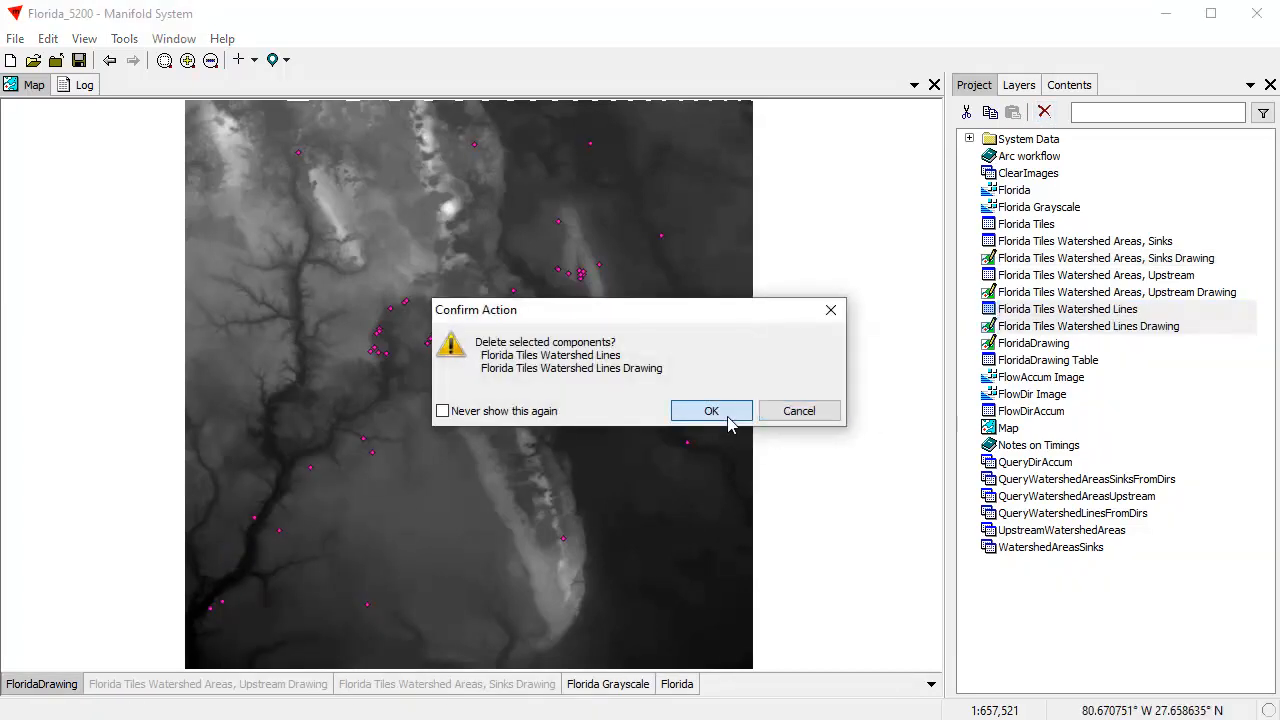
click(711, 410)
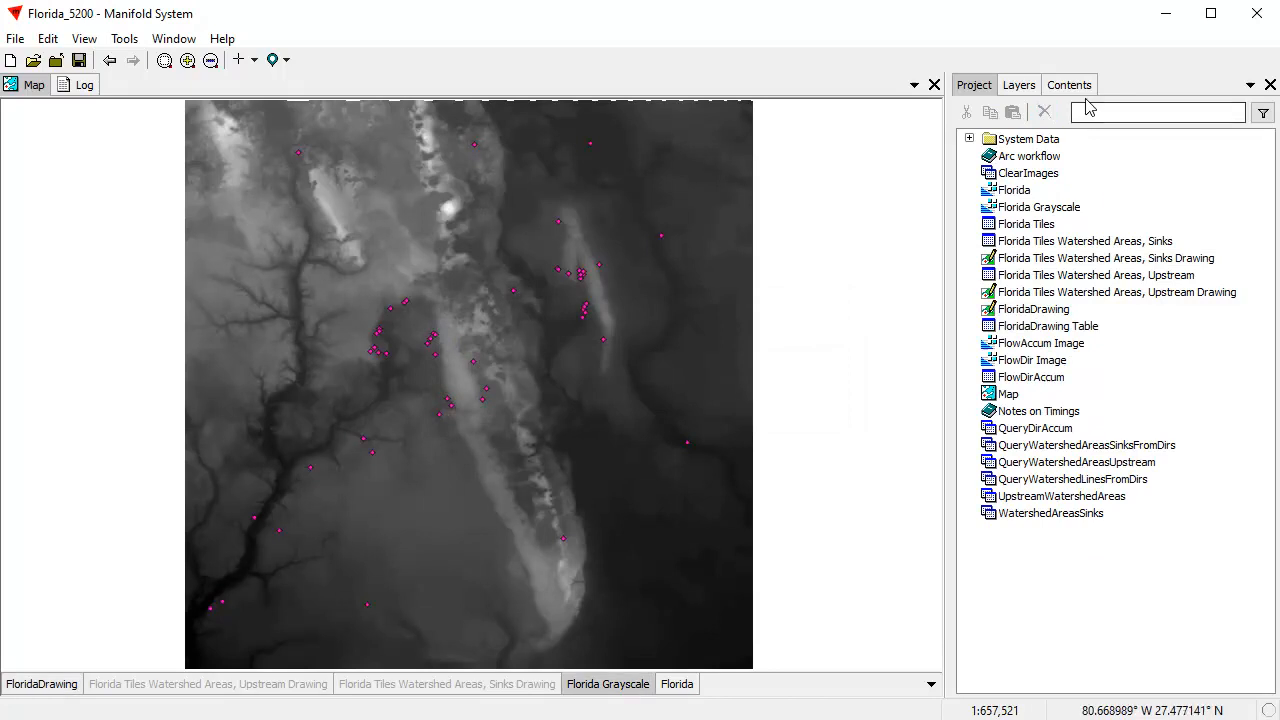
click(1069, 84)
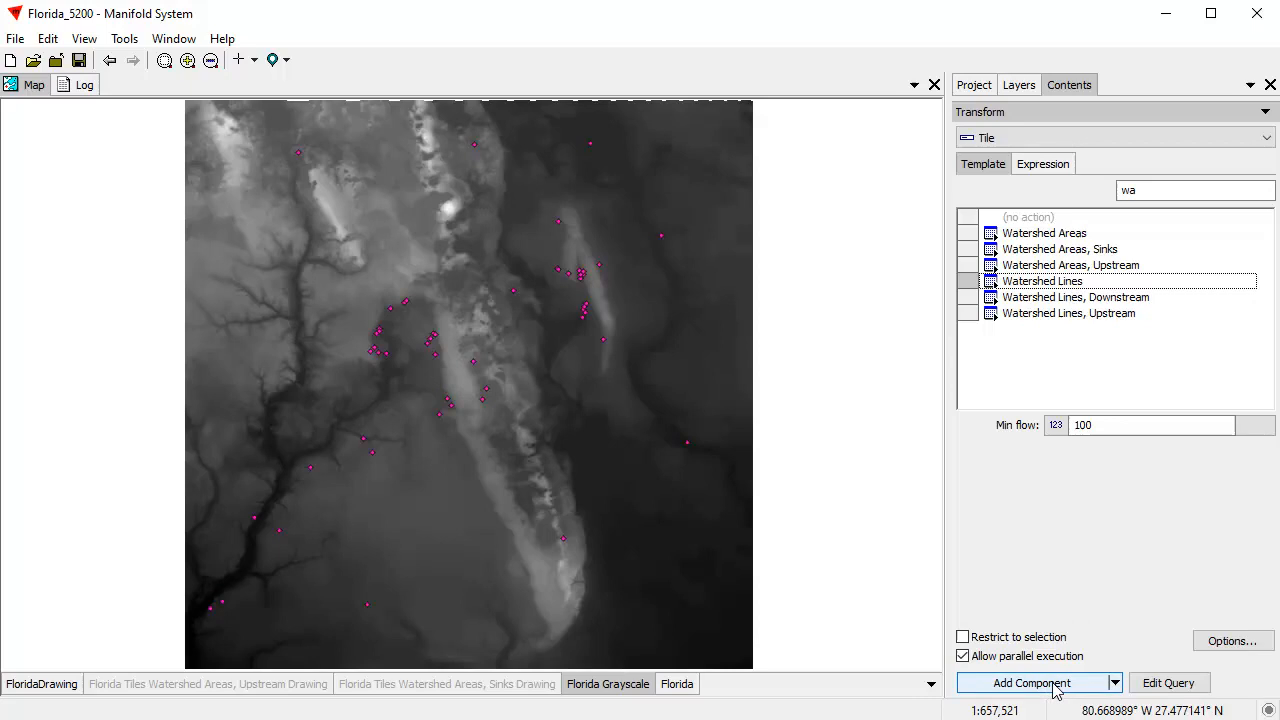
Step: Launch Watershed Lines on Florida Grayscale into a new component
click(1030, 682)
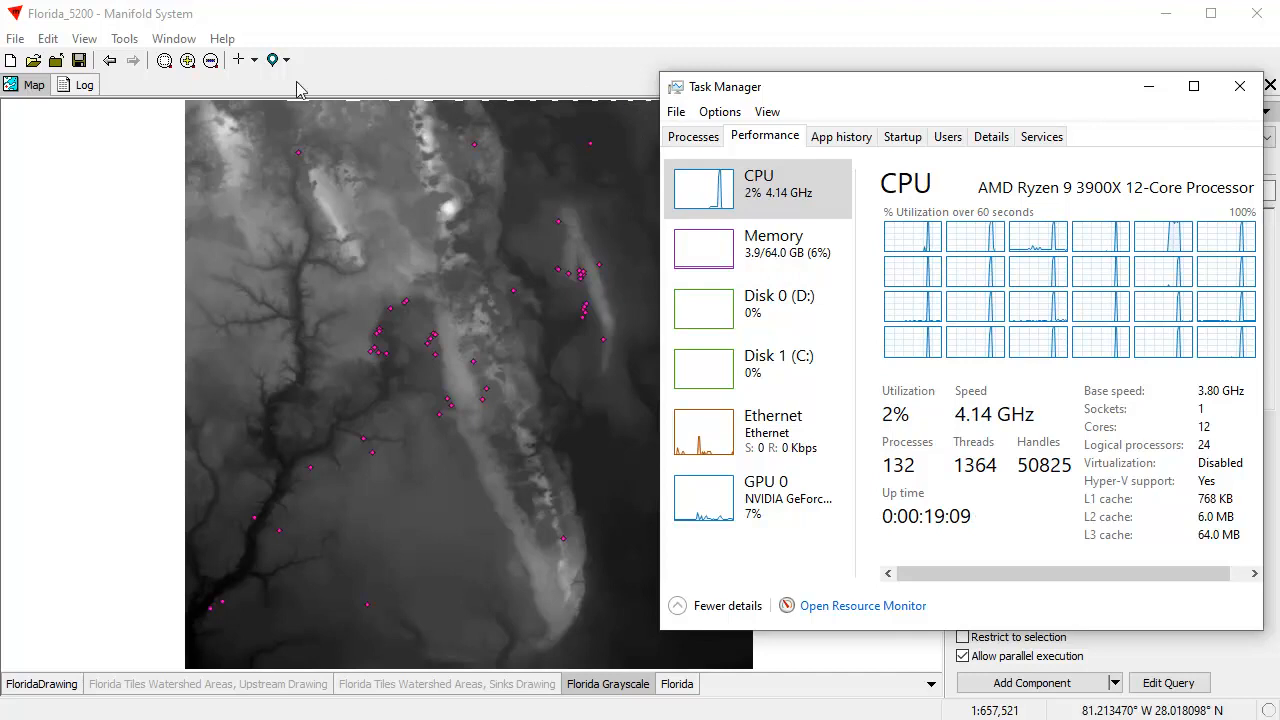
click(1240, 86)
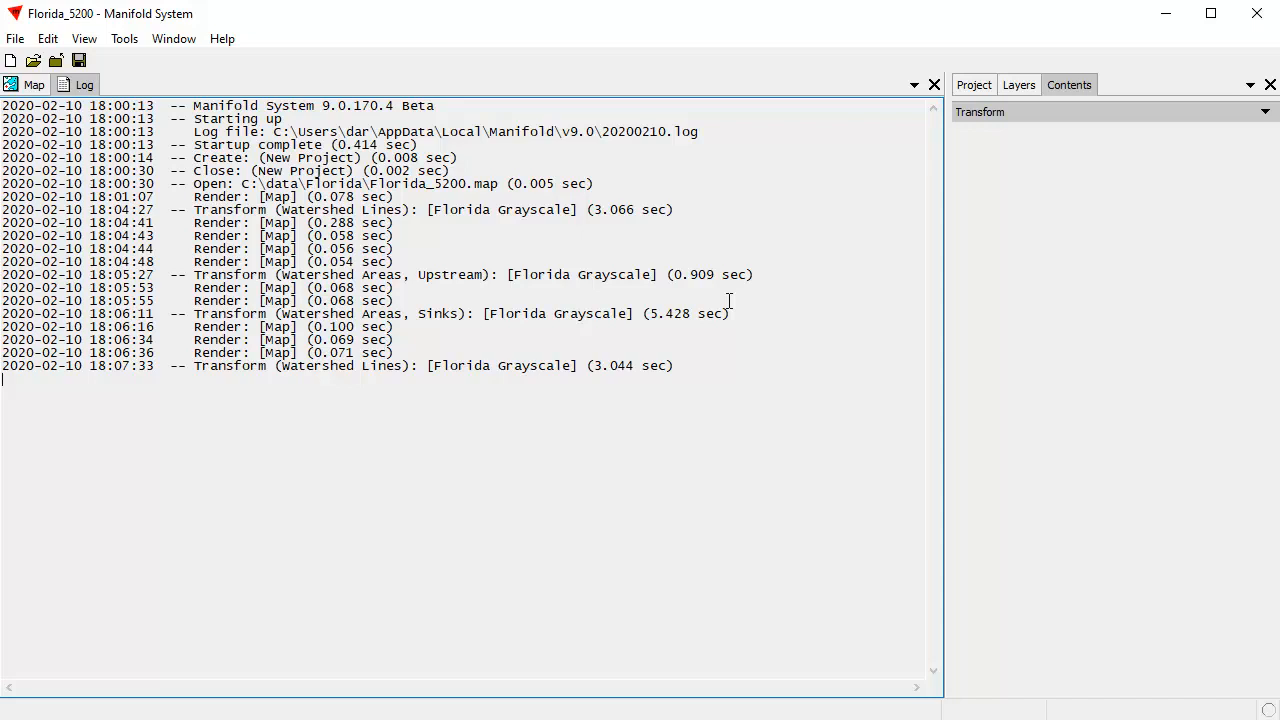
mouse_move(675, 387)
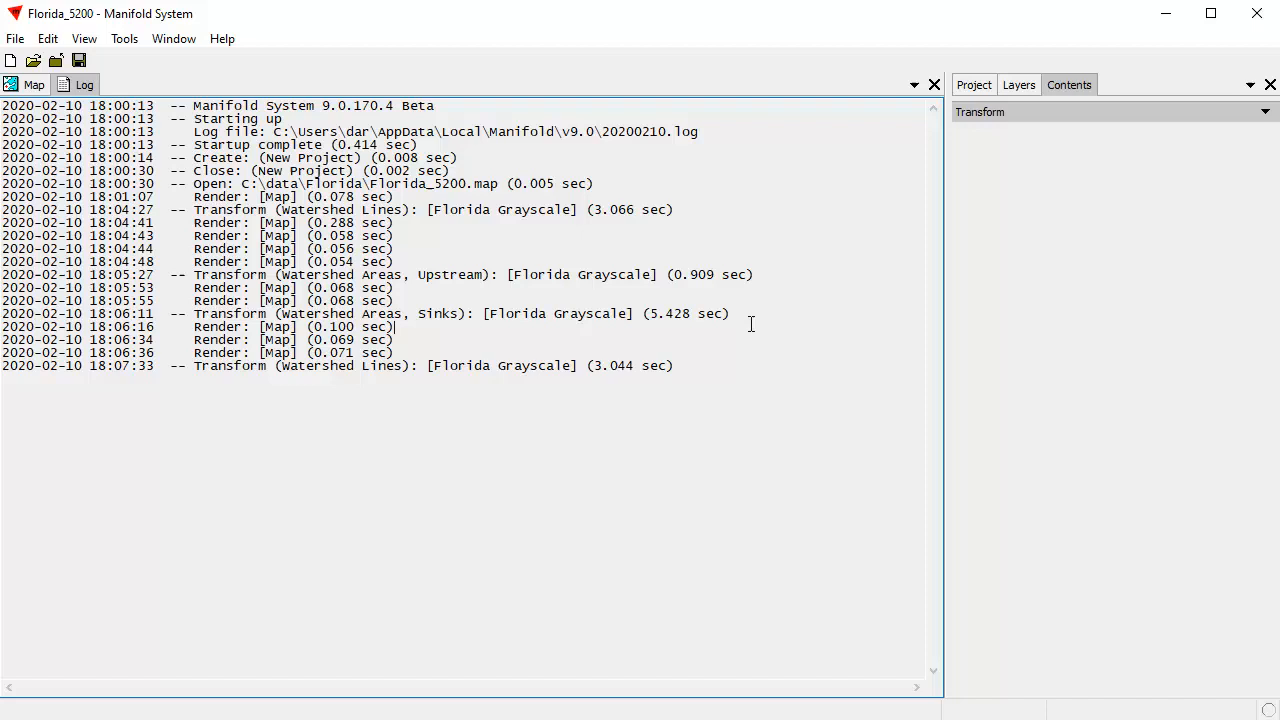
double_click(688, 313)
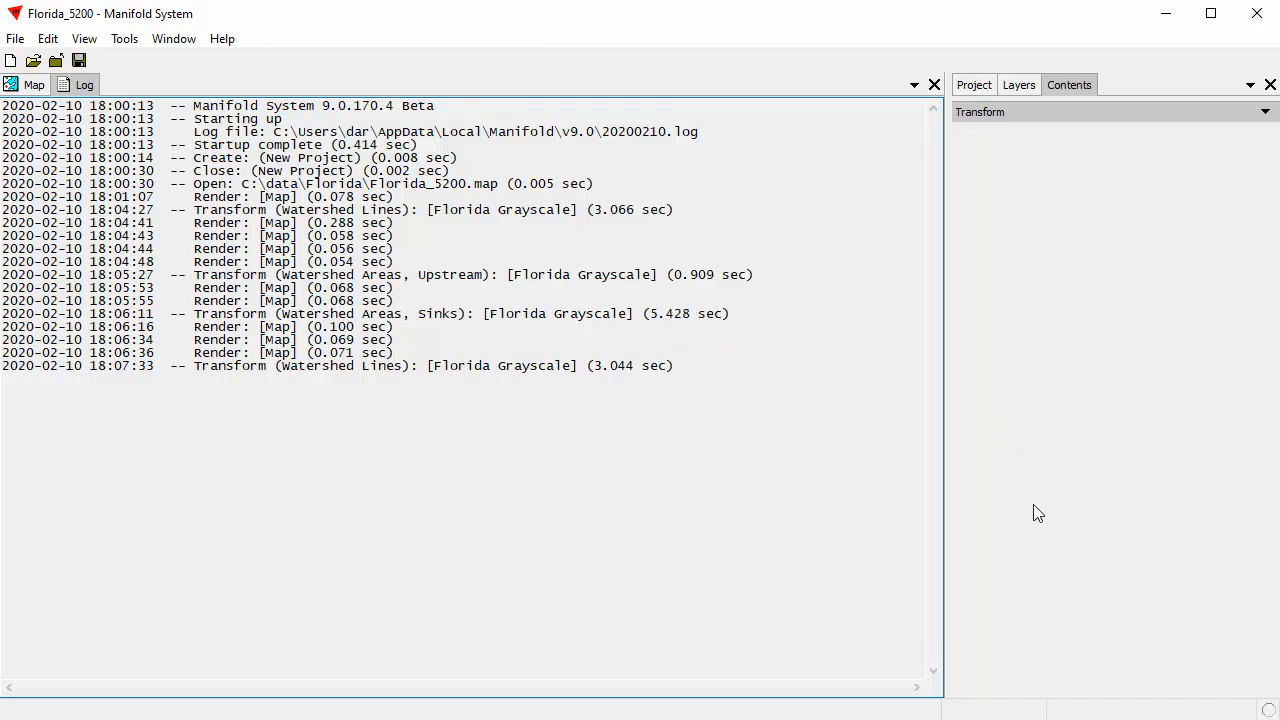
mouse_move(935, 483)
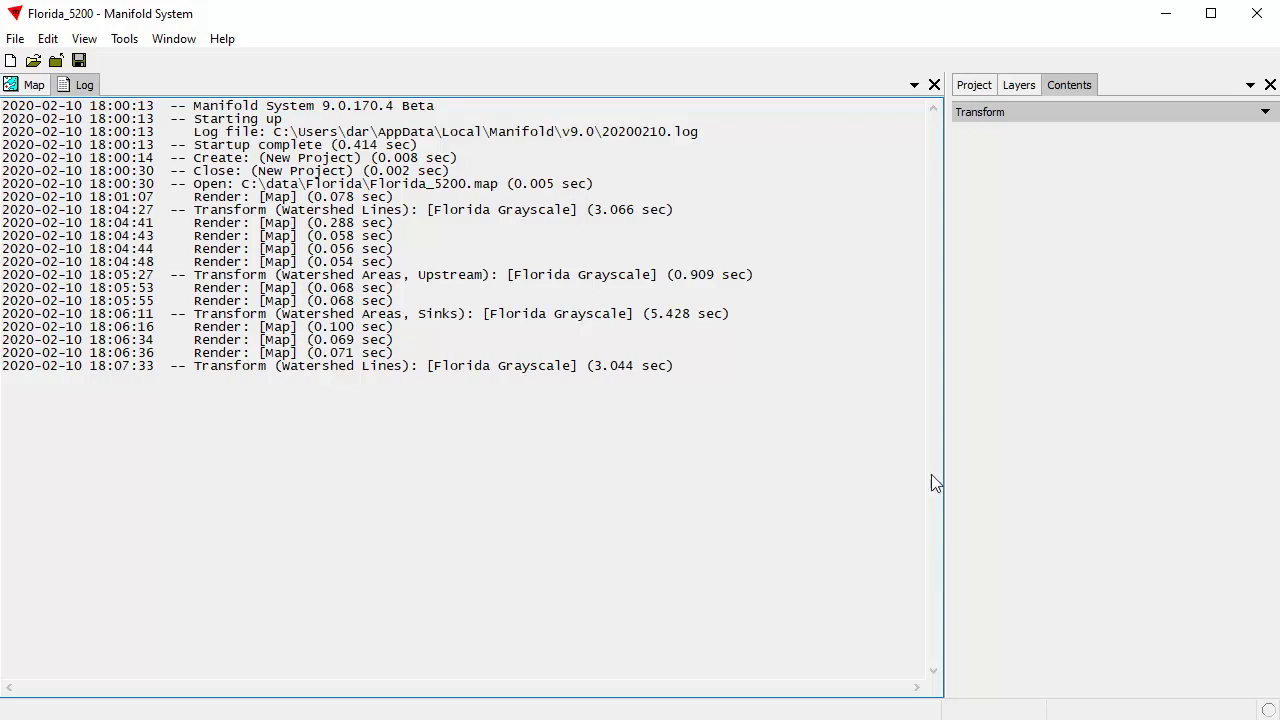
Step: Switch from the log back to the Florida map view
click(33, 84)
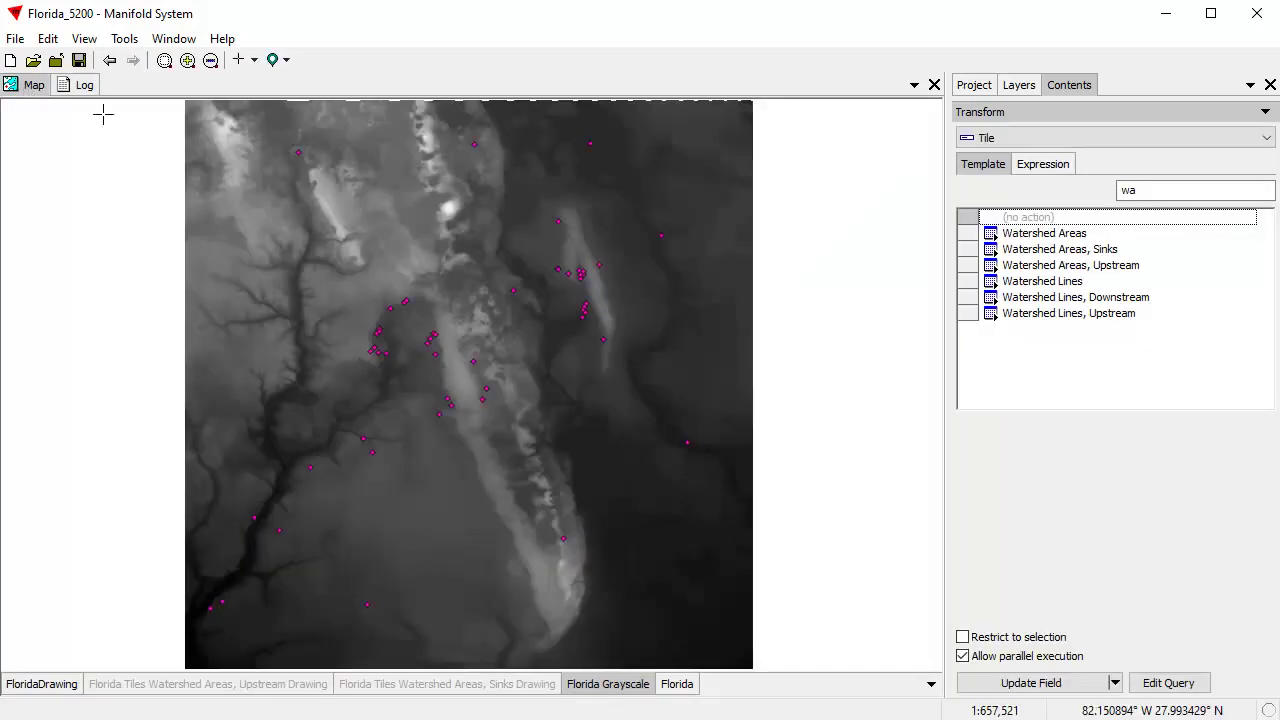
mouse_move(887, 468)
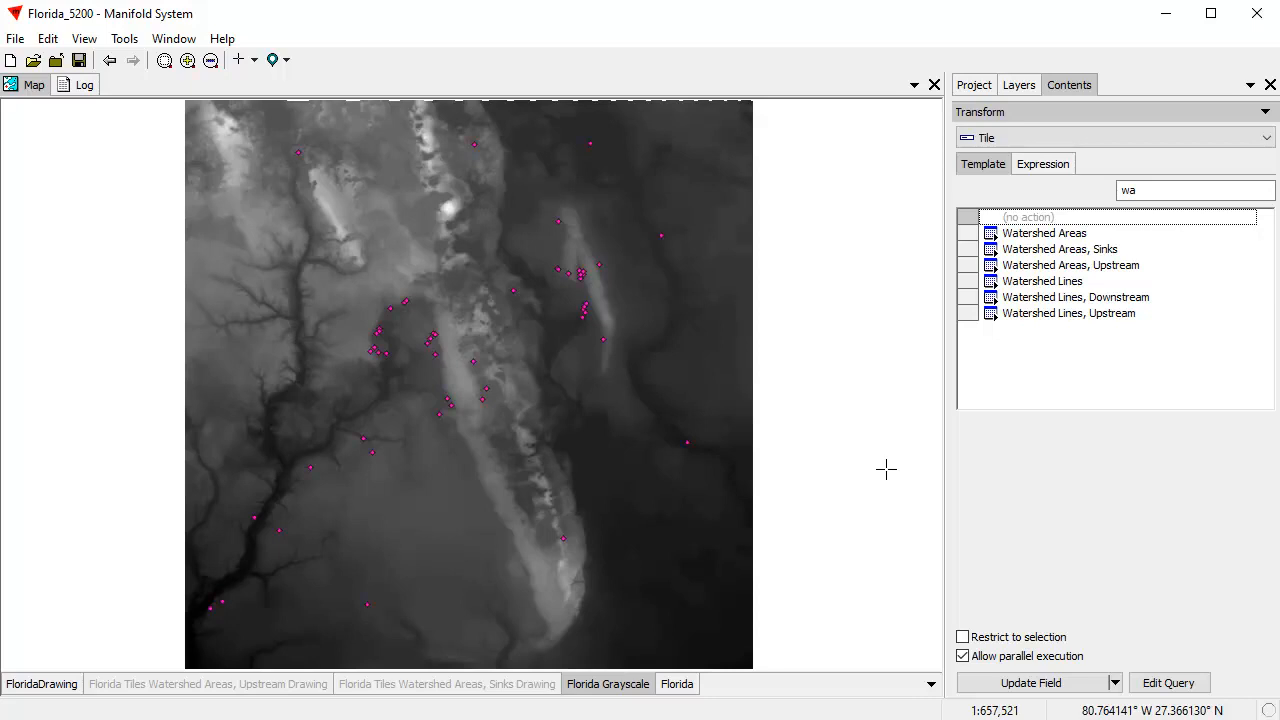
mouse_move(657, 57)
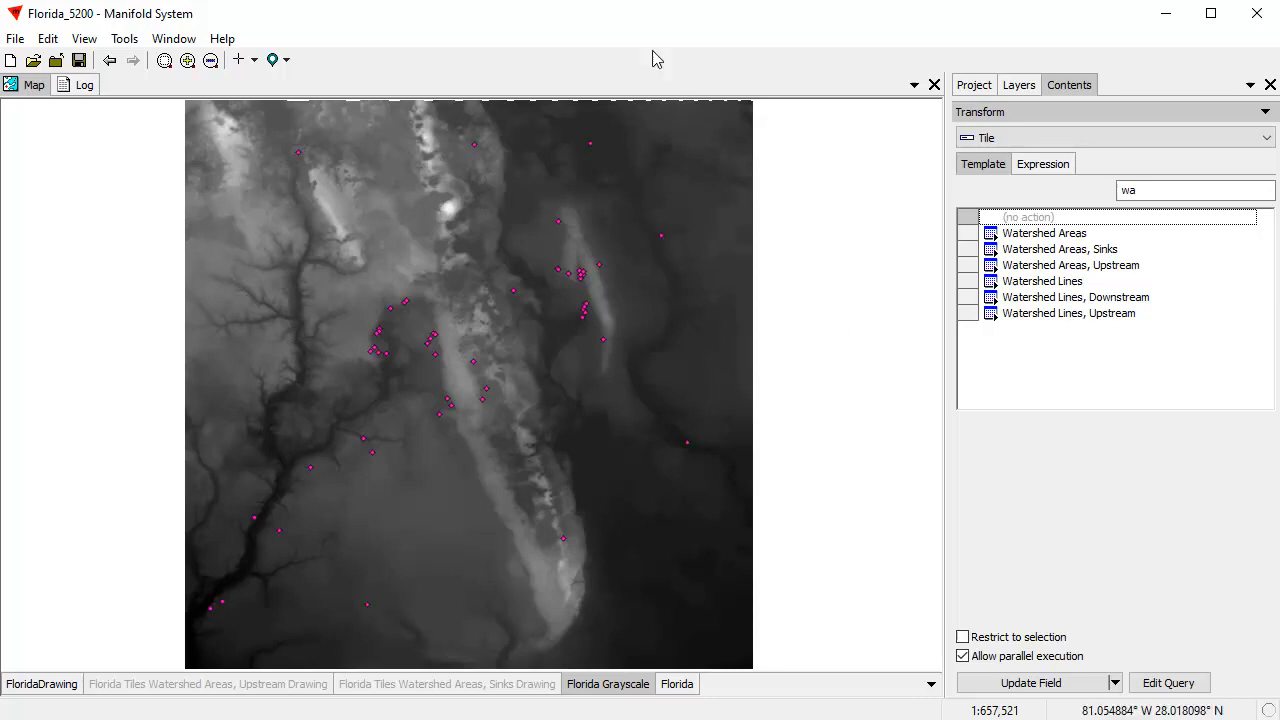
mouse_move(607, 37)
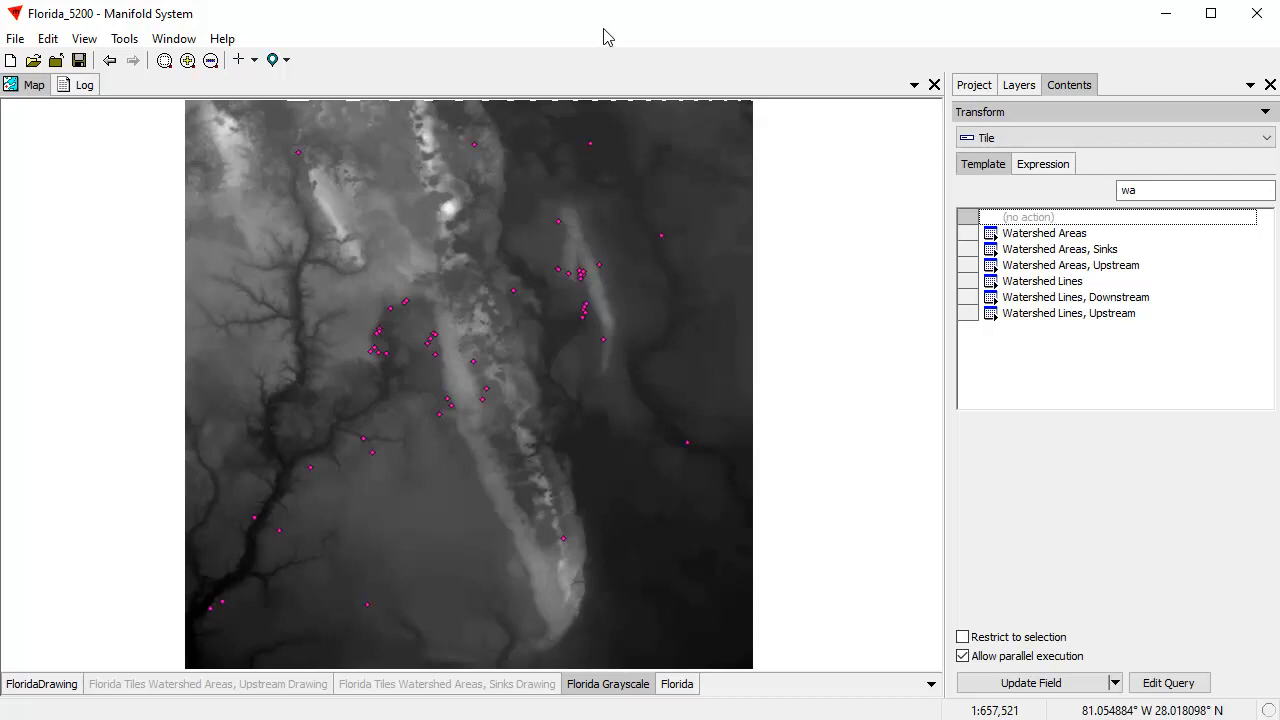
mouse_move(920, 287)
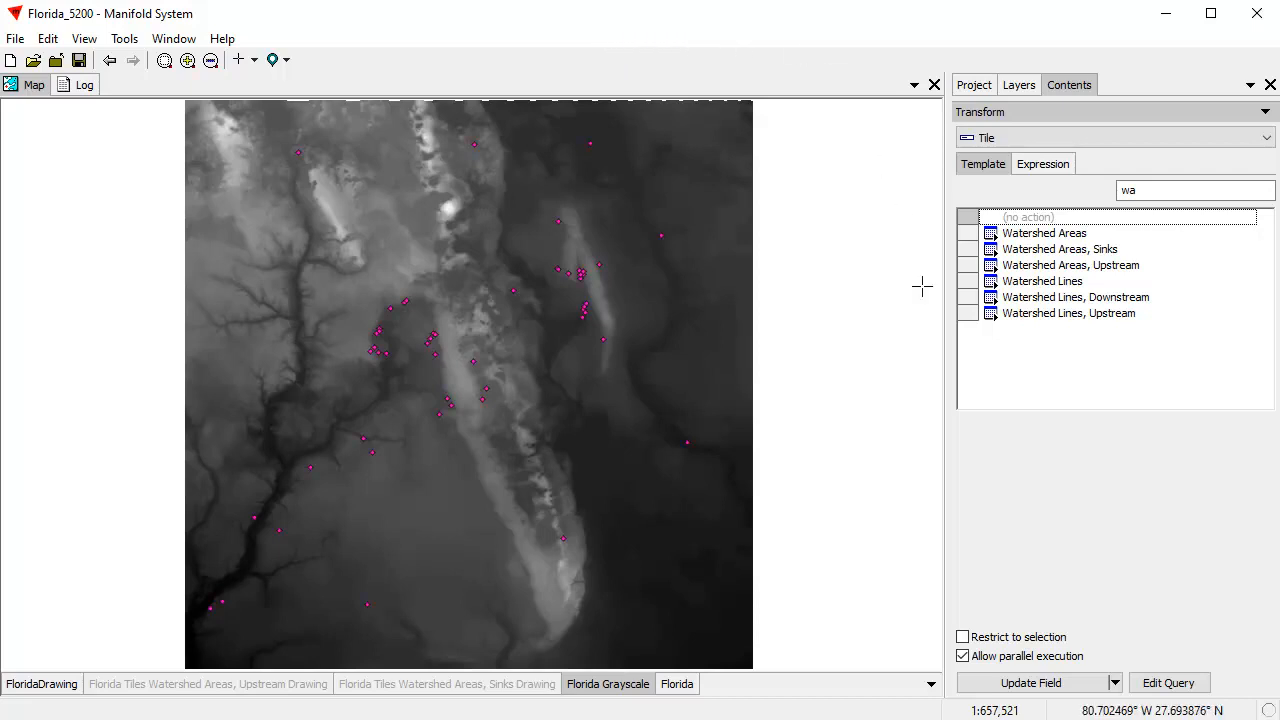
mouse_move(1032, 571)
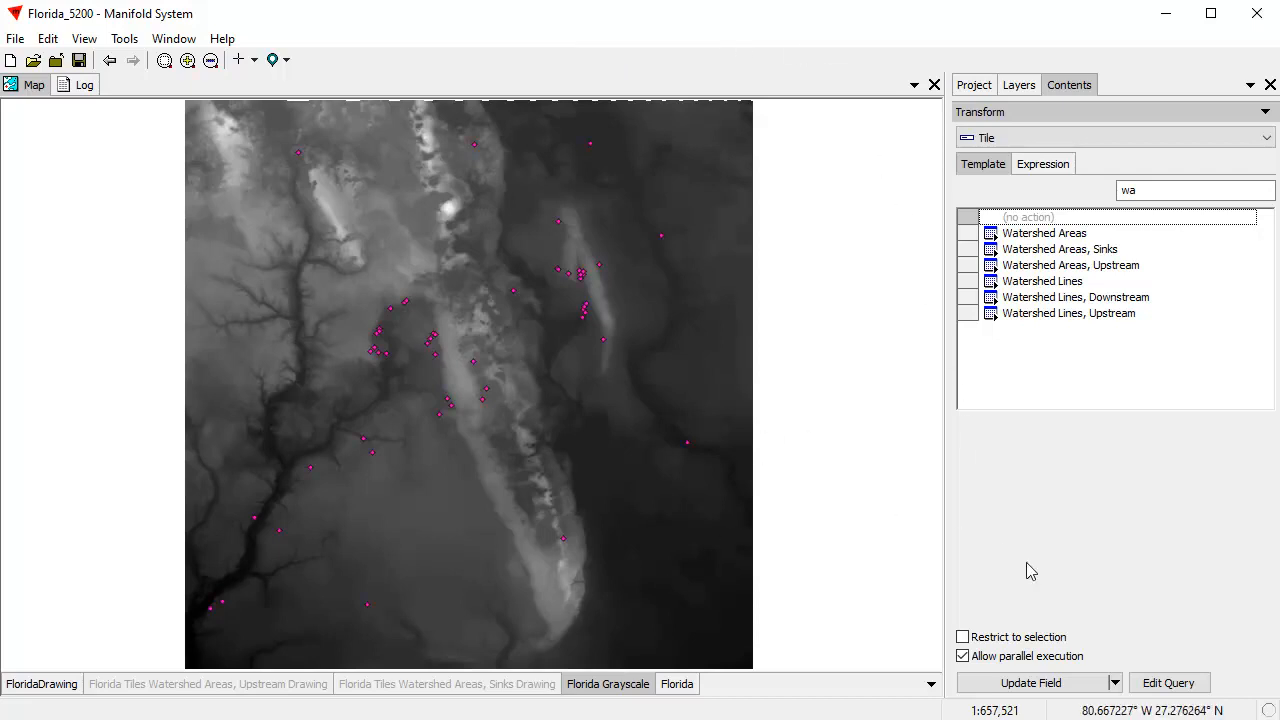
mouse_move(1097, 561)
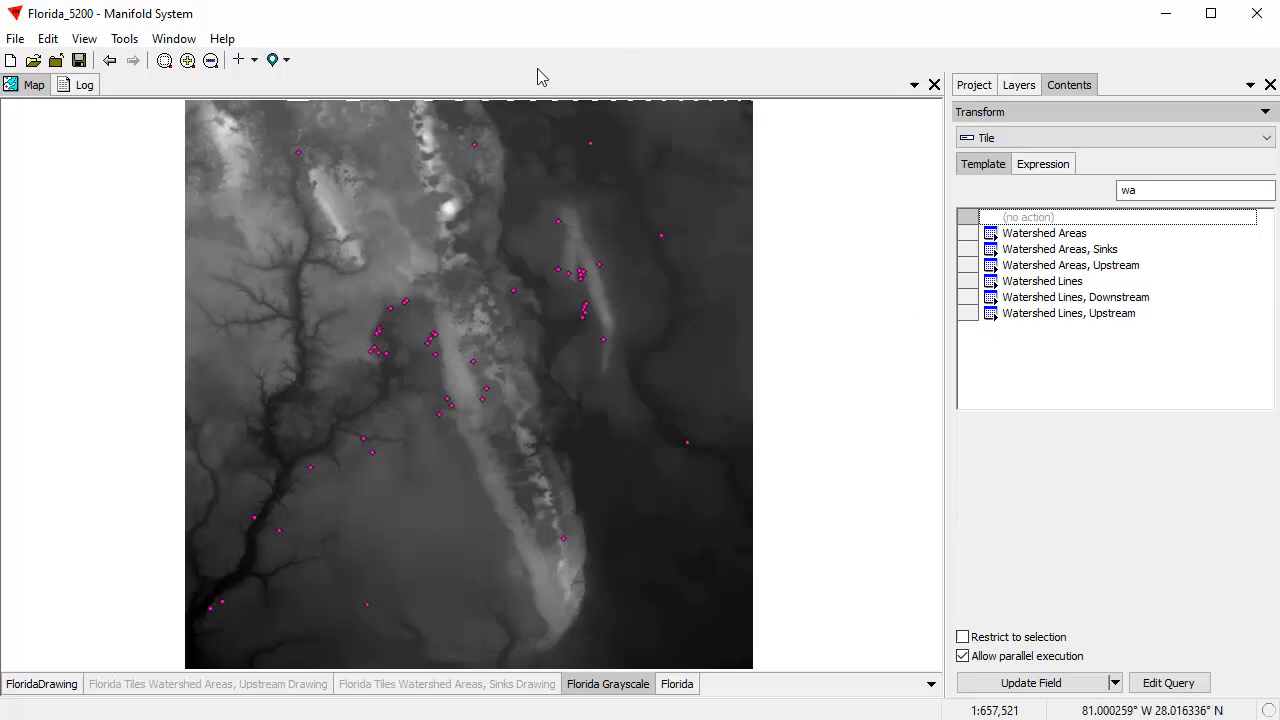
mouse_move(631, 67)
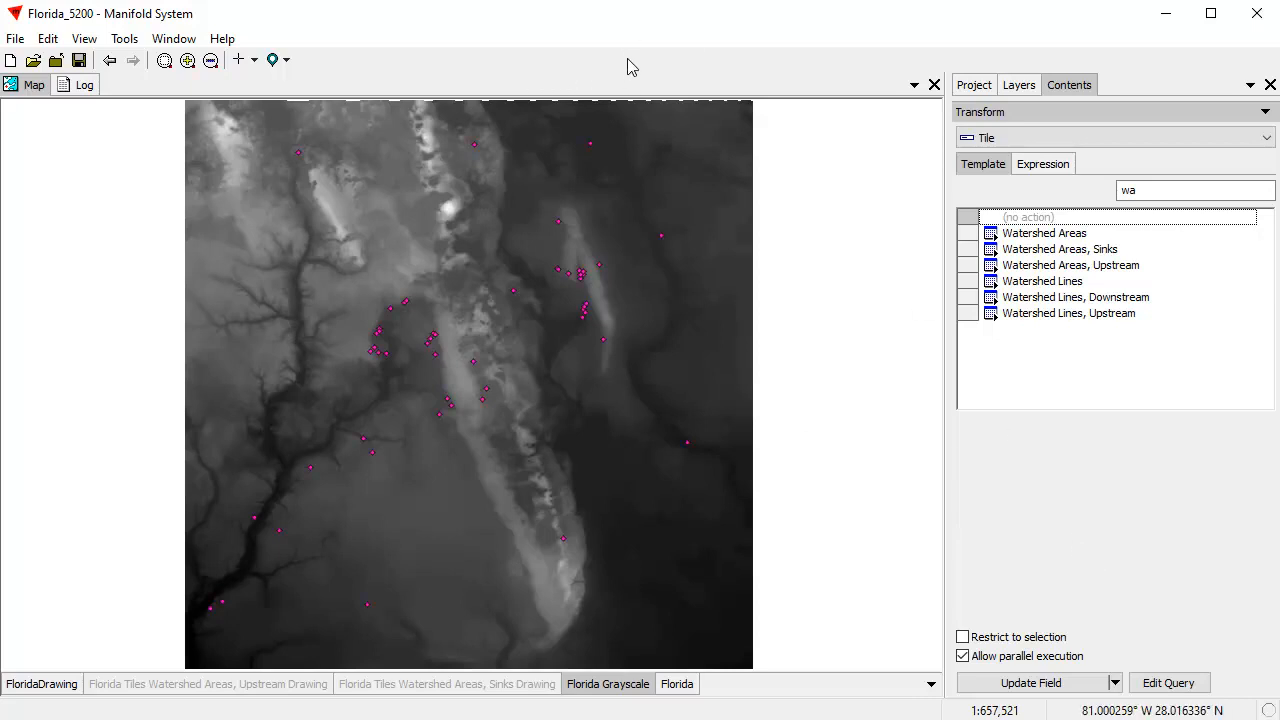
mouse_move(668, 78)
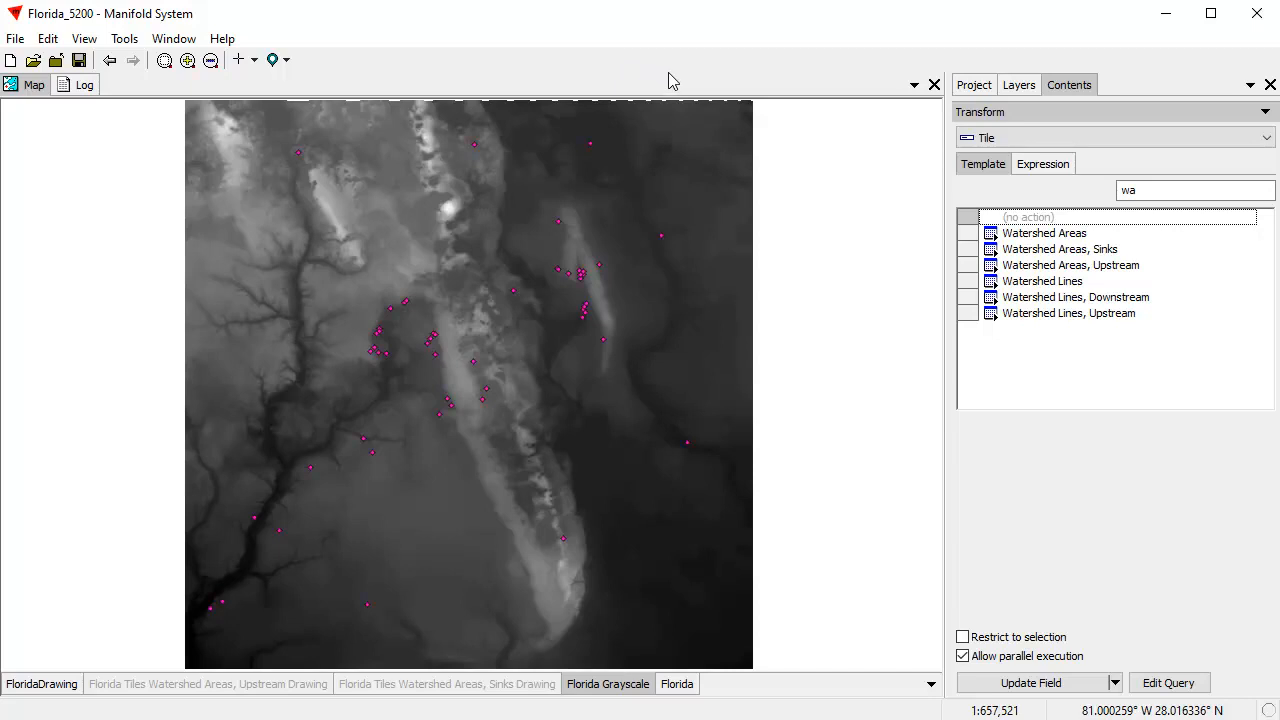
mouse_move(671, 73)
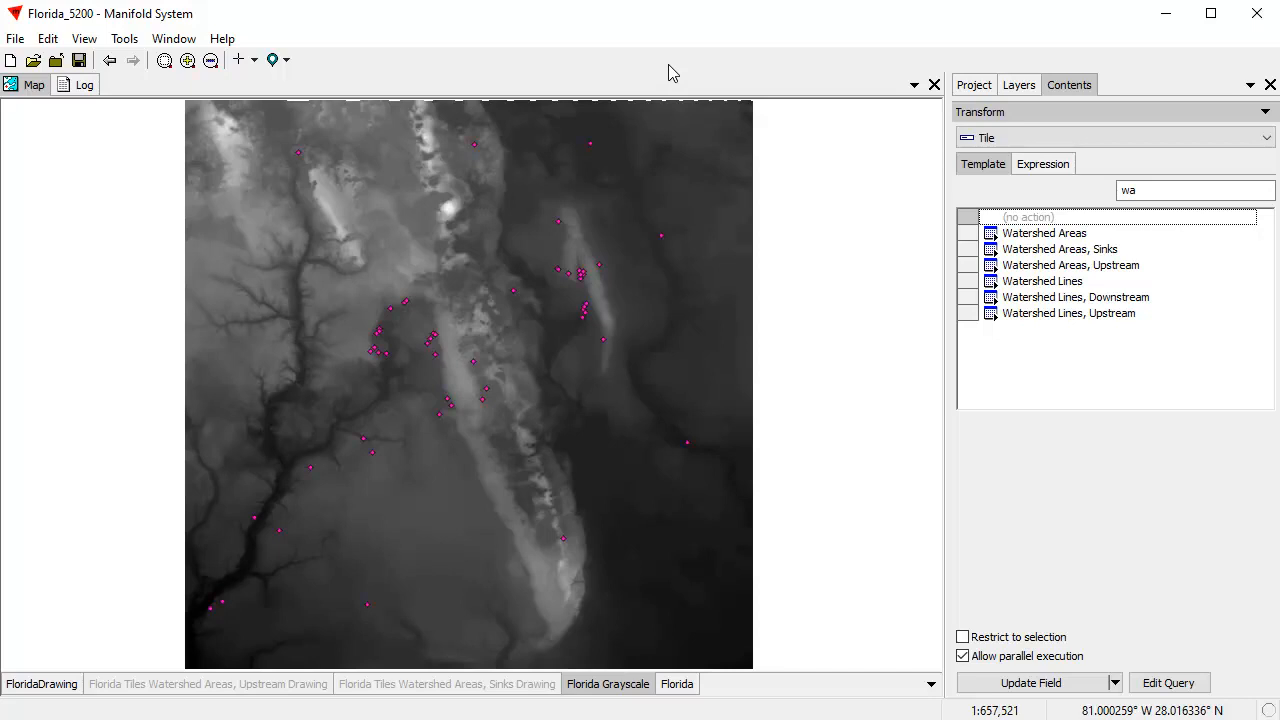
mouse_move(688, 339)
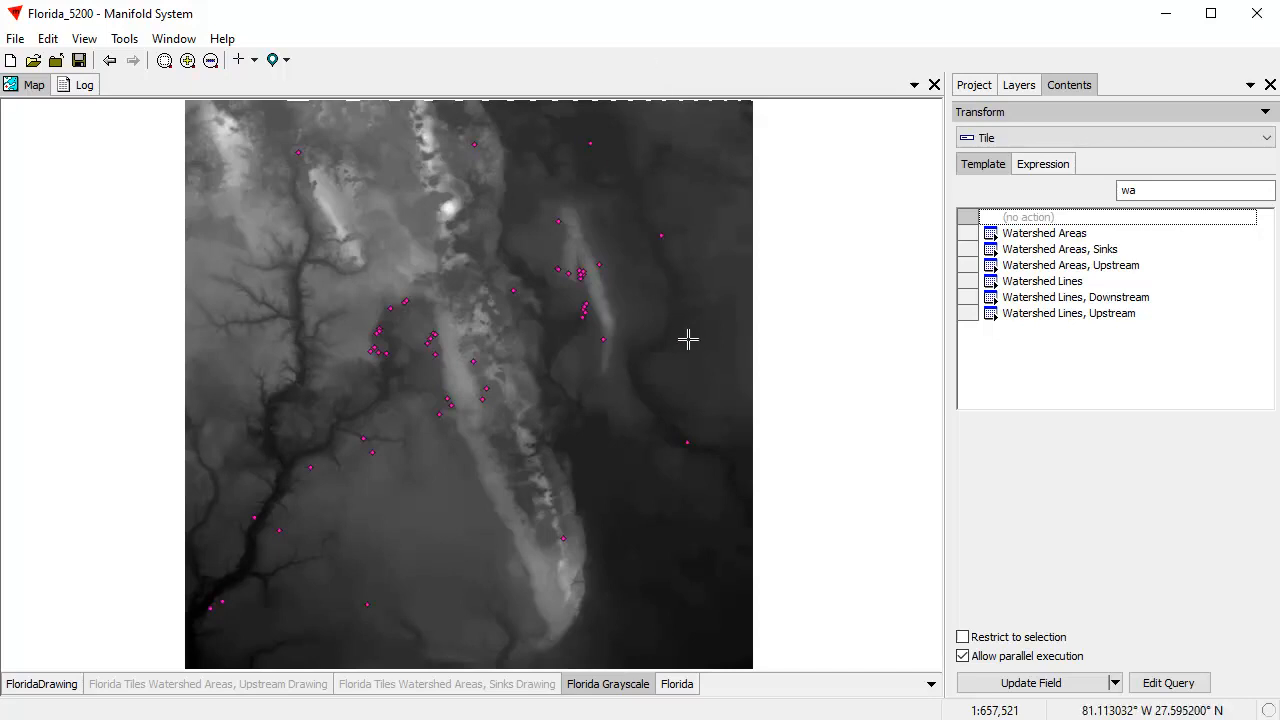
mouse_move(736, 399)
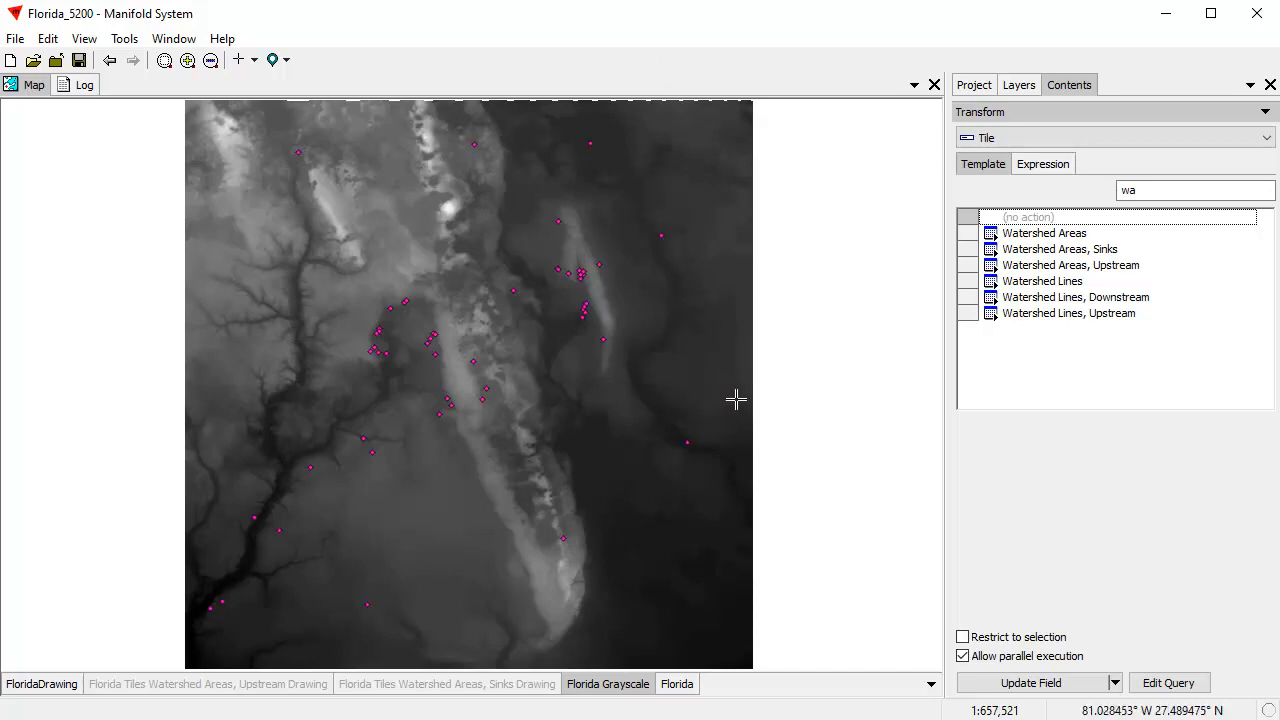
mouse_move(736, 402)
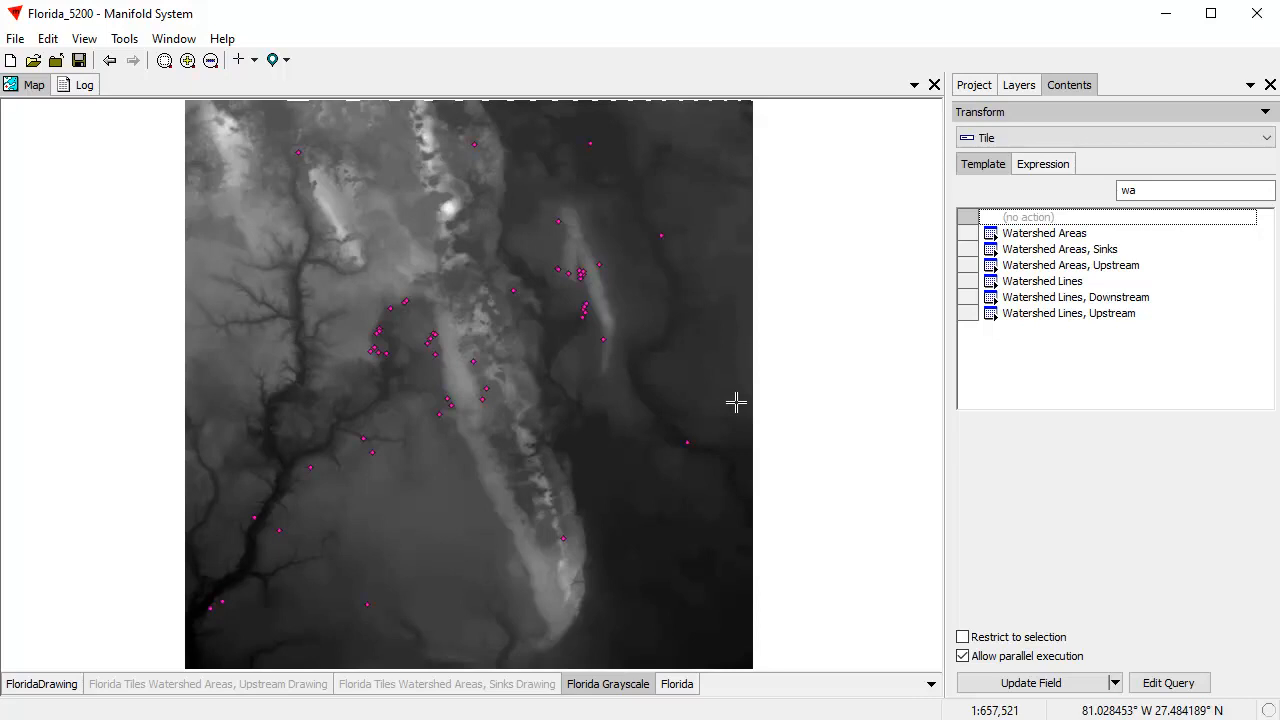
mouse_move(763, 397)
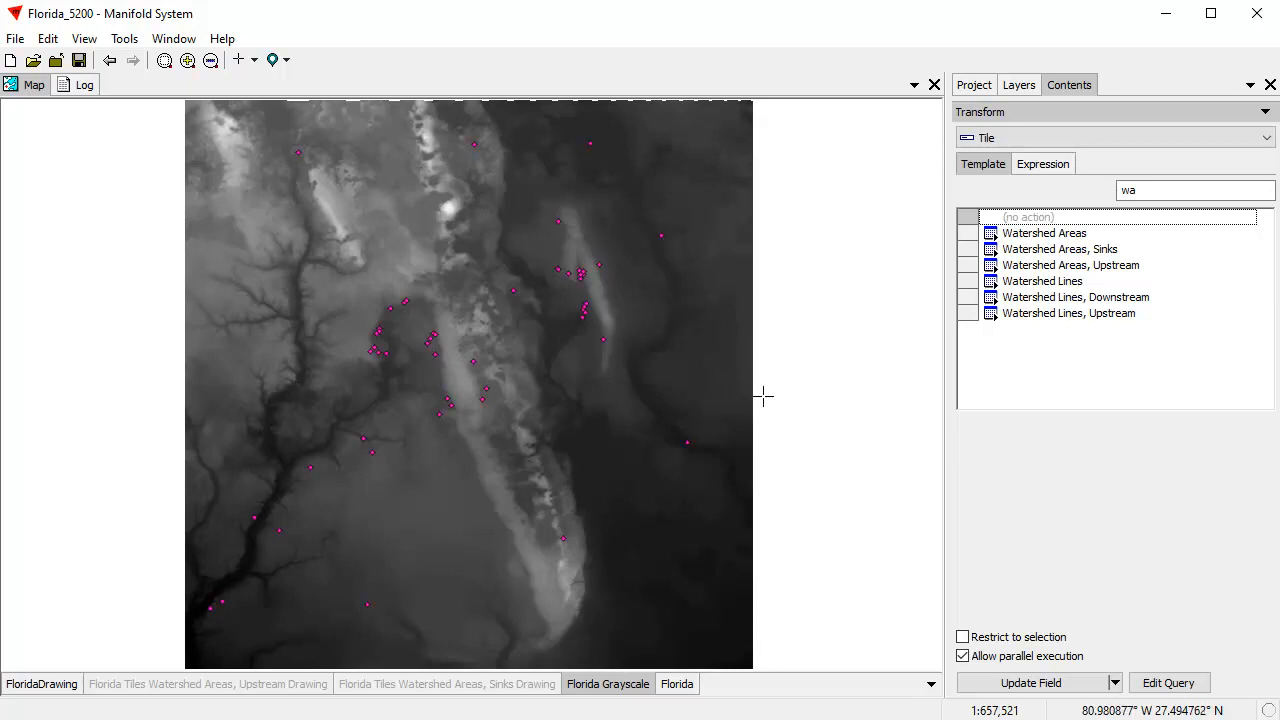